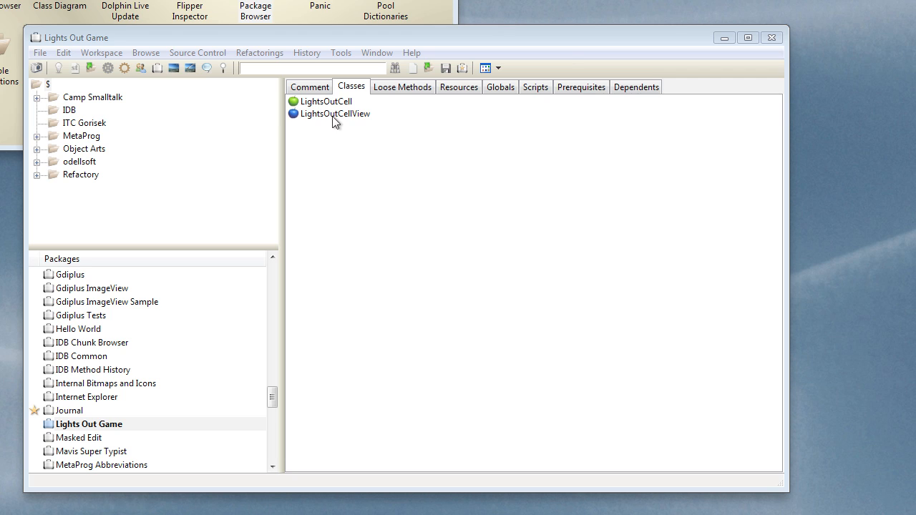
{"action": "mouse_move", "coordinate": [385, 153]}
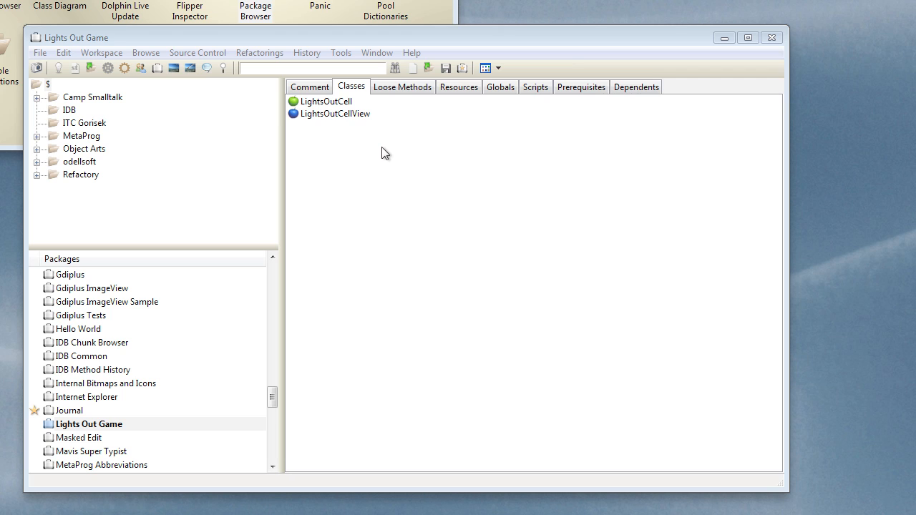
{"action": "mouse_move", "coordinate": [383, 146]}
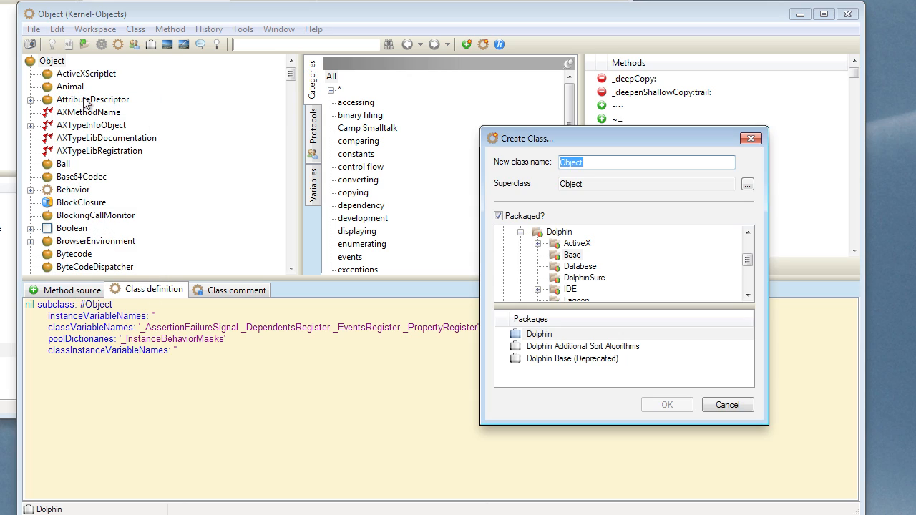
Step: Create LightsOutBoard under Object in Lights Out Game, declaring instance variable 'cells'
{"action": "type", "text": "LightsOutBoard"}
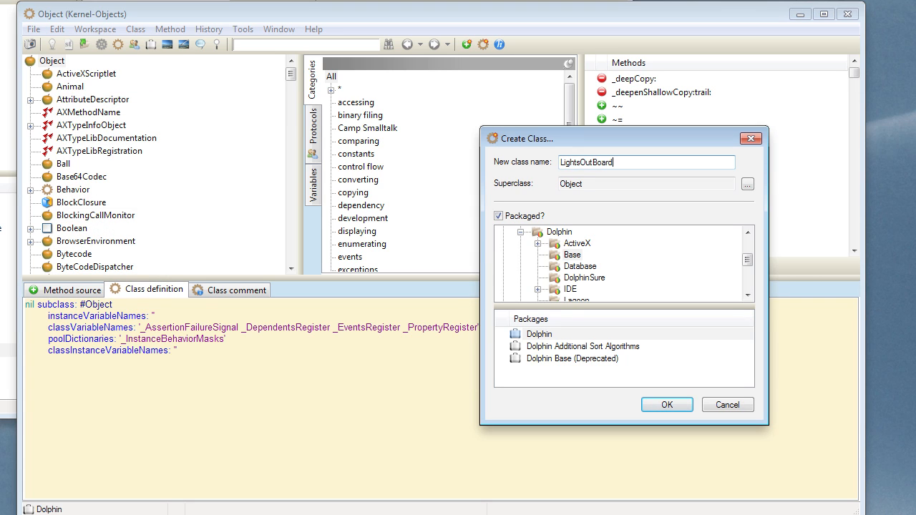
{"action": "mouse_move", "coordinate": [446, 188]}
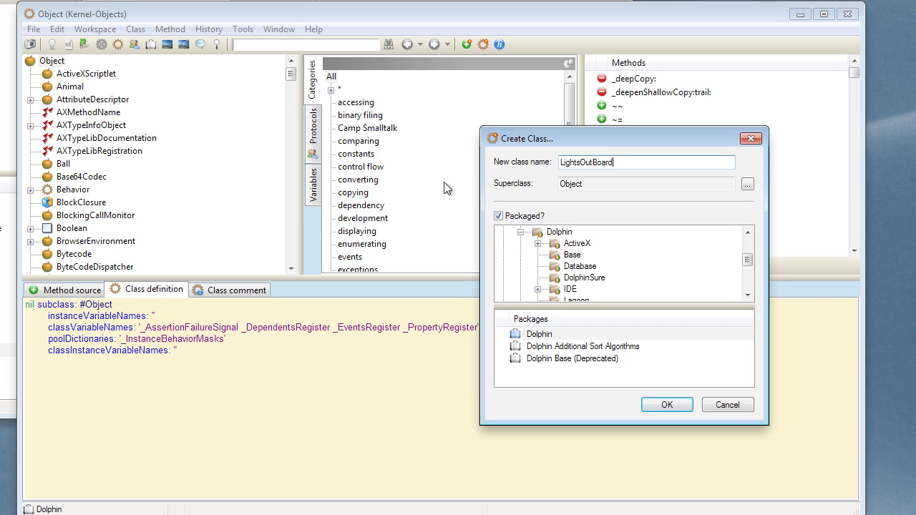
{"action": "left_click", "coordinate": [666, 405]}
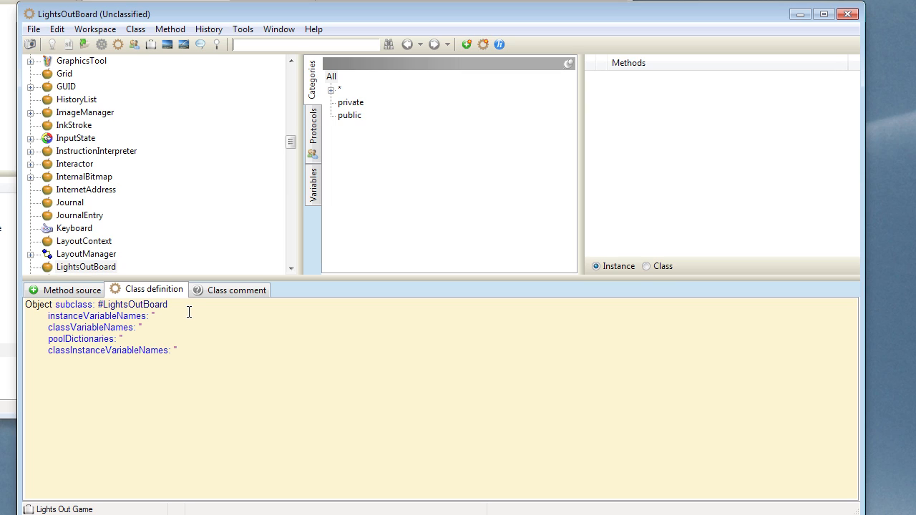
{"action": "type", "text": "c"}
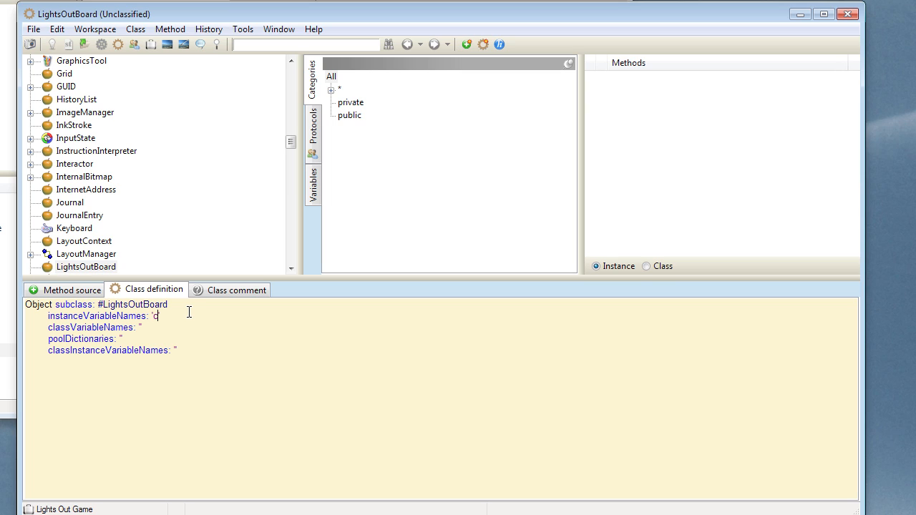
{"action": "type", "text": "ells"}
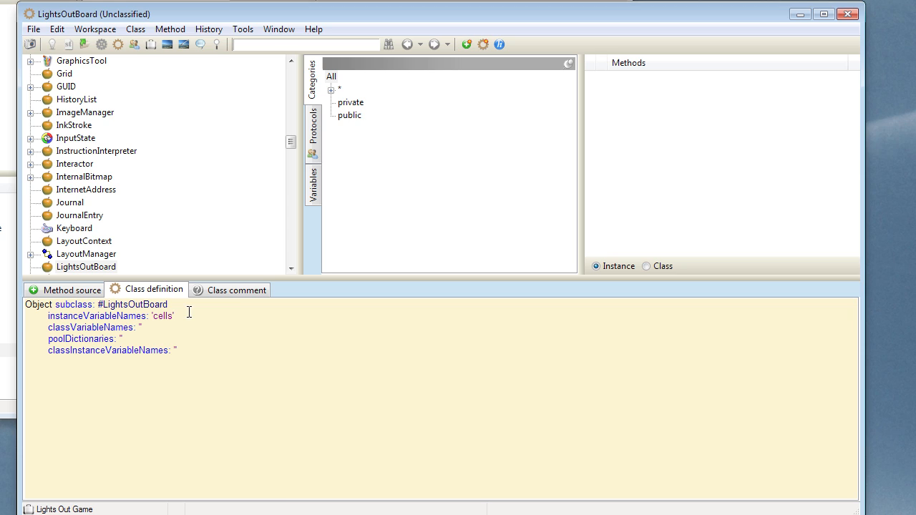
{"action": "mouse_move", "coordinate": [686, 271]}
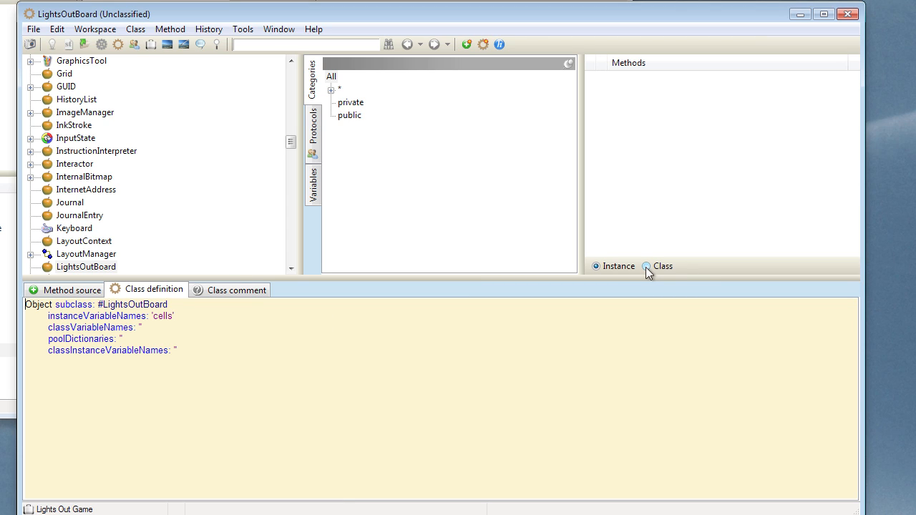
Step: Write and accept a class-side withSize: anInteger method answering ^super new setSize: anInteger
{"action": "left_click", "coordinate": [646, 265]}
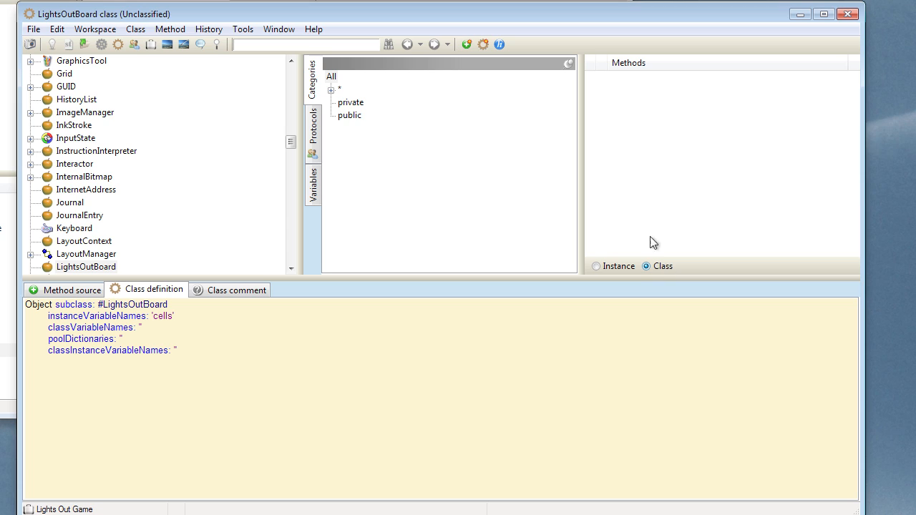
{"action": "mouse_move", "coordinate": [651, 216]}
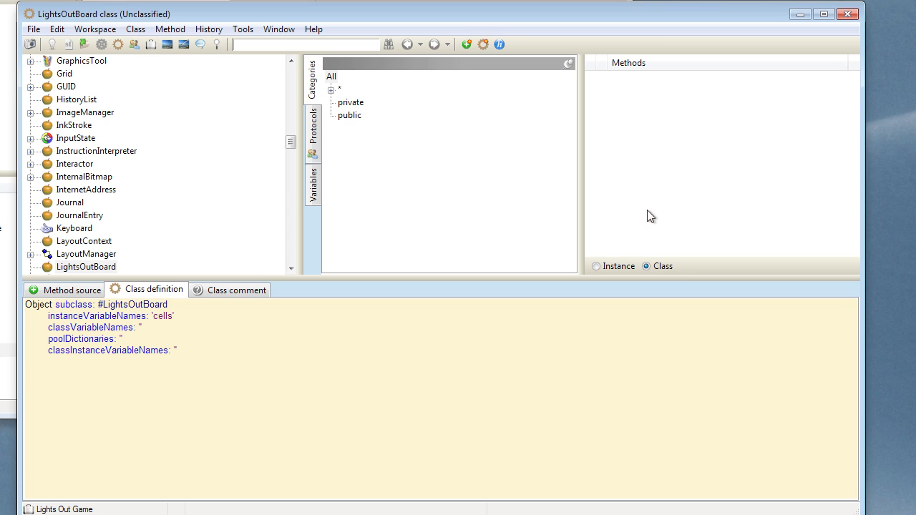
{"action": "mouse_move", "coordinate": [618, 192]}
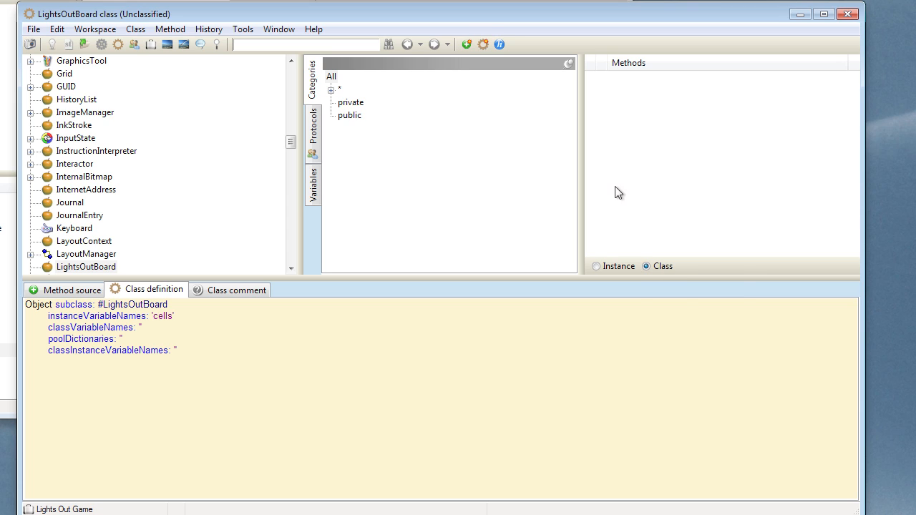
{"action": "left_click", "coordinate": [71, 289]}
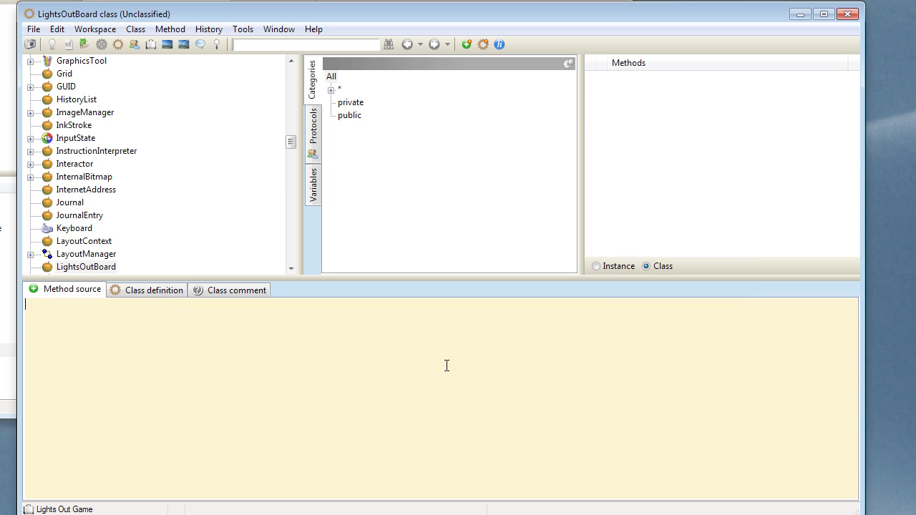
{"action": "mouse_move", "coordinate": [381, 328]}
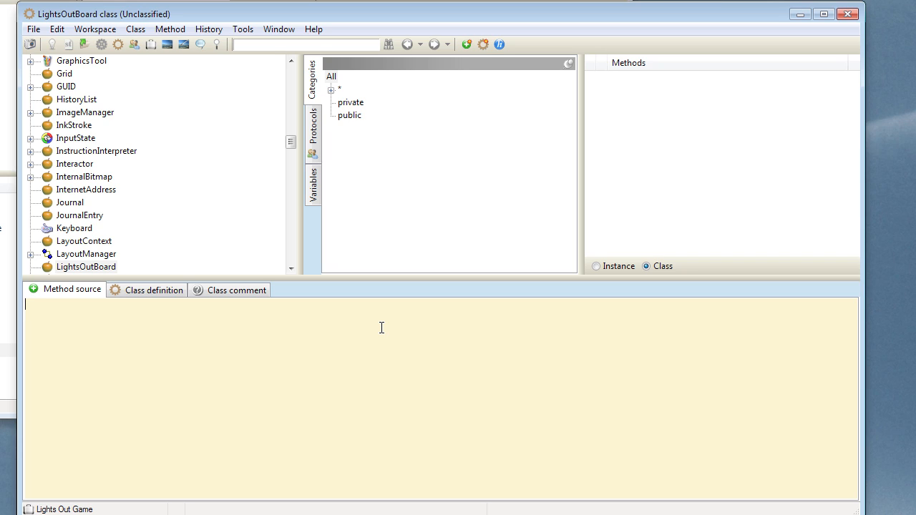
{"action": "type", "text": "with Si"}
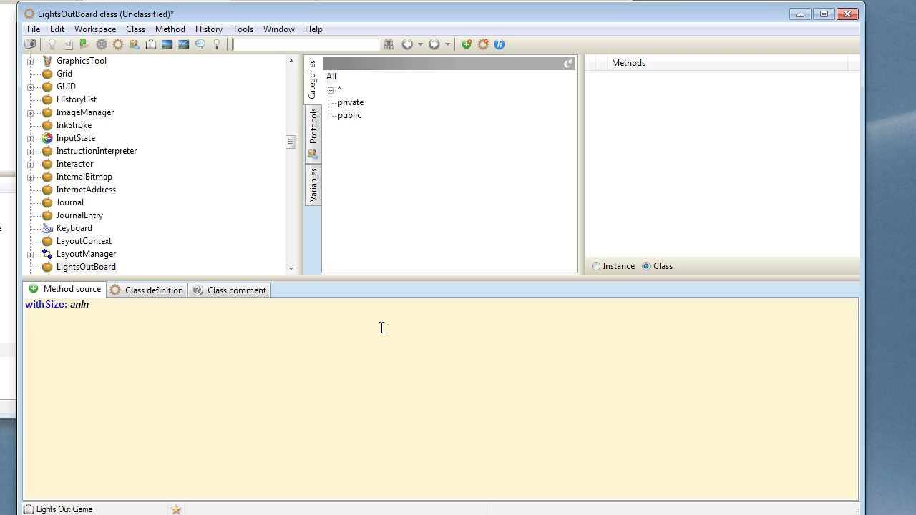
{"action": "type", "text": "teger"}
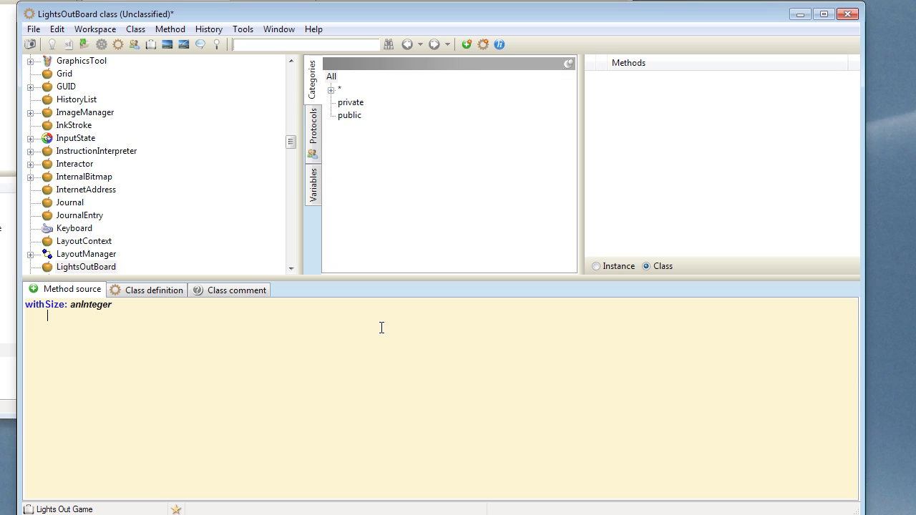
{"action": "type", "text": "^super new"}
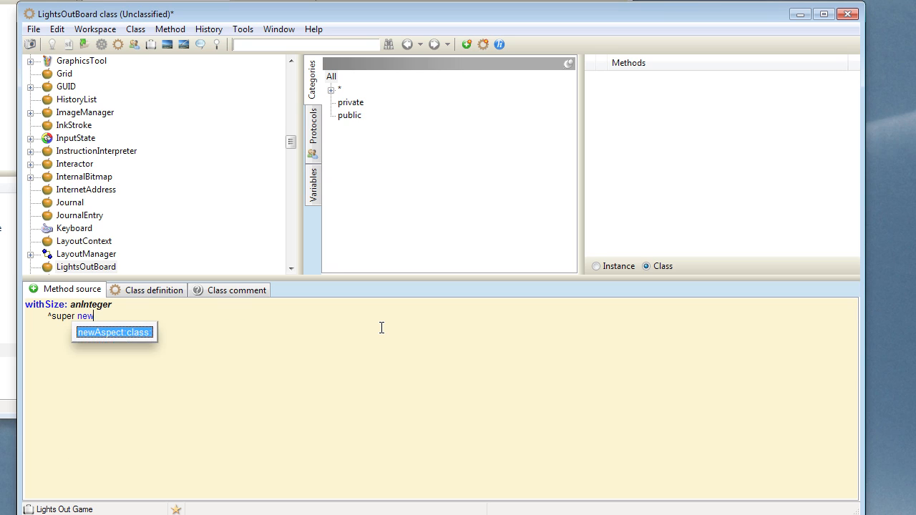
{"action": "type", "text": "setSize: anInteger"}
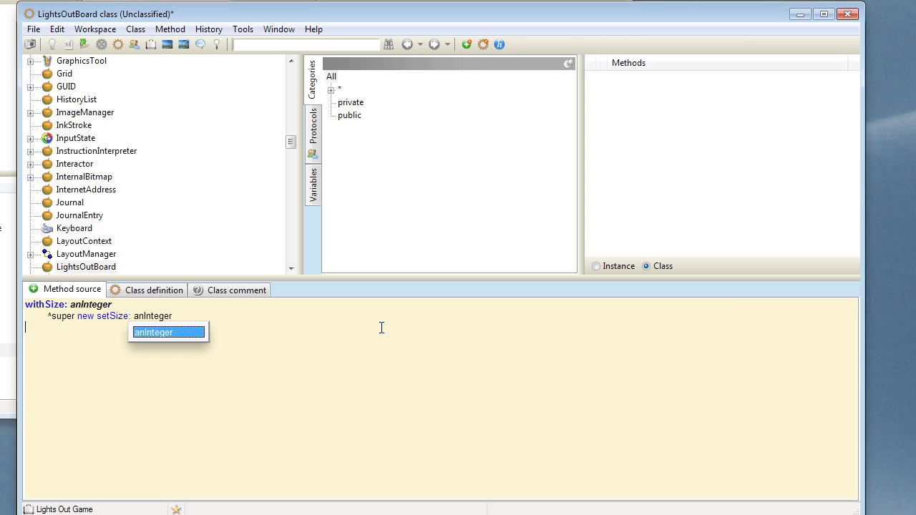
{"action": "right_click", "coordinate": [381, 327]}
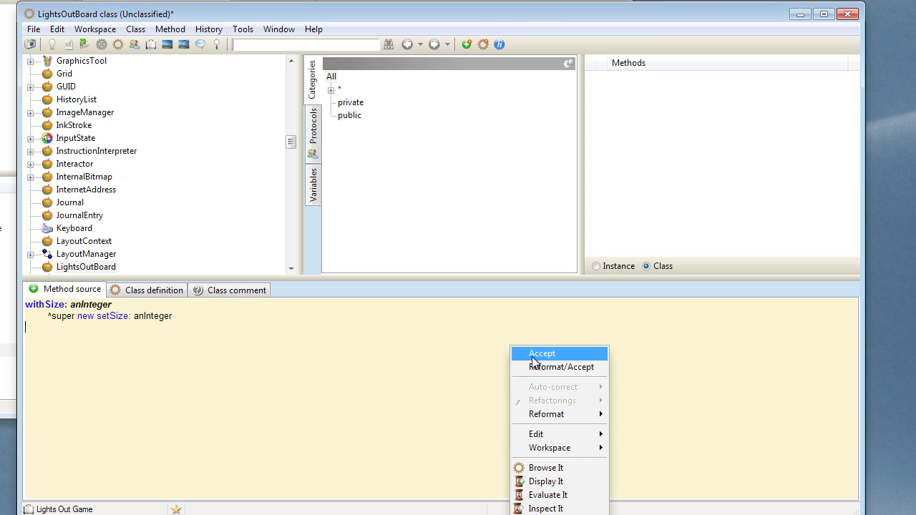
{"action": "left_click", "coordinate": [541, 353]}
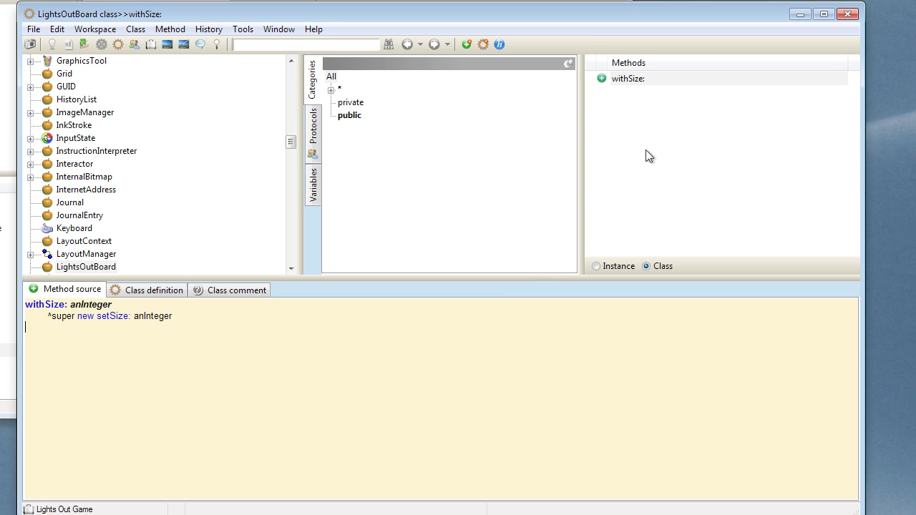
Step: Add and accept a class-side new method answering ^self withSize: self defaultSize
{"action": "left_click", "coordinate": [628, 78]}
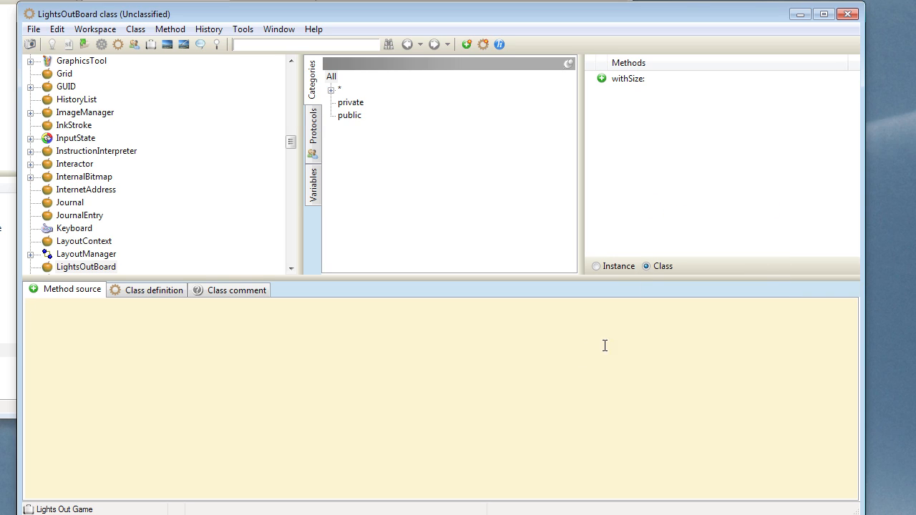
{"action": "type", "text": "new"}
{"action": "type", "text": "^"}
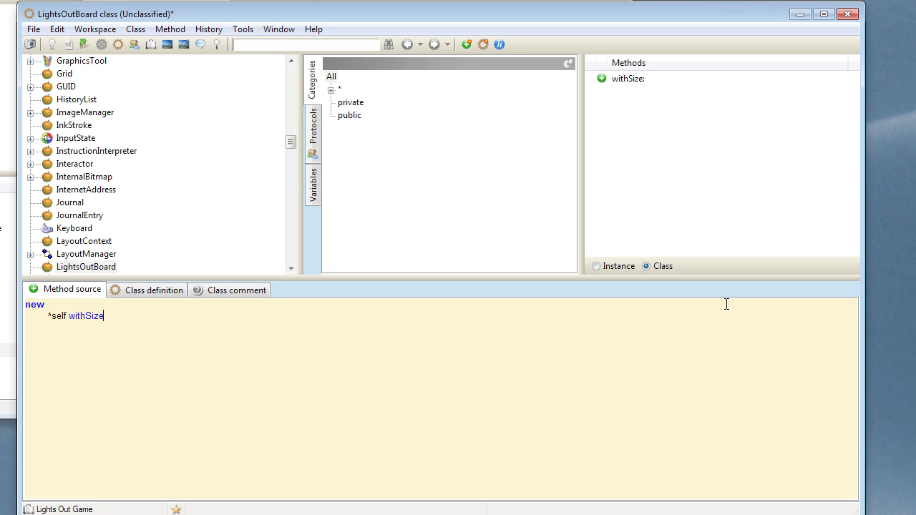
{"action": "type", "text": "self default"}
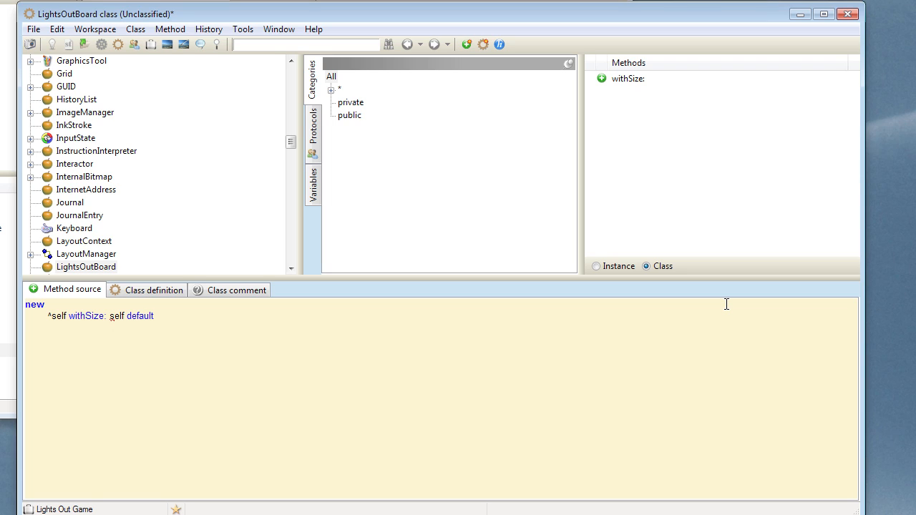
{"action": "type", "text": "Size"}
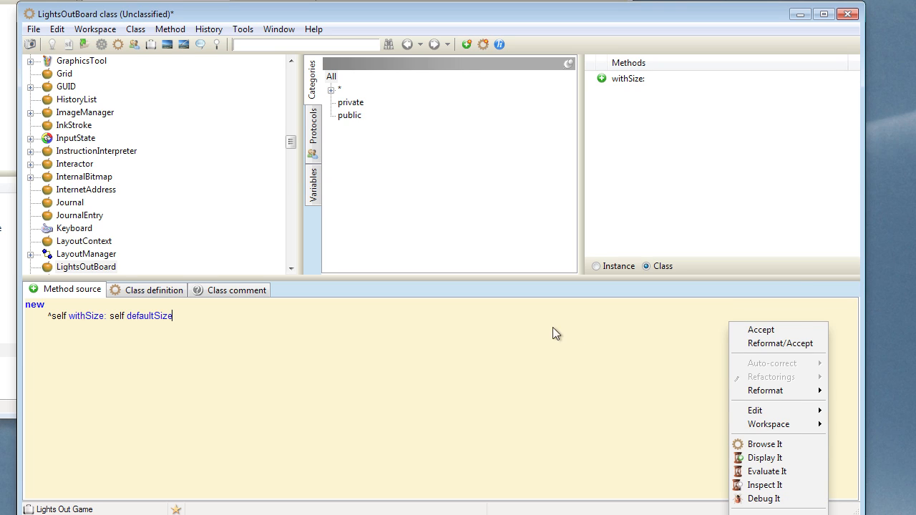
{"action": "left_click", "coordinate": [760, 330]}
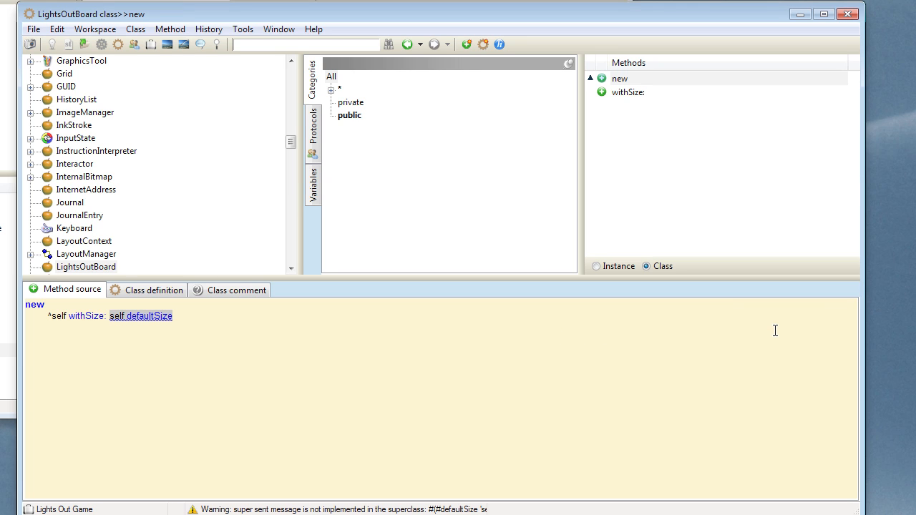
{"action": "right_click", "coordinate": [619, 78]}
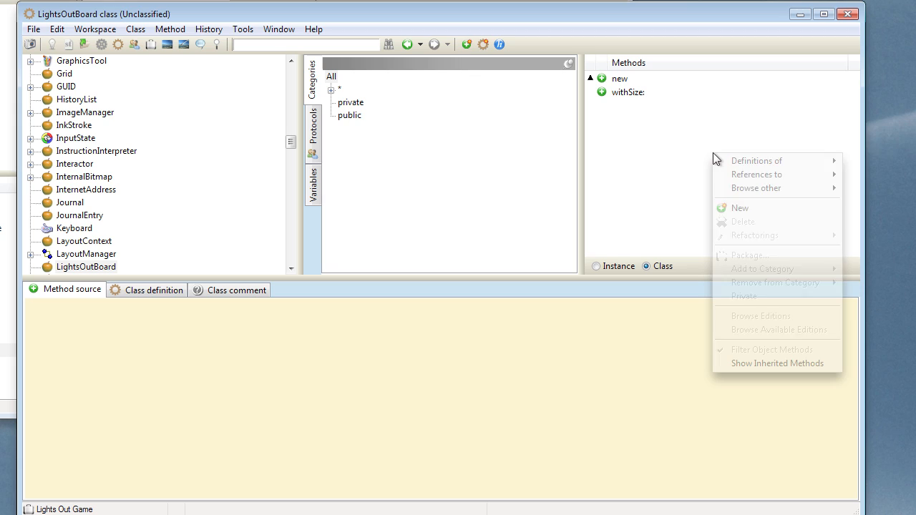
{"action": "mouse_move", "coordinate": [741, 208]}
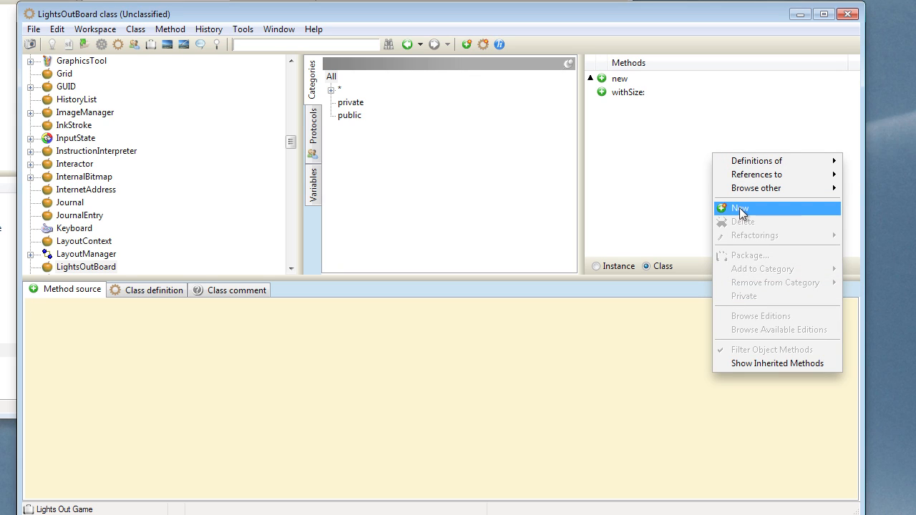
Step: Start a new class method with source defaultSize ^10
{"action": "left_click", "coordinate": [740, 216]}
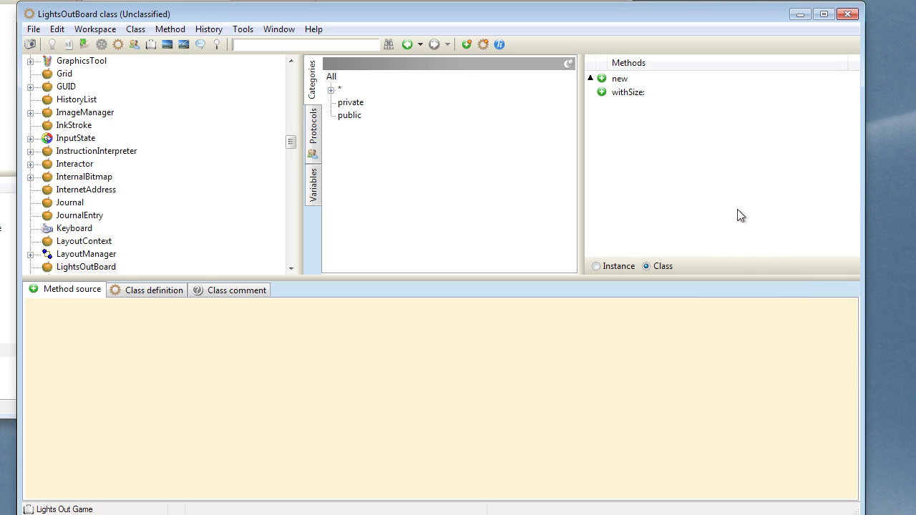
{"action": "type", "text": "default"}
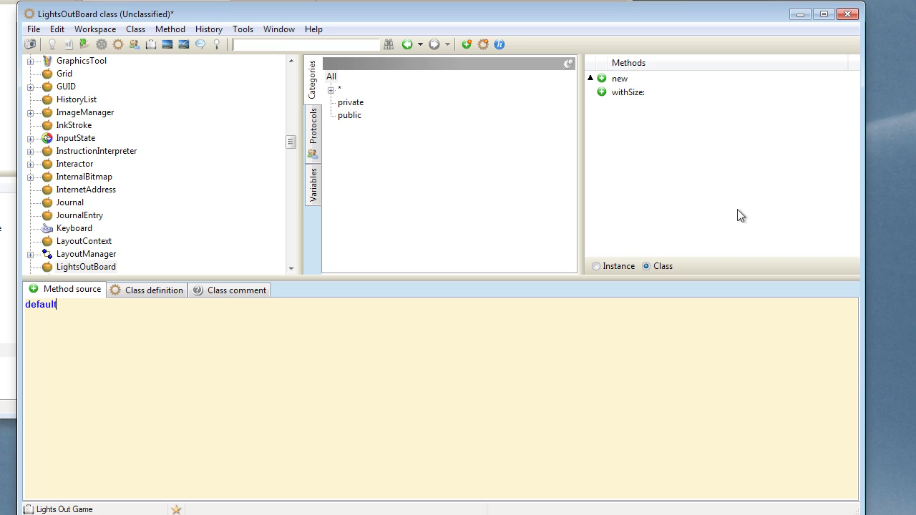
{"action": "type", "text": "Size"}
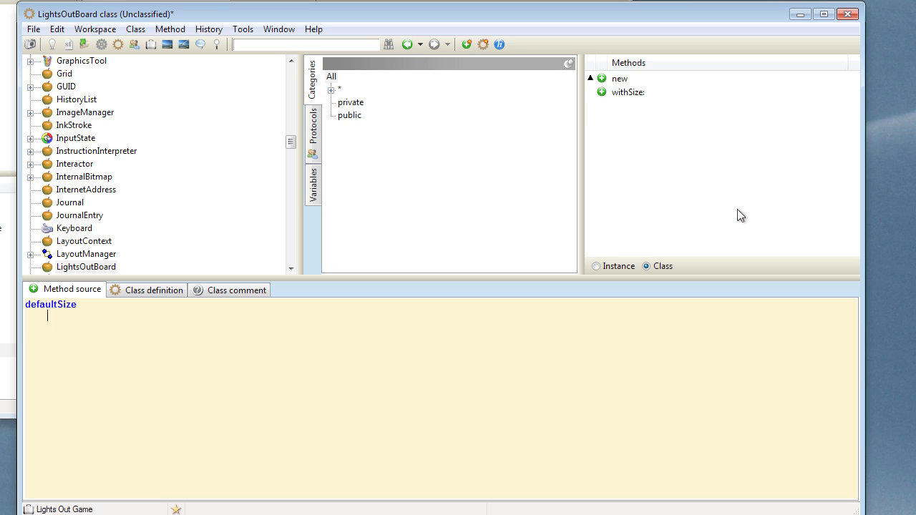
{"action": "type", "text": "^10"}
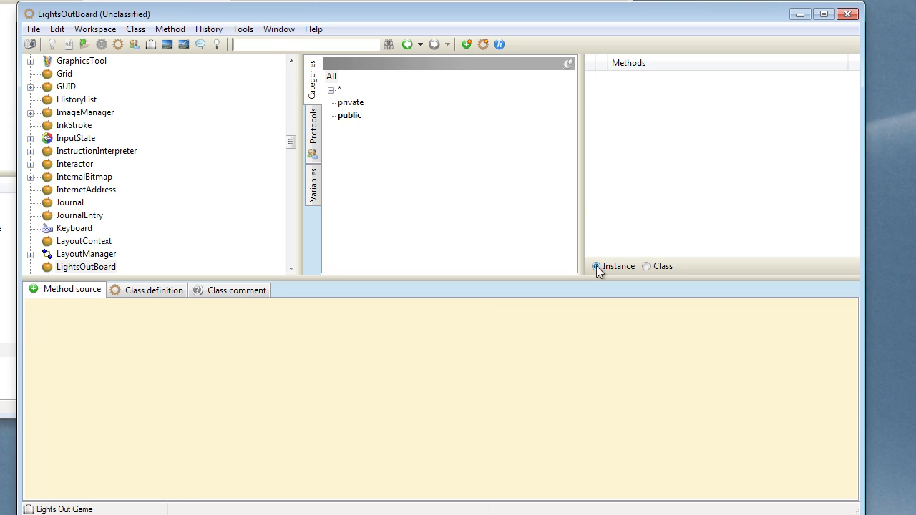
Step: Type setSize: anInteger, assigning cells := (1 to: anInteger squared) collect: [:each | true asValue]
{"action": "left_click", "coordinate": [214, 327]}
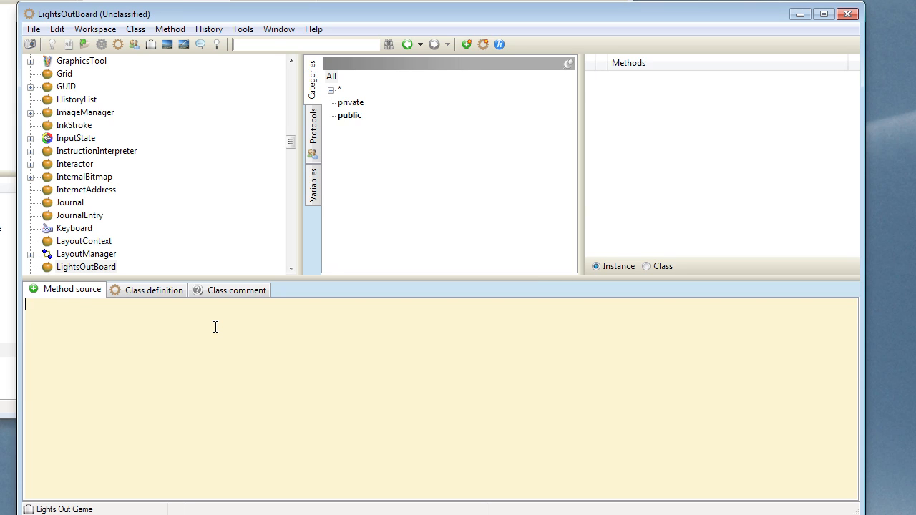
{"action": "type", "text": "setSize: an"}
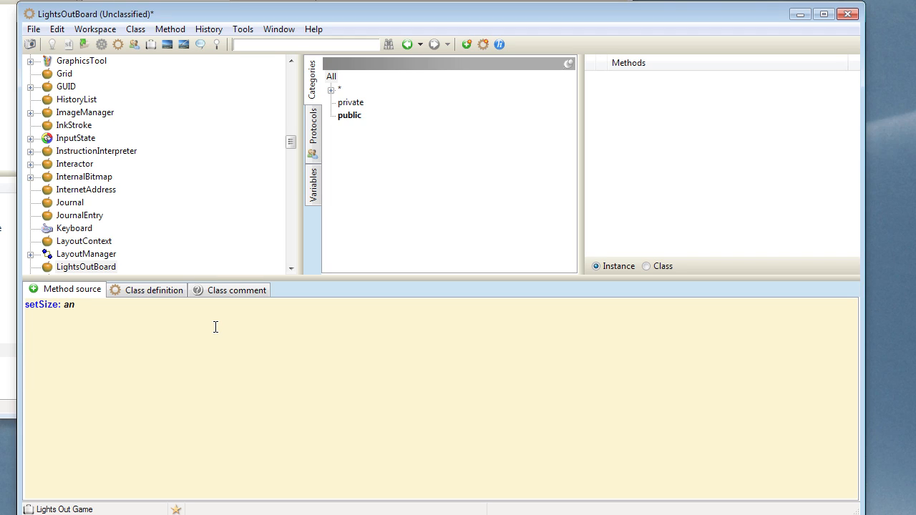
{"action": "type", "text": "Integer"}
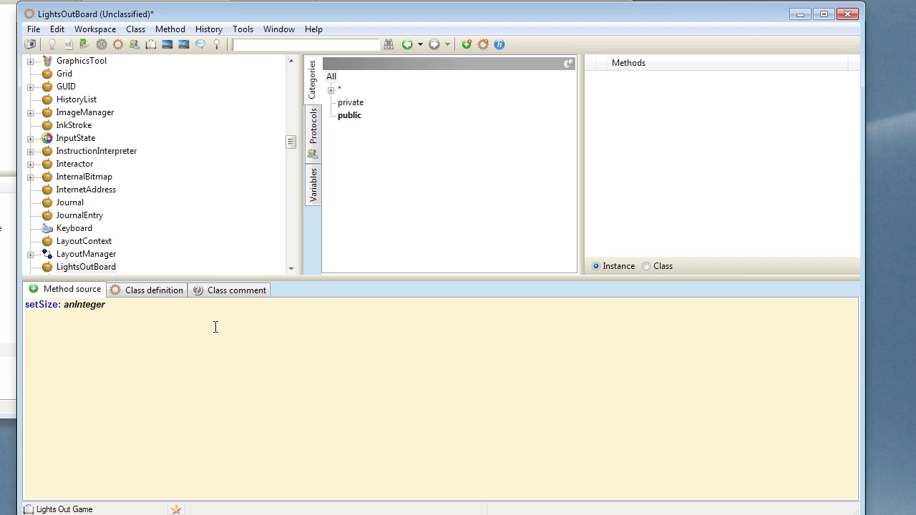
{"action": "type", "text": "c"}
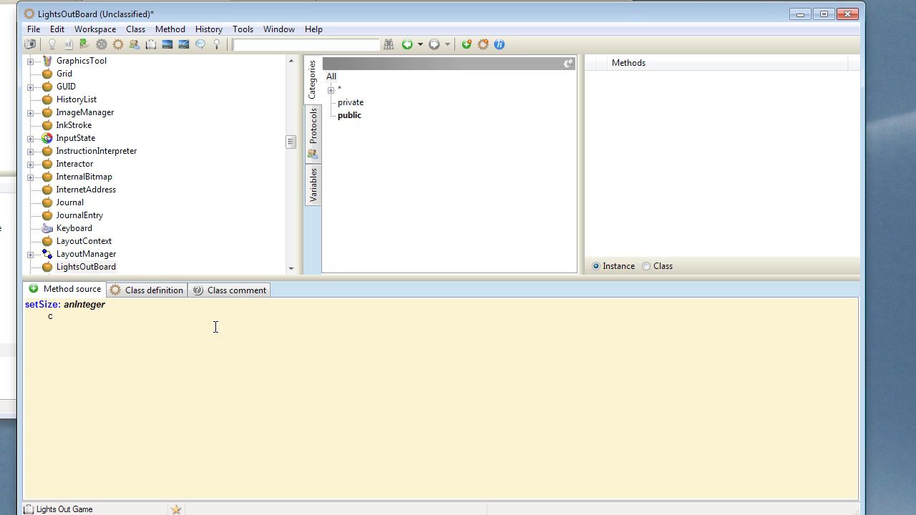
{"action": "type", "text": "ells"}
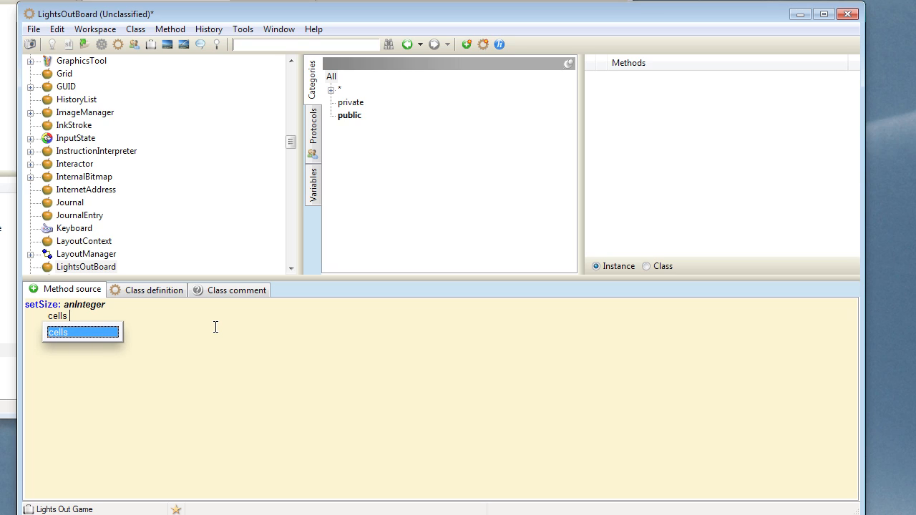
{"action": "type", "text": ":="}
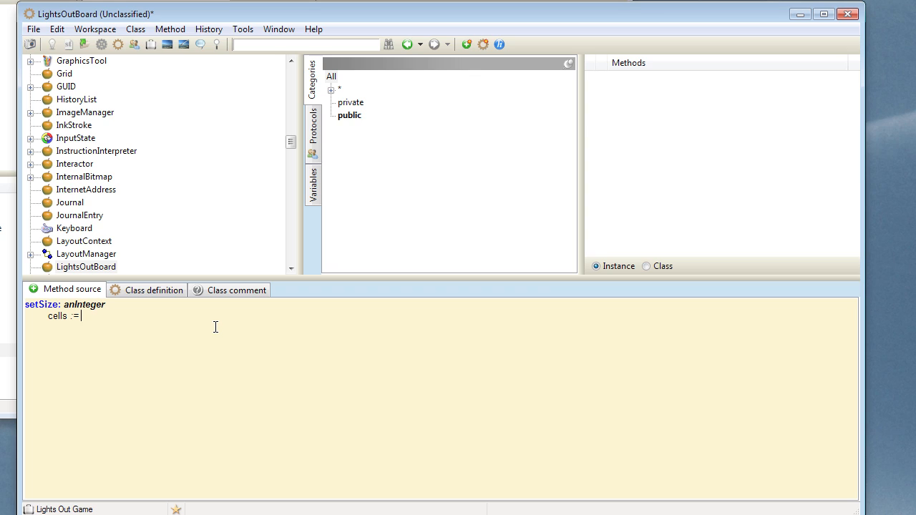
{"action": "type", "text": "(1"}
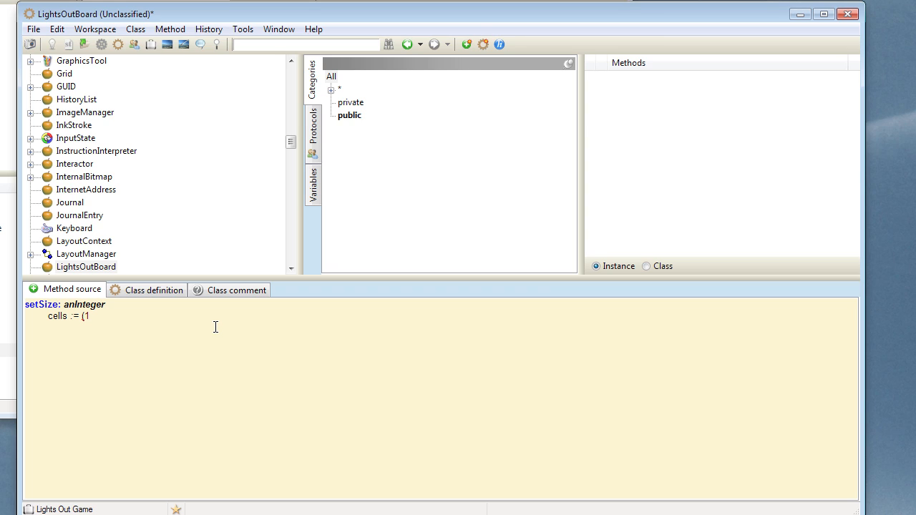
{"action": "type", "text": "to: anInteg"}
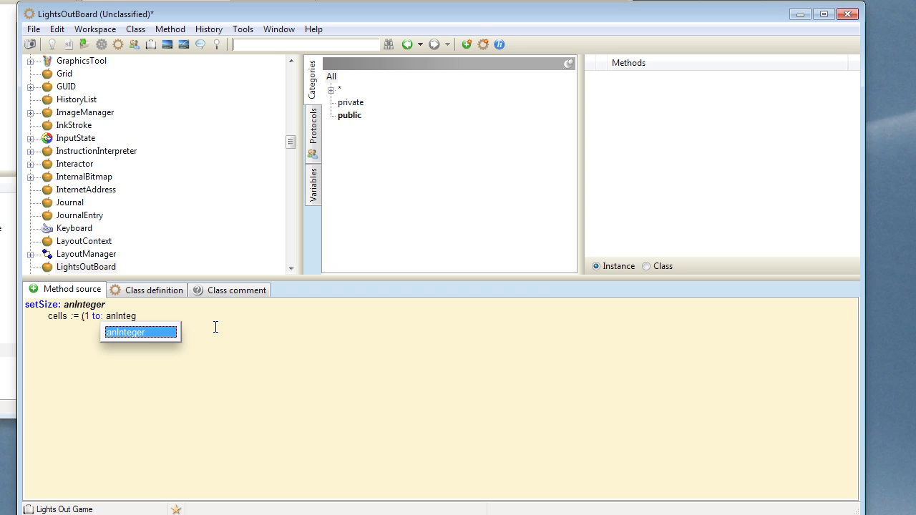
{"action": "type", "text": "squared) co"}
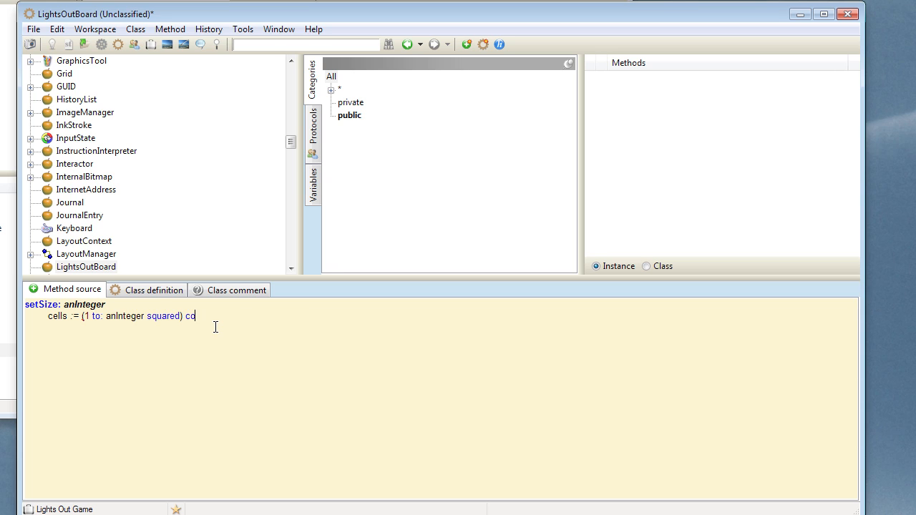
{"action": "type", "text": "llect: [:each | true asValu"}
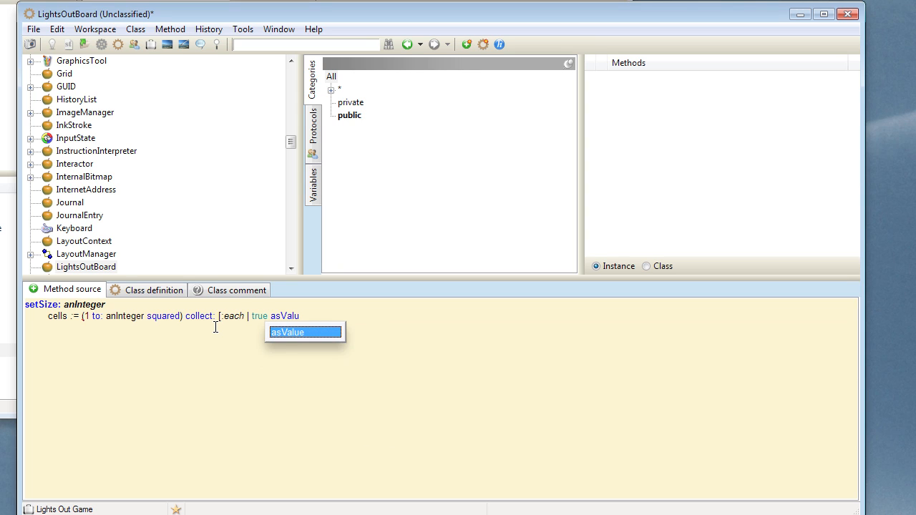
{"action": "type", "text": "e]"}
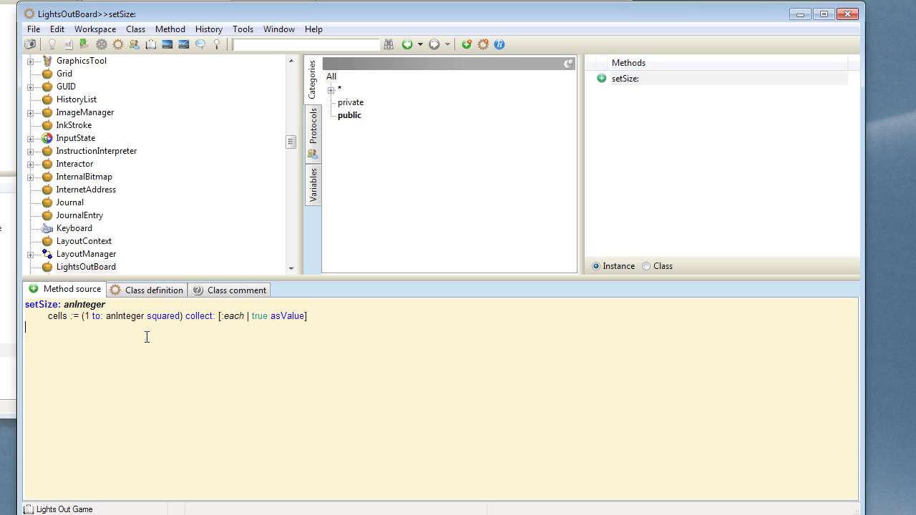
{"action": "mouse_move", "coordinate": [521, 179]}
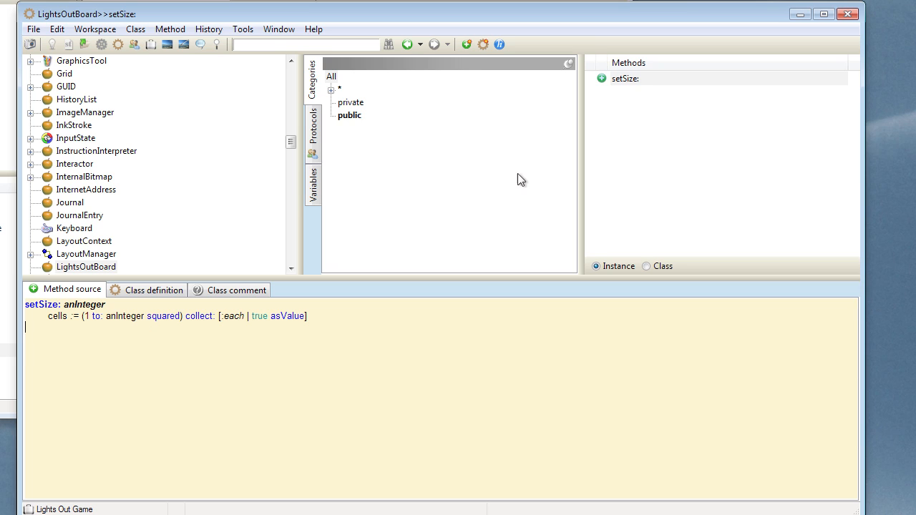
Step: Add an instance-side cells accessor method answering ^cells
{"action": "right_click", "coordinate": [625, 78]}
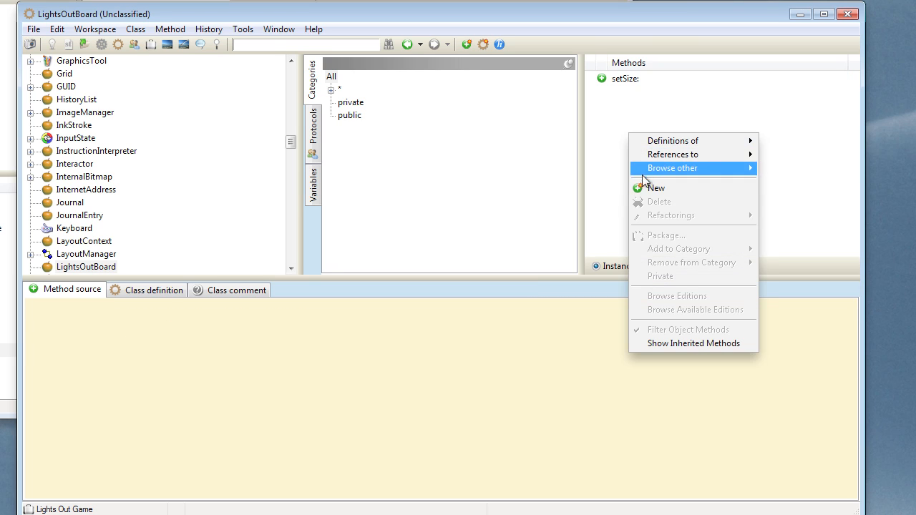
{"action": "left_click", "coordinate": [362, 321]}
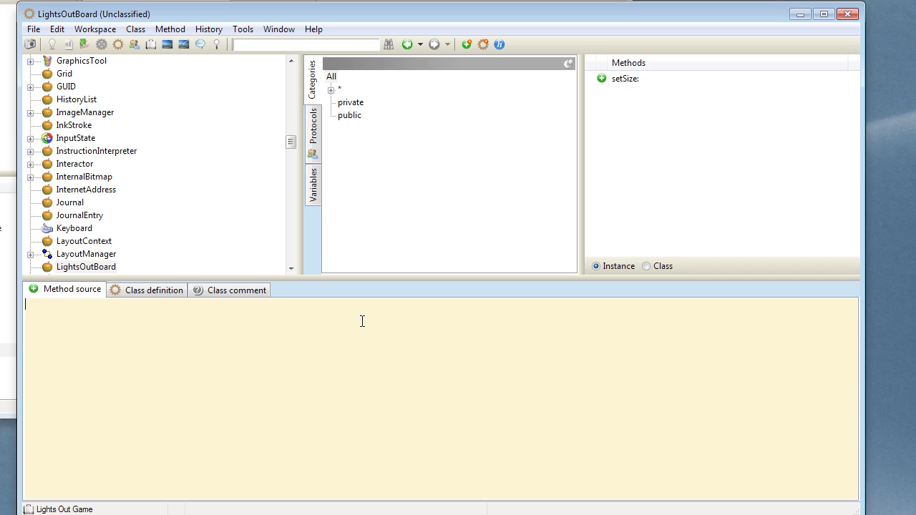
{"action": "type", "text": "cells"}
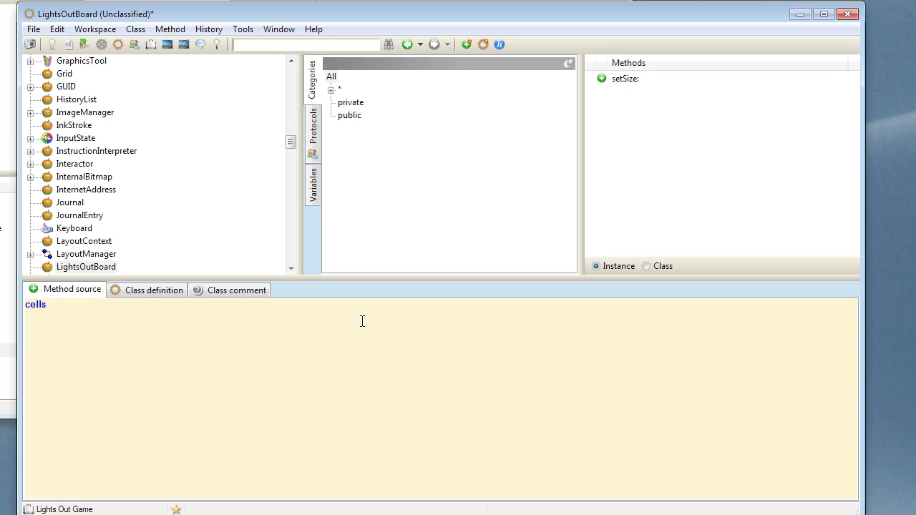
{"action": "type", "text": "^cells"}
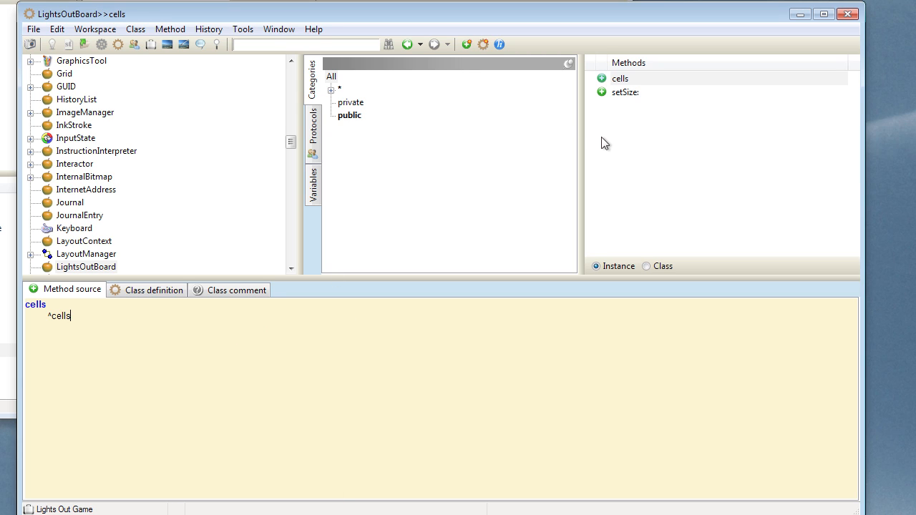
{"action": "mouse_move", "coordinate": [627, 172]}
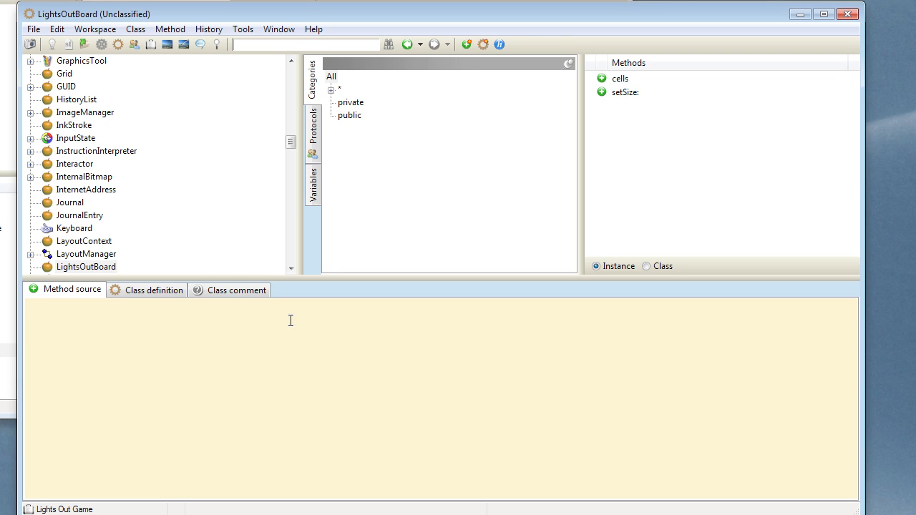
Step: Write the size method answering ^cells size sqrt truncated
{"action": "type", "text": "siz"}
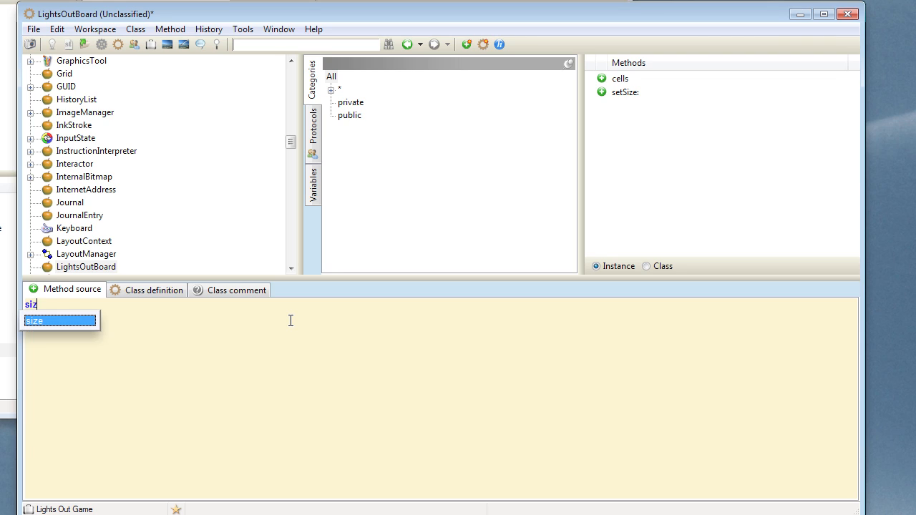
{"action": "type", "text": "e"}
{"action": "type", "text": "^c"}
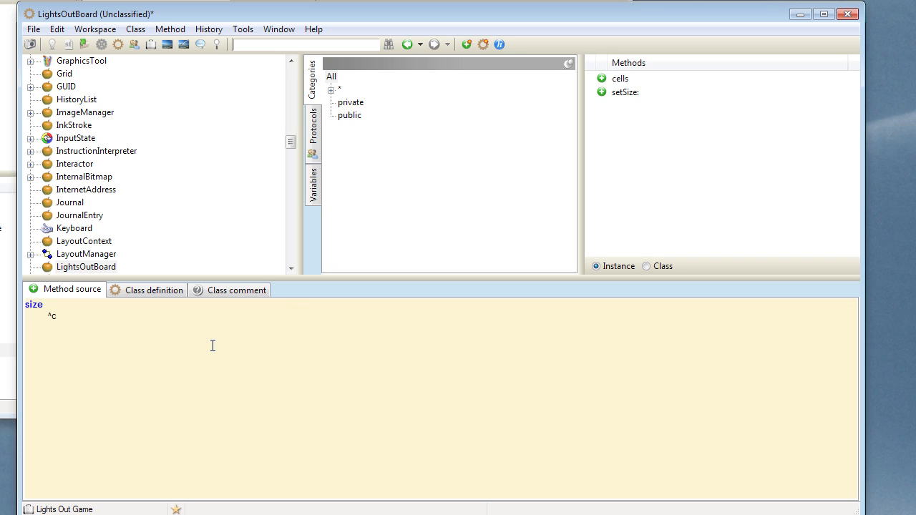
{"action": "type", "text": "ells size sqr"}
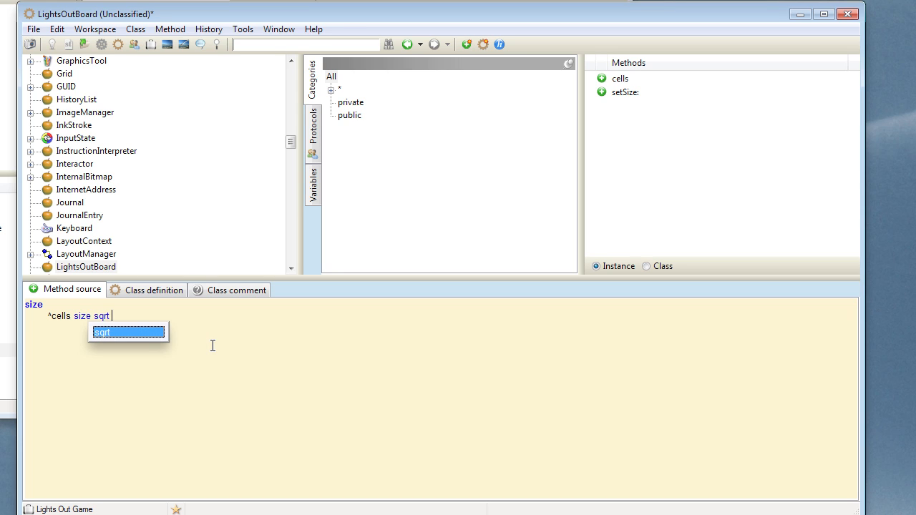
{"action": "type", "text": "truncate"}
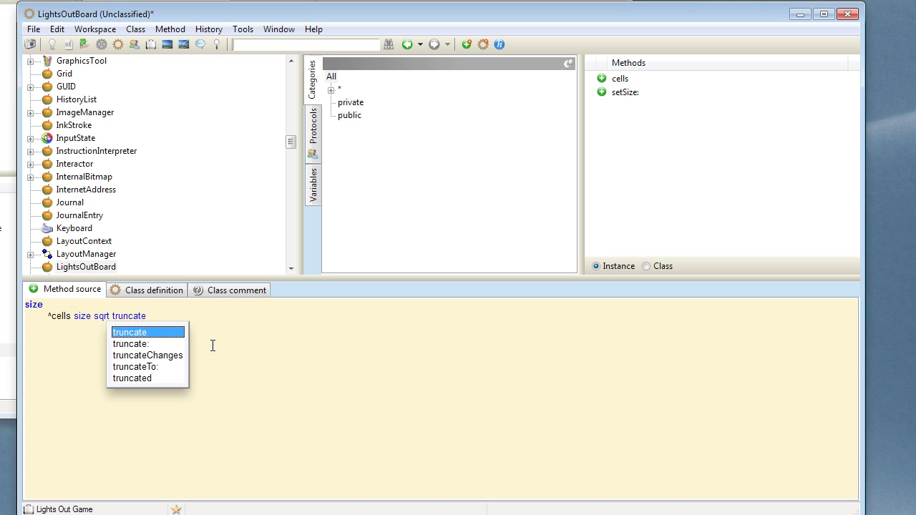
{"action": "type", "text": "d"}
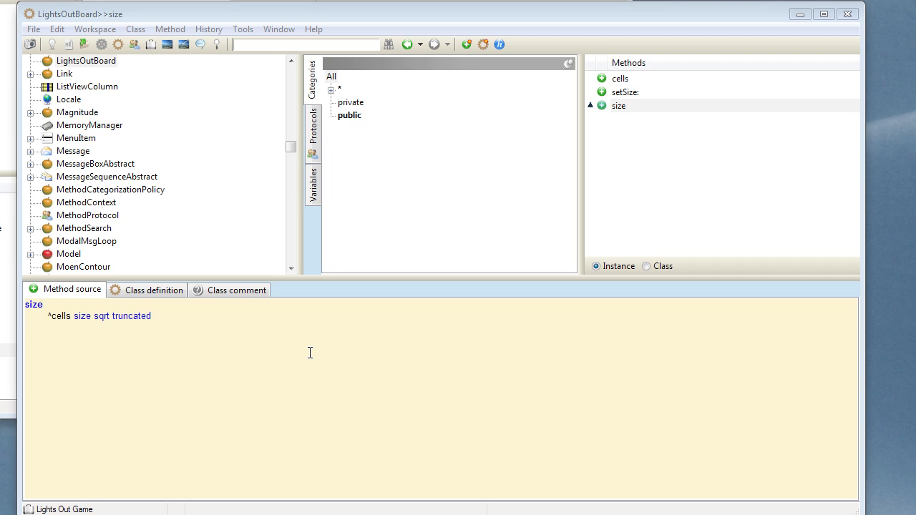
{"action": "mouse_move", "coordinate": [301, 351]}
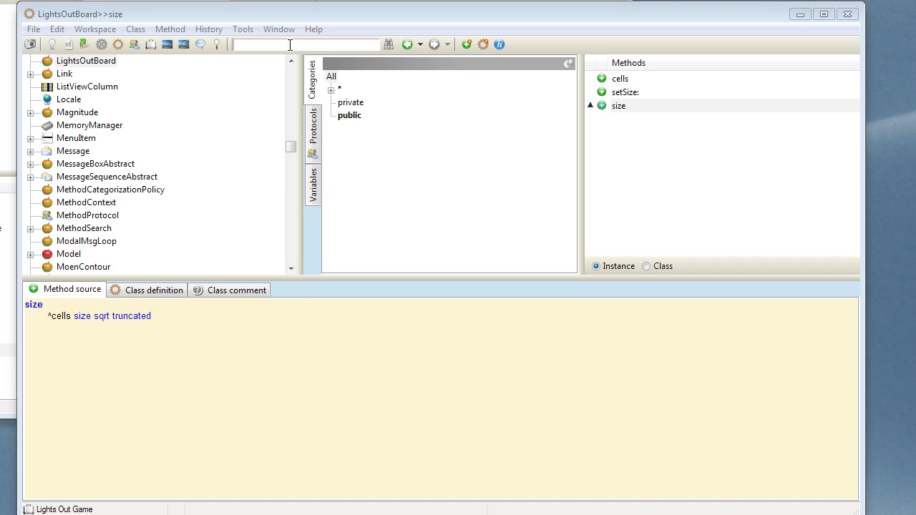
Step: Locate Shell and create an unpackaged subclass named LightsOutGame
{"action": "type", "text": "Shell"}
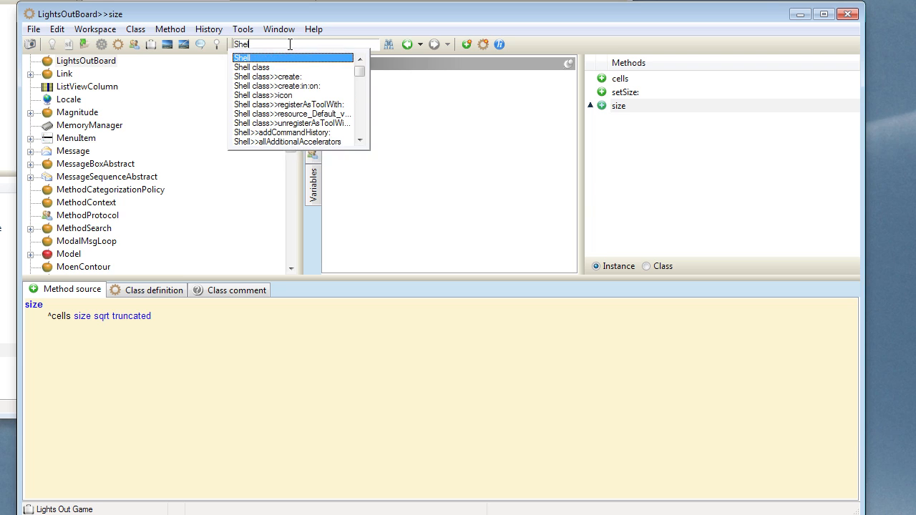
{"action": "left_click", "coordinate": [243, 58]}
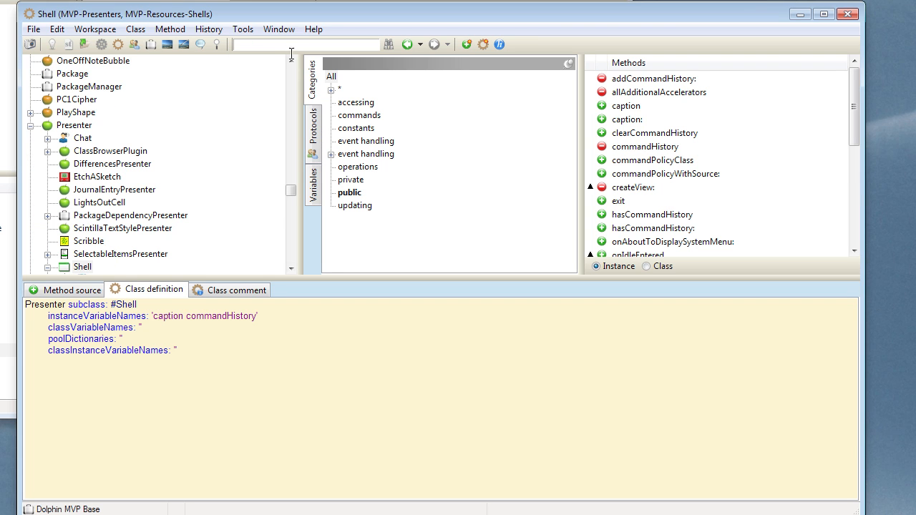
{"action": "left_click", "coordinate": [82, 267]}
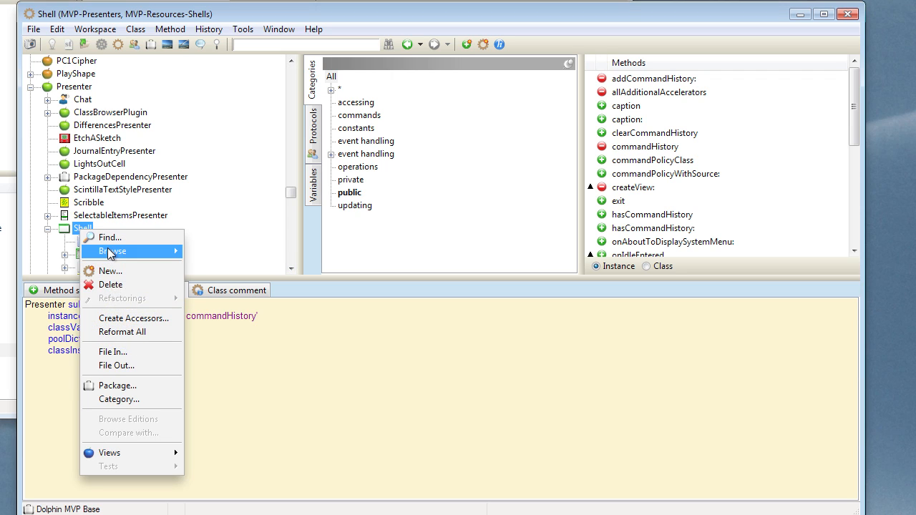
{"action": "left_click", "coordinate": [110, 270]}
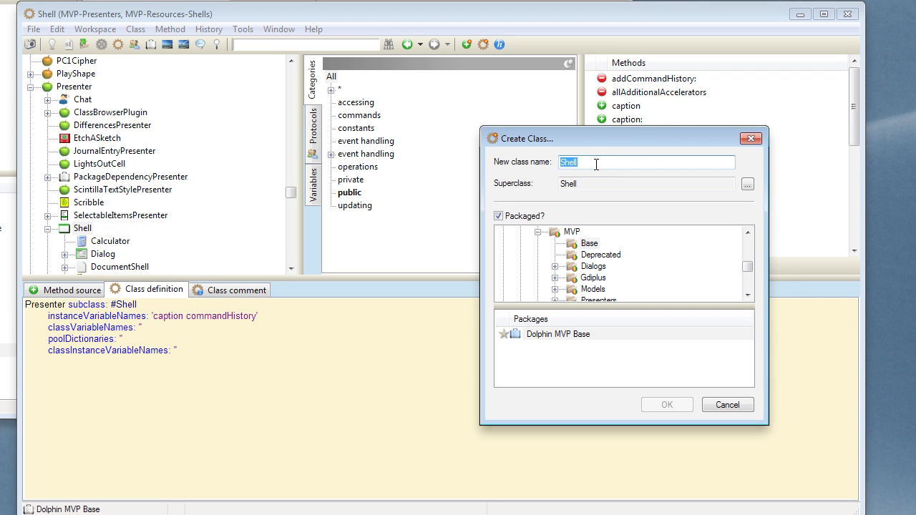
{"action": "type", "text": "LightsOutGame"}
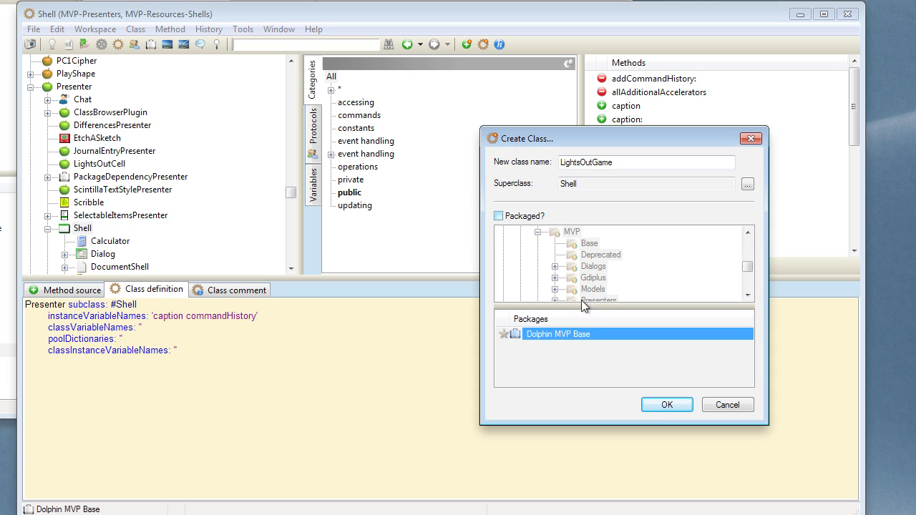
{"action": "left_click", "coordinate": [666, 404]}
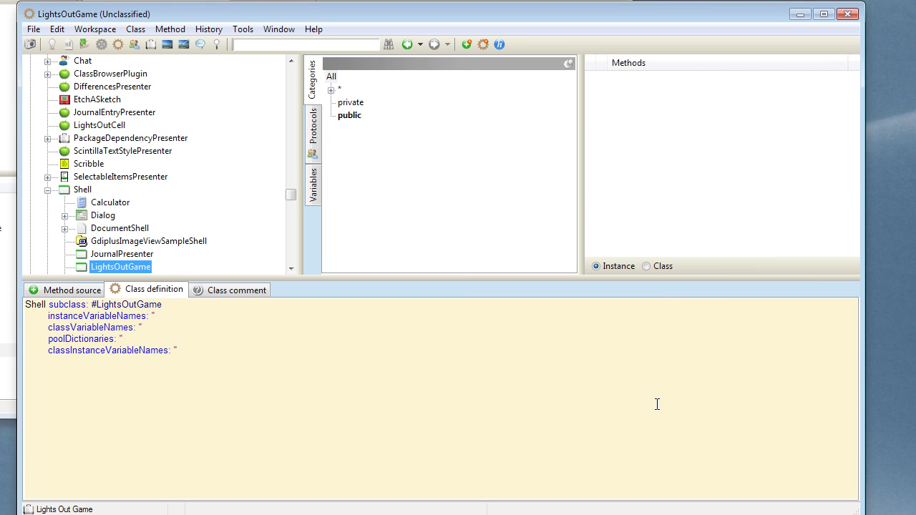
{"action": "mouse_move", "coordinate": [648, 396]}
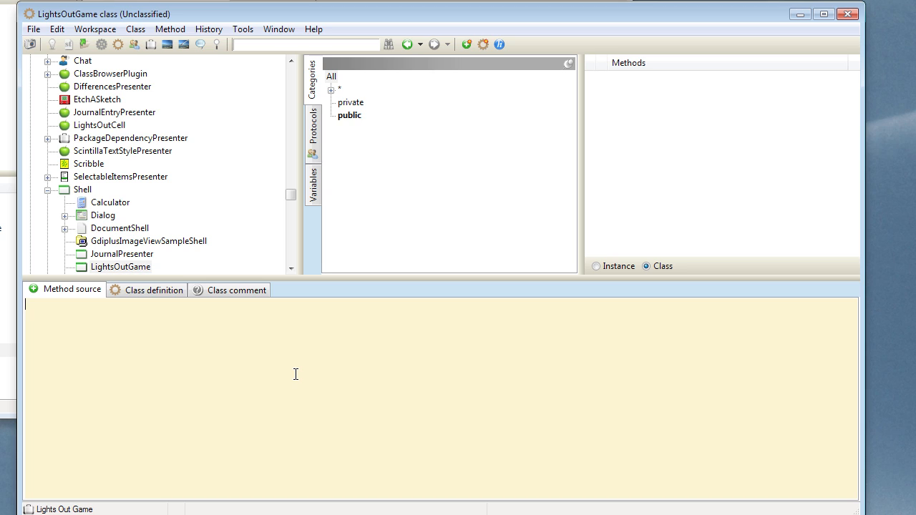
Step: Accept class method defaultModel ^LightsOutBoard new, then show LightsOutGame's instance side
{"action": "type", "text": "defaultModel"}
{"action": "type", "text": "^"}
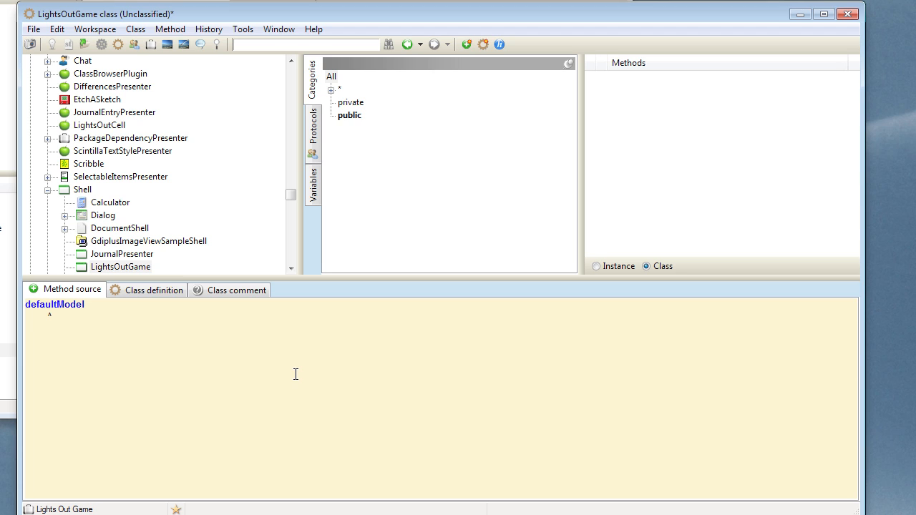
{"action": "type", "text": "LightsOutBoa"}
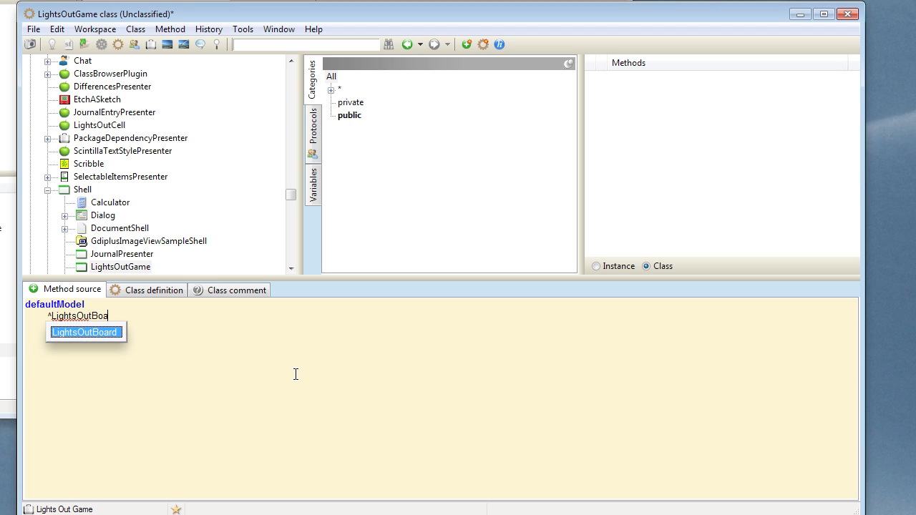
{"action": "type", "text": "r"}
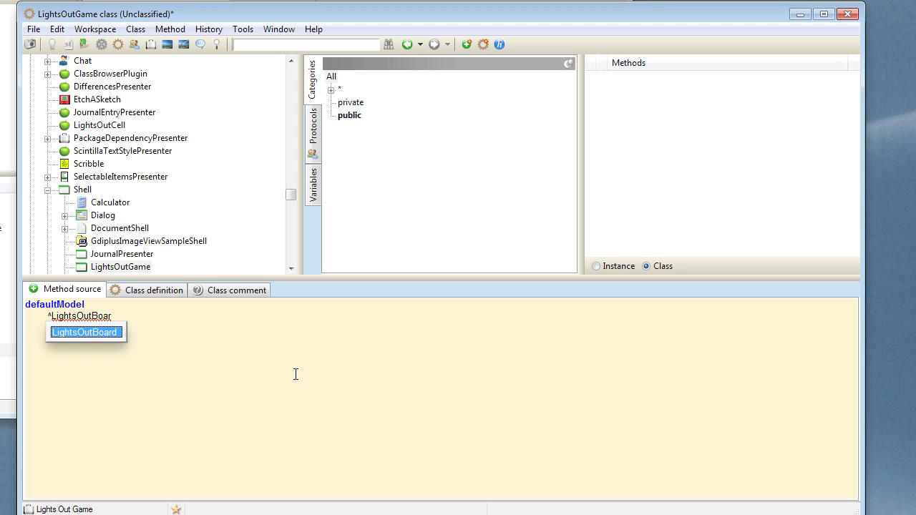
{"action": "type", "text": "new"}
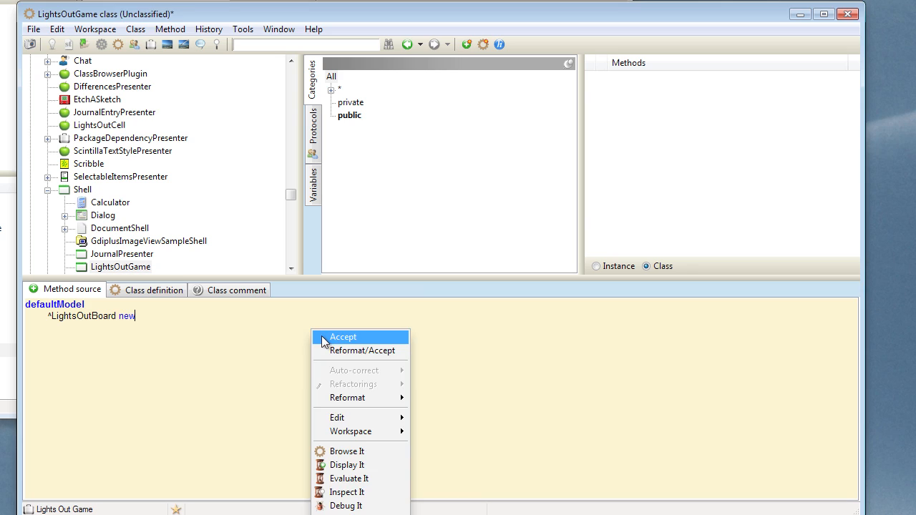
{"action": "left_click", "coordinate": [343, 336]}
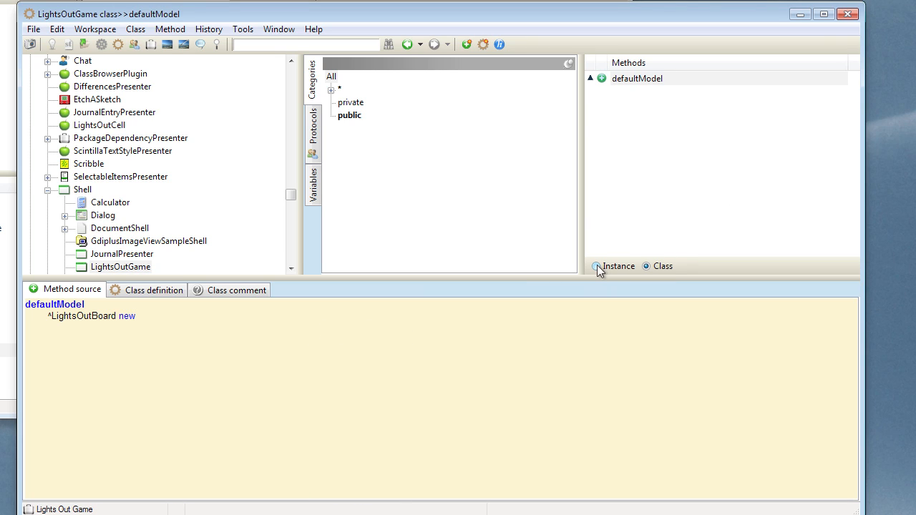
{"action": "left_click", "coordinate": [596, 266]}
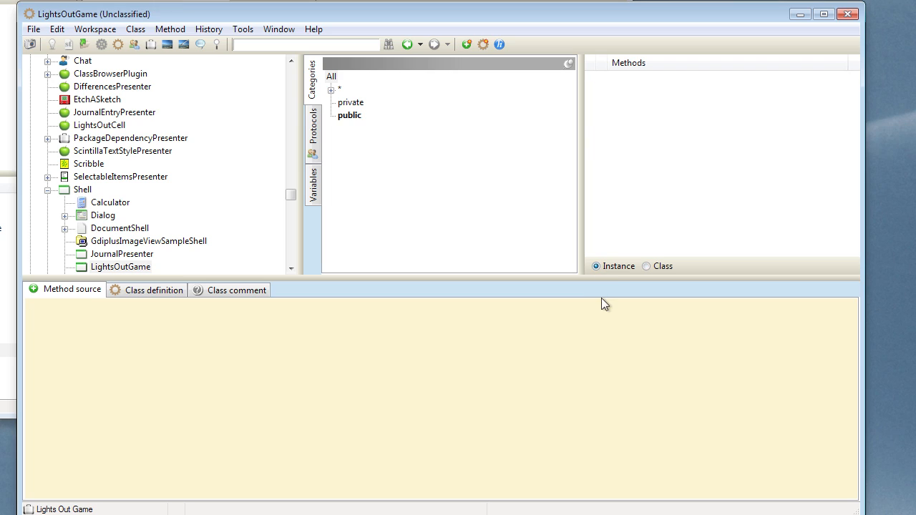
{"action": "mouse_move", "coordinate": [606, 301]}
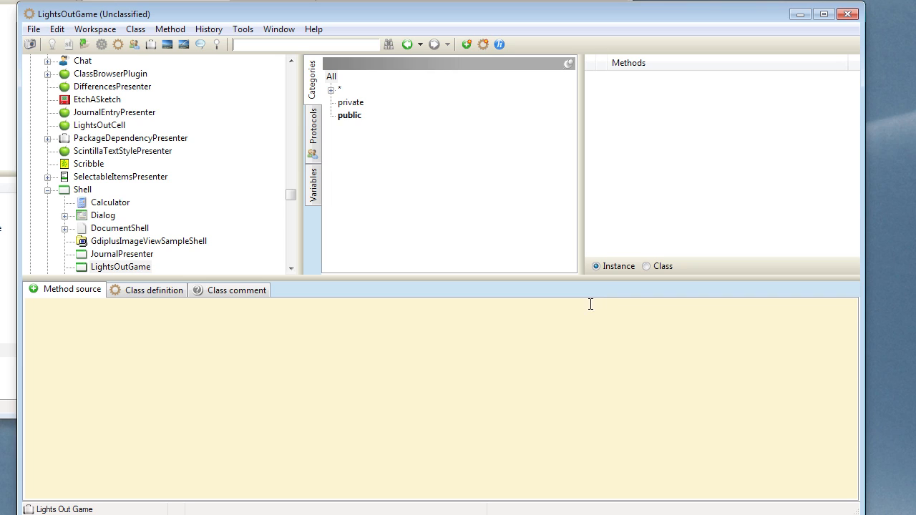
{"action": "mouse_move", "coordinate": [634, 316]}
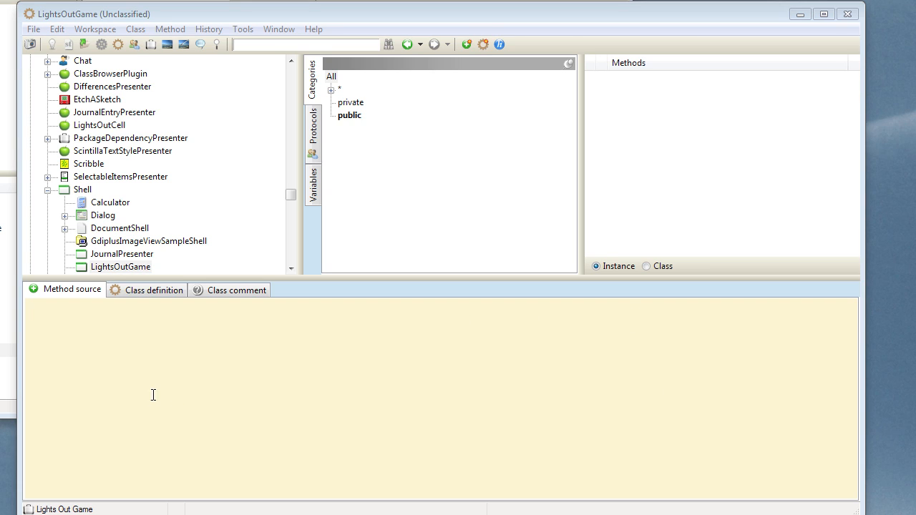
Step: Type onViewOpened with super onViewOpened followed by self createCellPresenters
{"action": "type", "text": "o"}
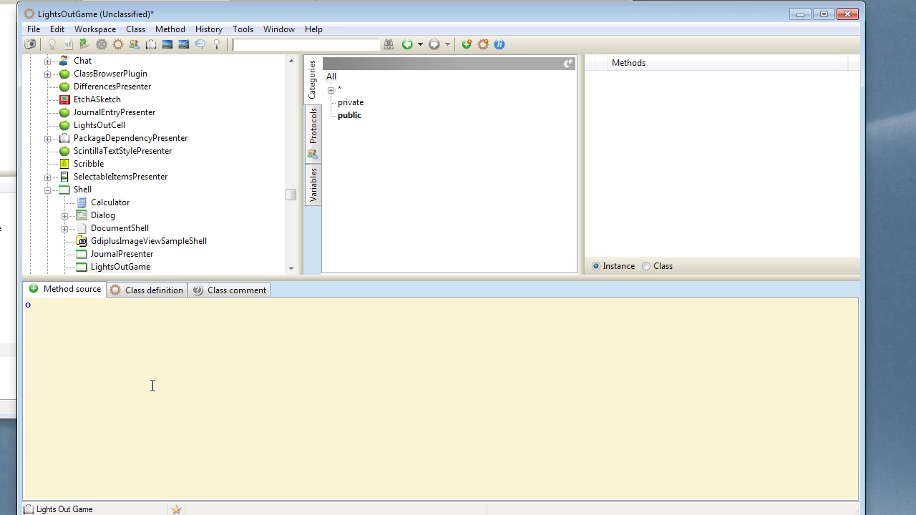
{"action": "type", "text": "onViewOpen"}
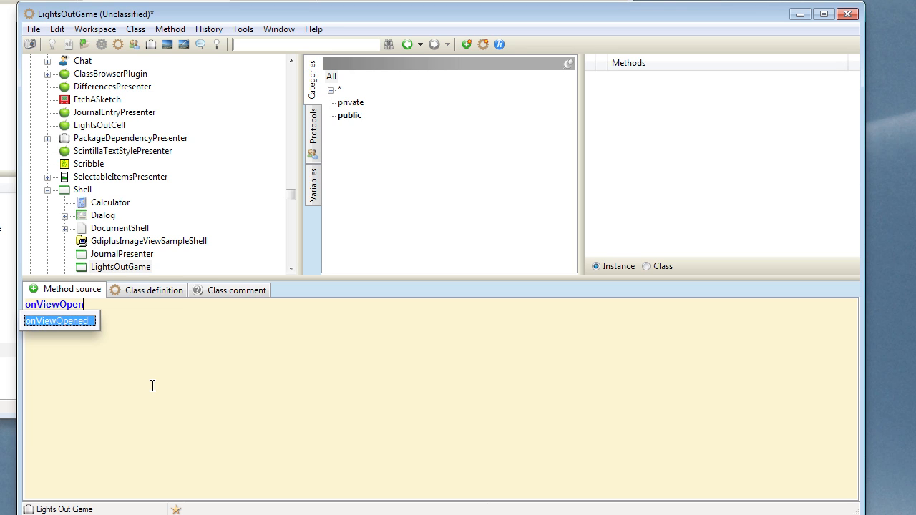
{"action": "type", "text": "ed"}
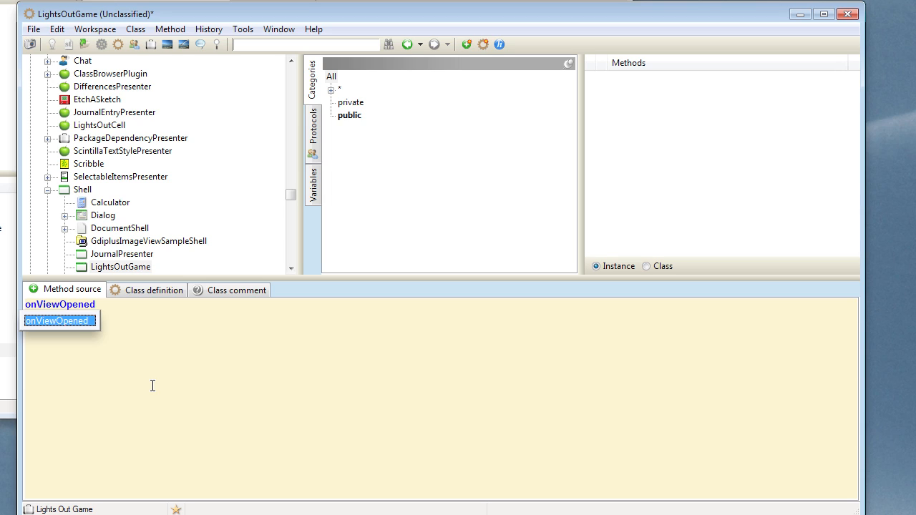
{"action": "type", "text": "supe"}
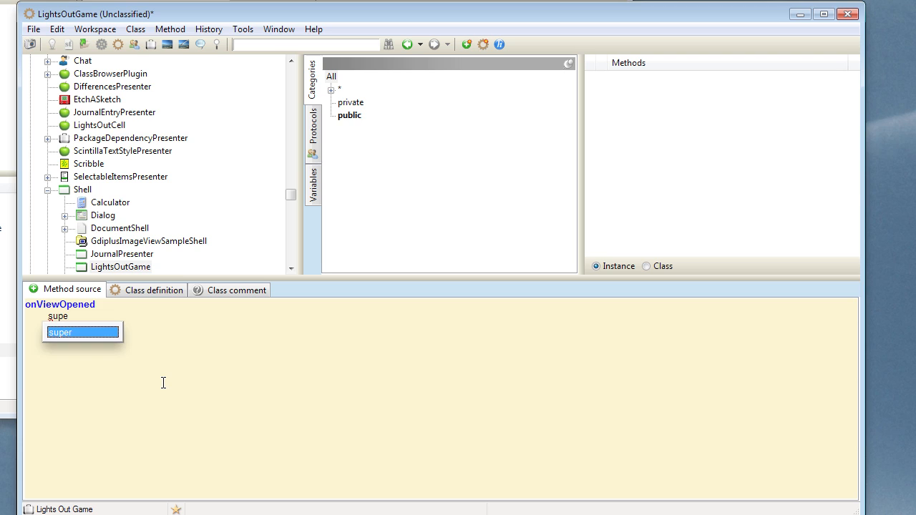
{"action": "type", "text": "onViewOpened."}
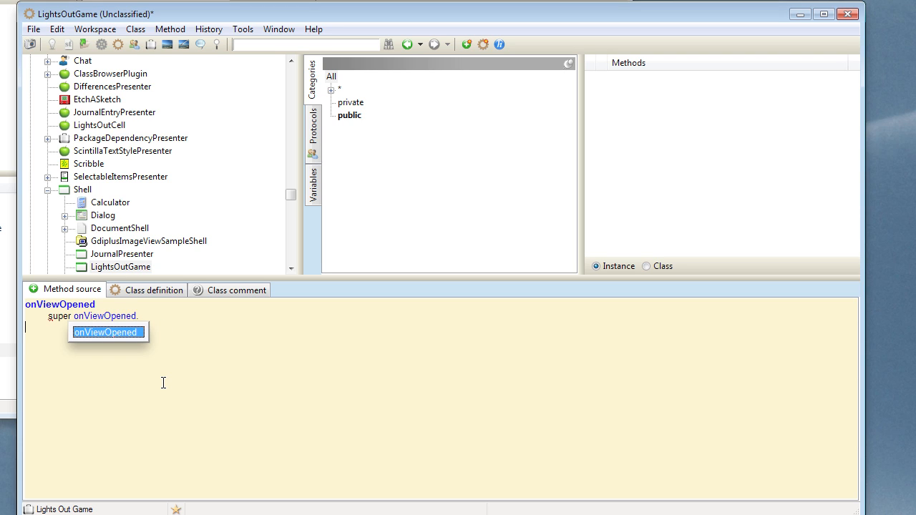
{"action": "type", "text": "self"}
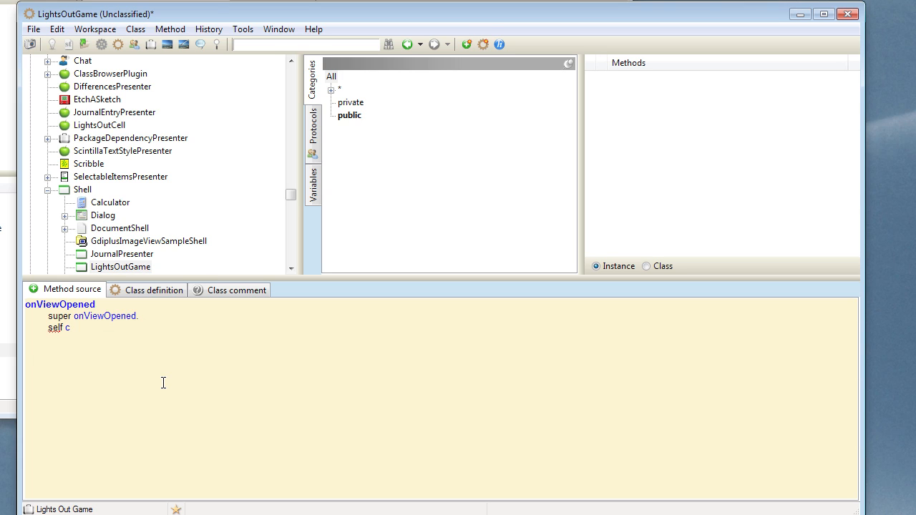
{"action": "type", "text": "createCellP"}
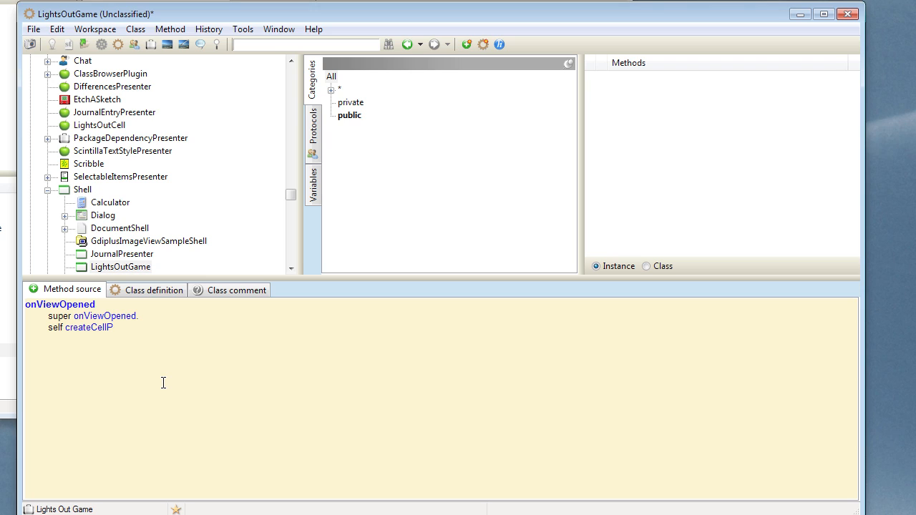
{"action": "type", "text": "resenters"}
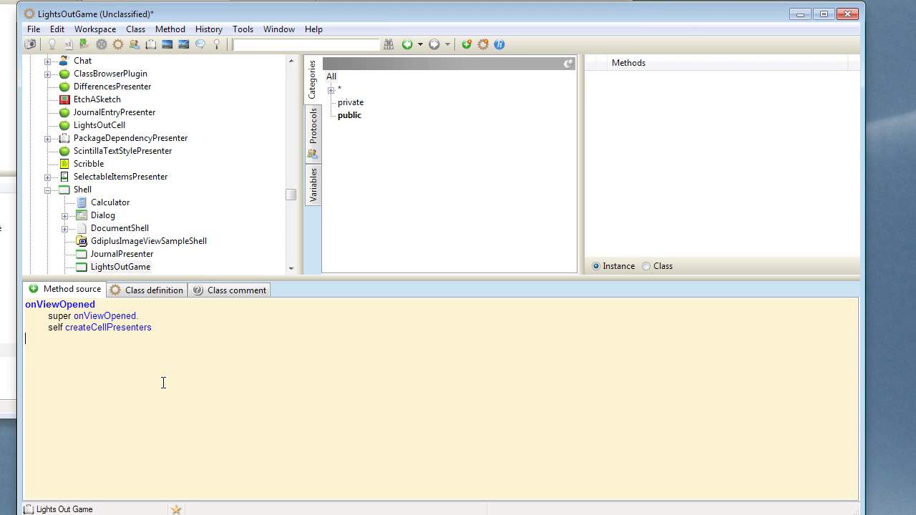
{"action": "mouse_move", "coordinate": [164, 386]}
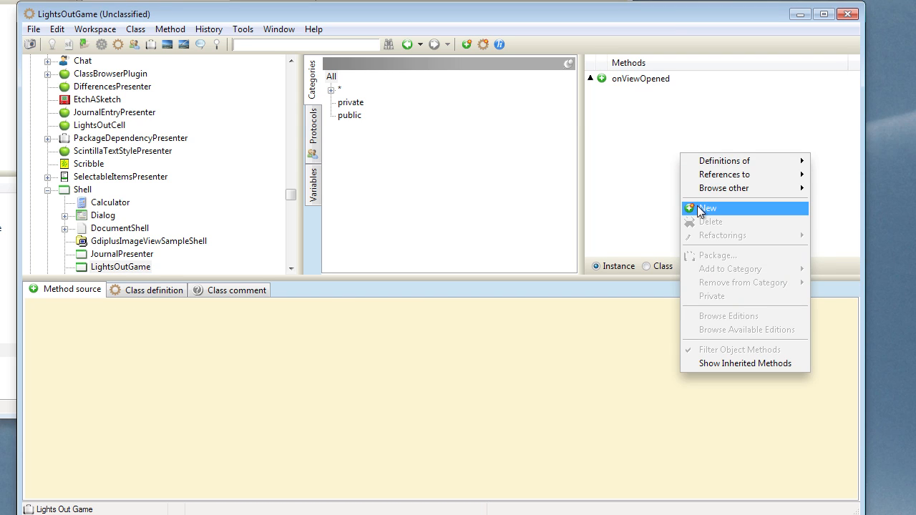
Step: Write createCellPresenters calling clearExistingCellPresenters, then LightsOutCell createIn: self on: eachCell per model cell
{"action": "left_click", "coordinate": [707, 207]}
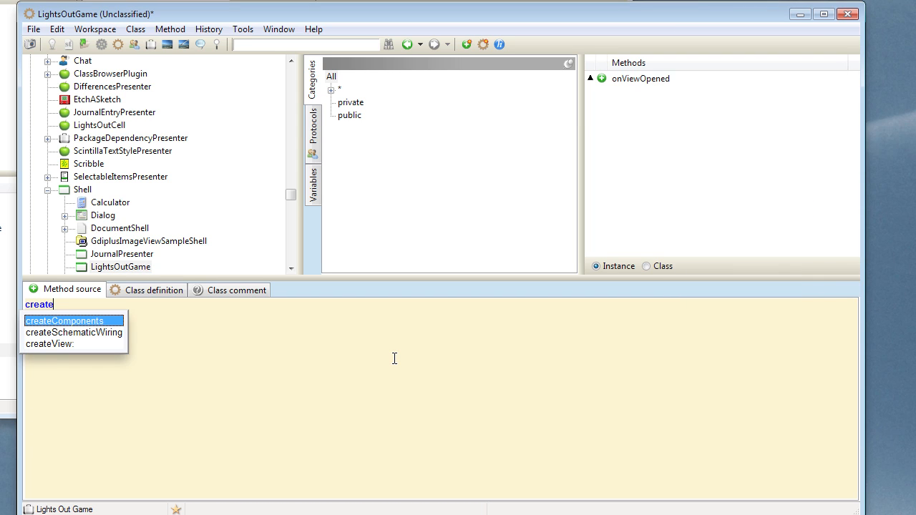
{"action": "type", "text": "CellPres"}
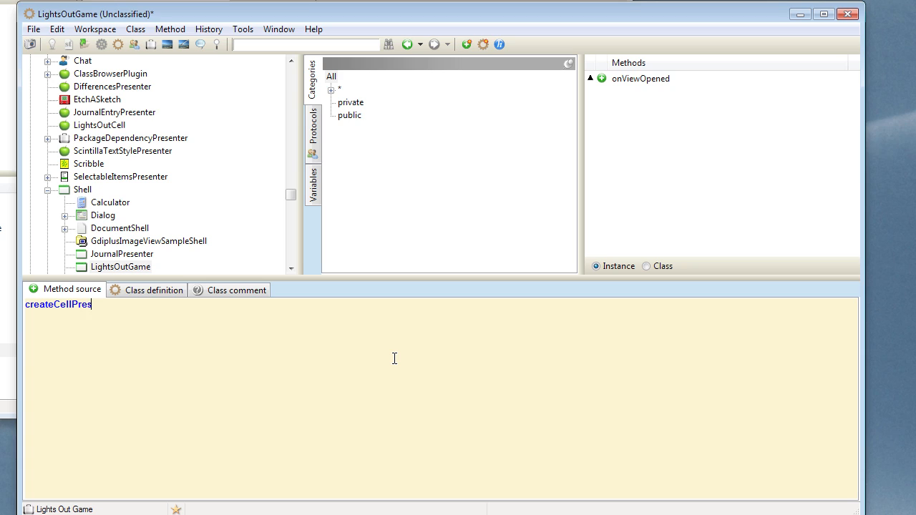
{"action": "type", "text": "enters"}
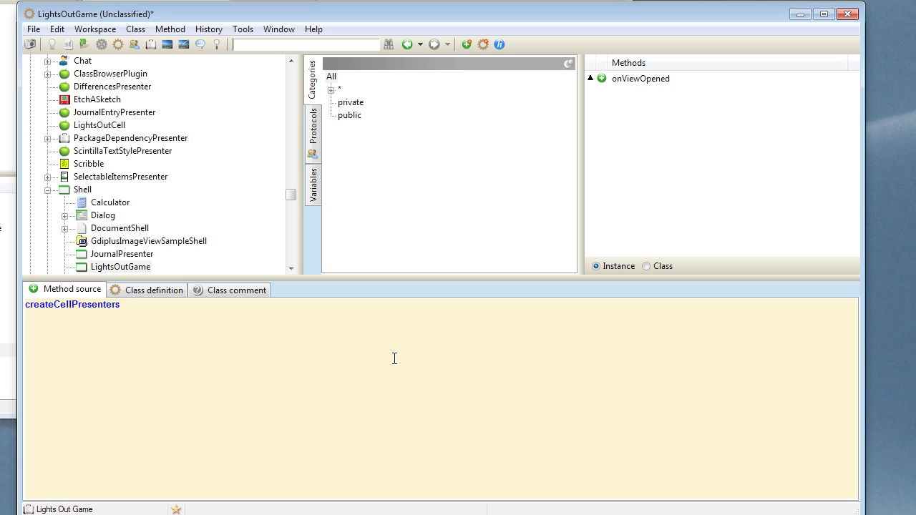
{"action": "type", "text": "self clear"}
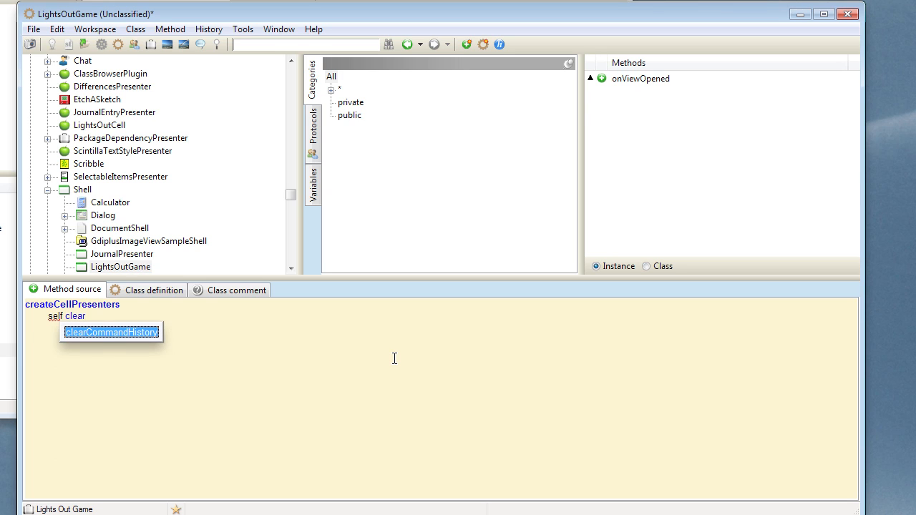
{"action": "type", "text": "ExistingCellPr"}
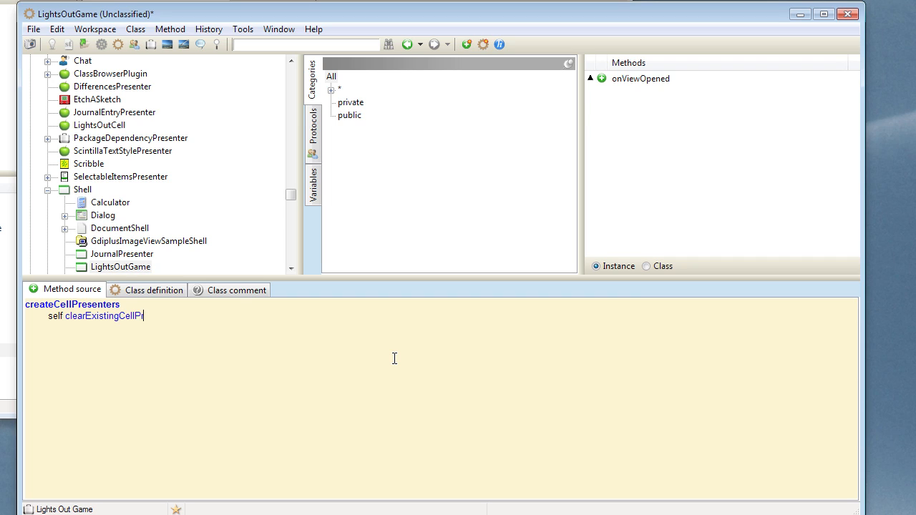
{"action": "type", "text": "esenters."}
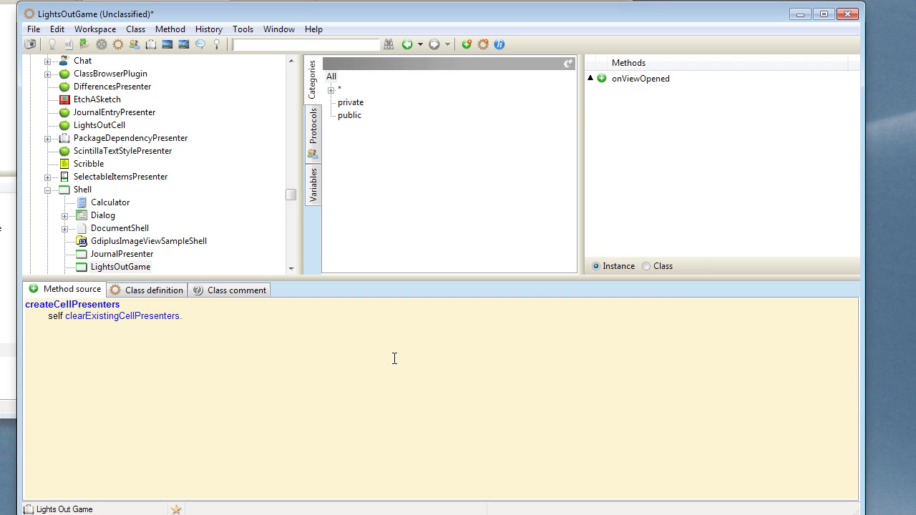
{"action": "mouse_move", "coordinate": [884, 455]}
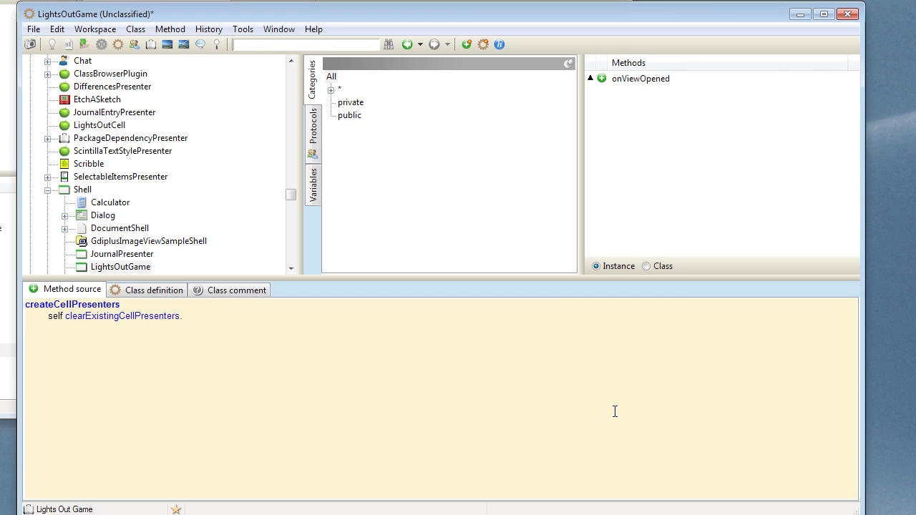
{"action": "type", "text": "self model"}
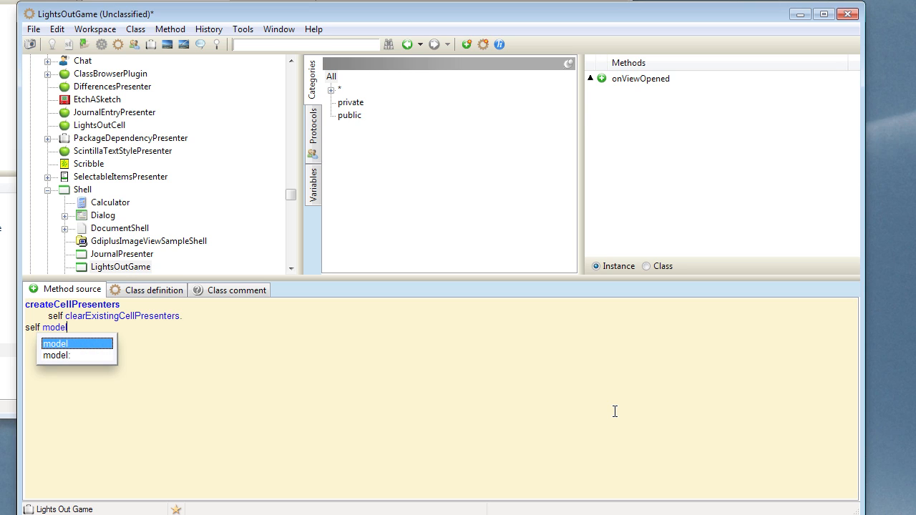
{"action": "type", "text": "cells do:"}
{"action": "type", "text": "[:"}
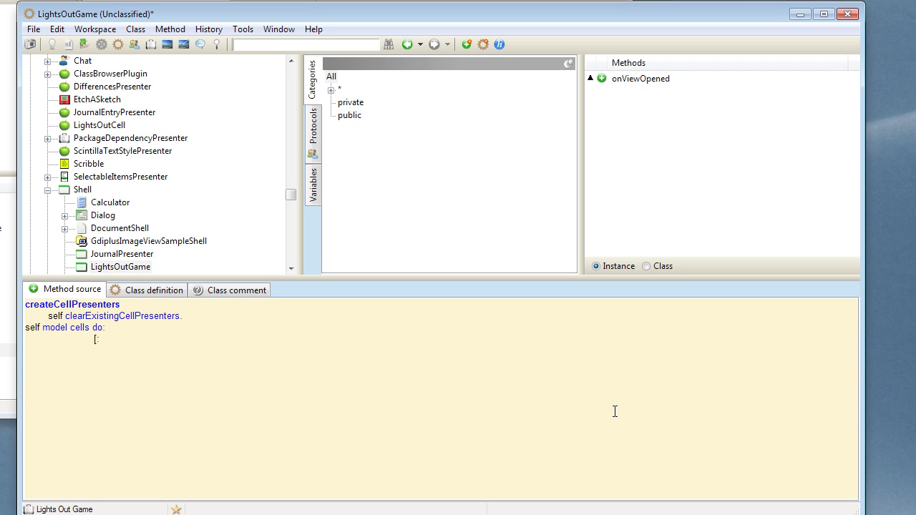
{"action": "type", "text": "eachCell |"}
{"action": "type", "text": "| cp |"}
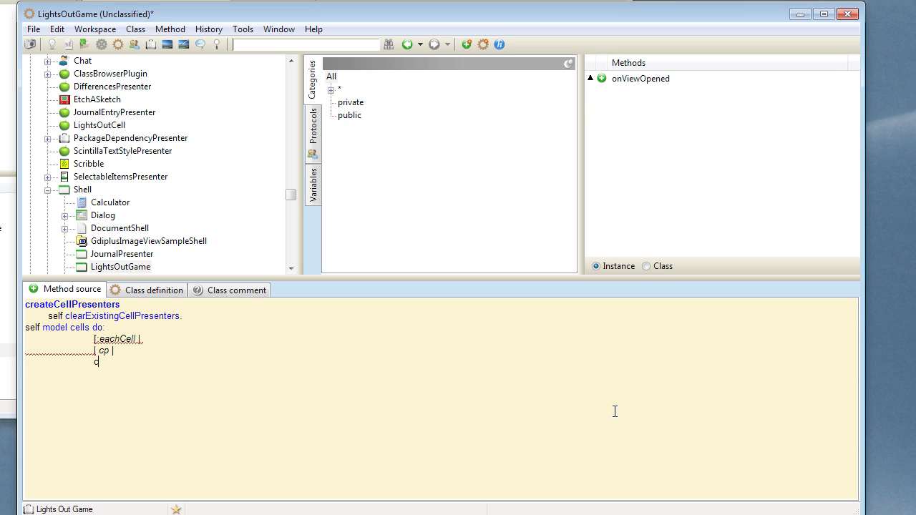
{"action": "type", "text": "p."}
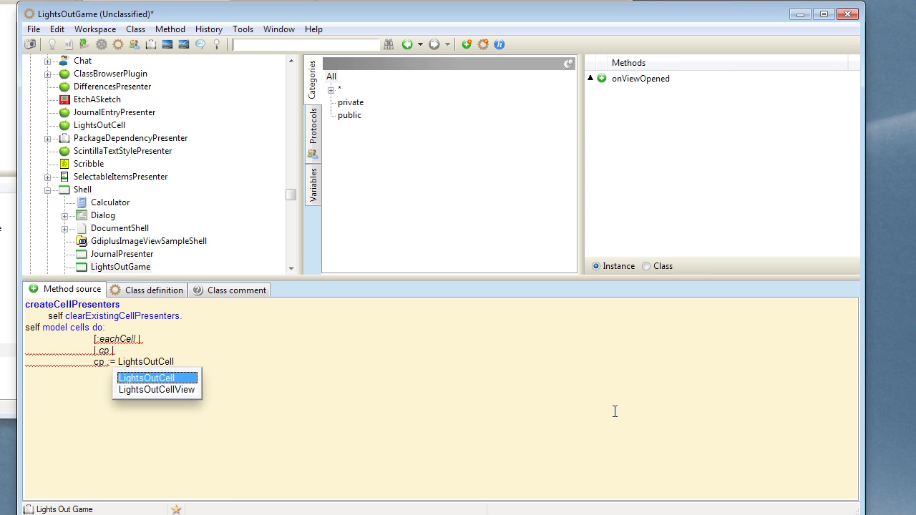
{"action": "type", "text": "createIn: self on: eachC"}
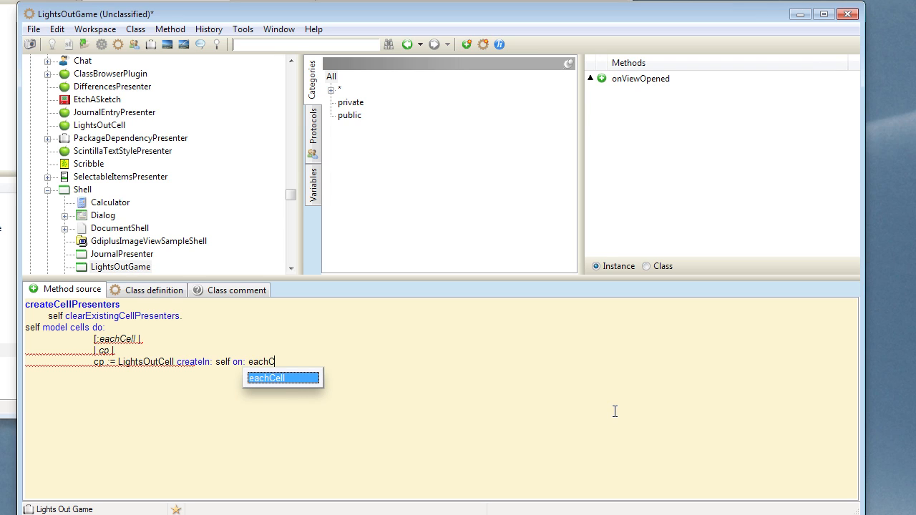
{"action": "type", "text": "ell]"}
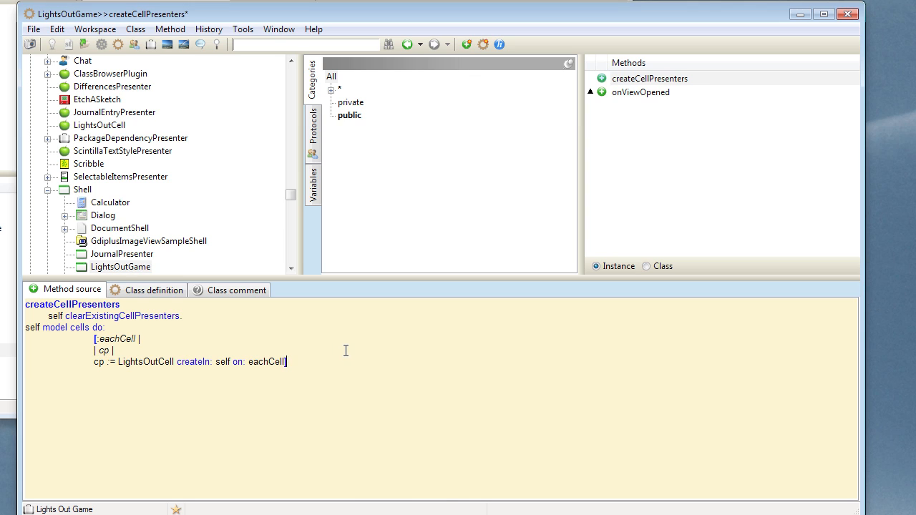
Step: Reformat and accept createCellPresenters, despite the unimplemented clearExistingCellPresenters warning
{"action": "right_click", "coordinate": [347, 361]}
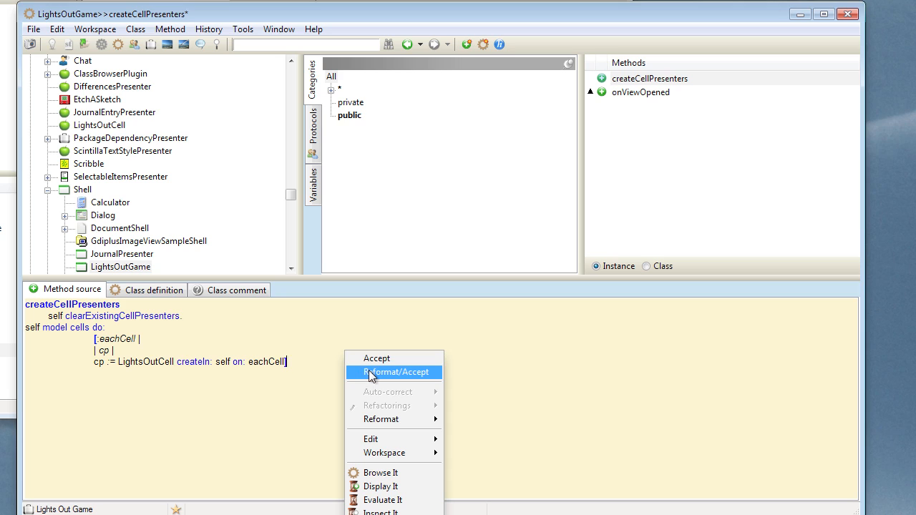
{"action": "left_click", "coordinate": [394, 372]}
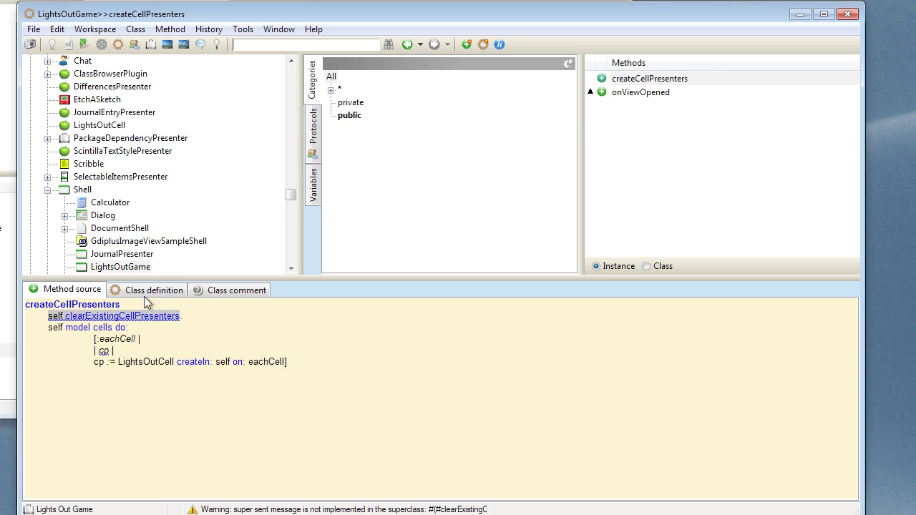
Step: Add cellPresenters to LightsOutGame's instanceVariableNames in the class definition and accept it
{"action": "left_click", "coordinate": [153, 289]}
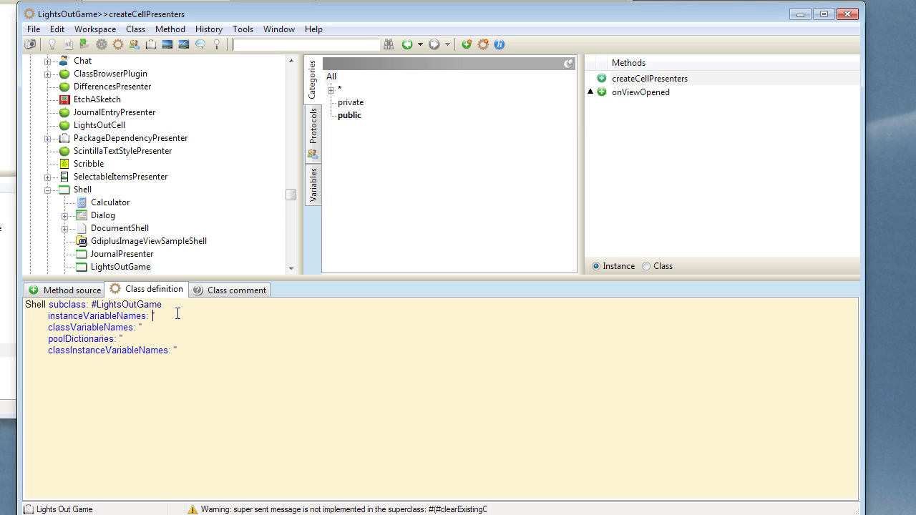
{"action": "type", "text": "cell"}
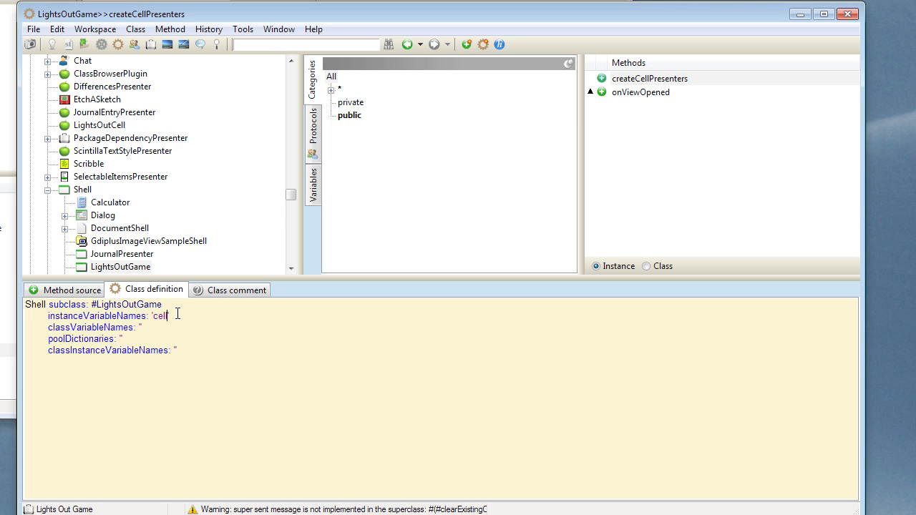
{"action": "type", "text": "Pres"}
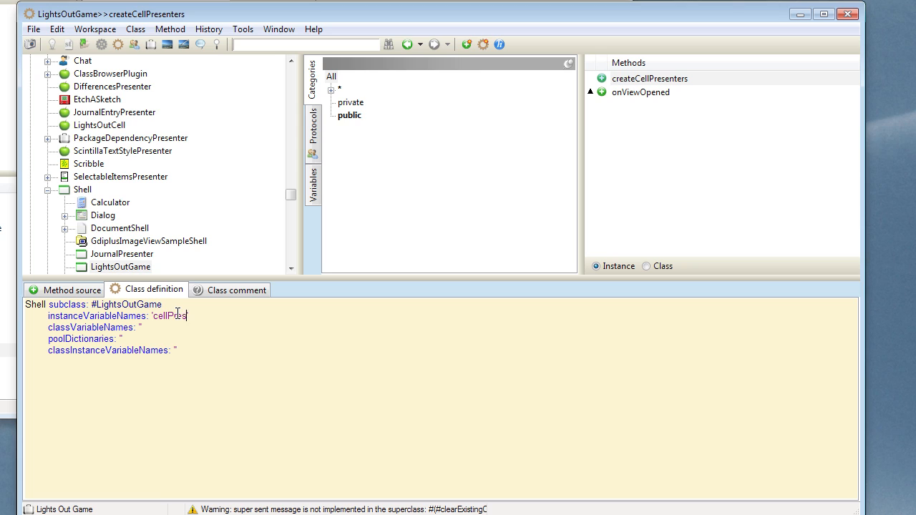
{"action": "type", "text": "enters'"}
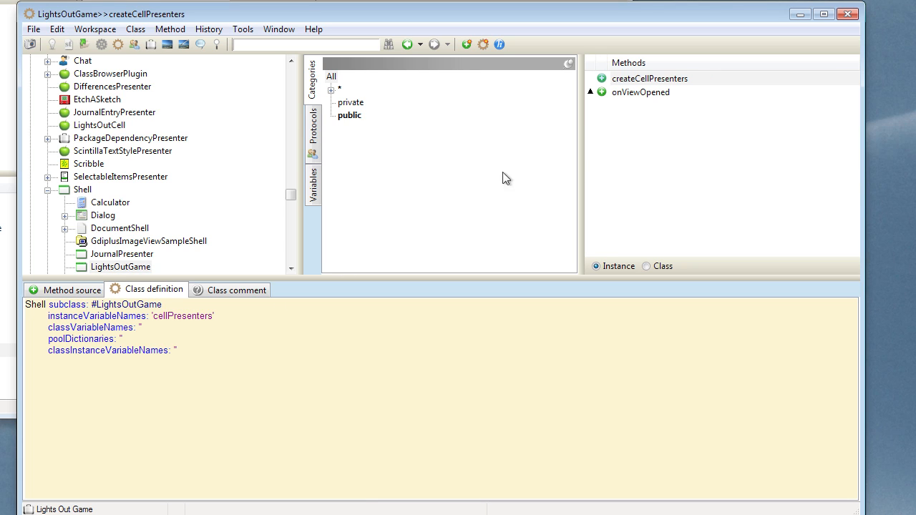
{"action": "right_click", "coordinate": [650, 78]}
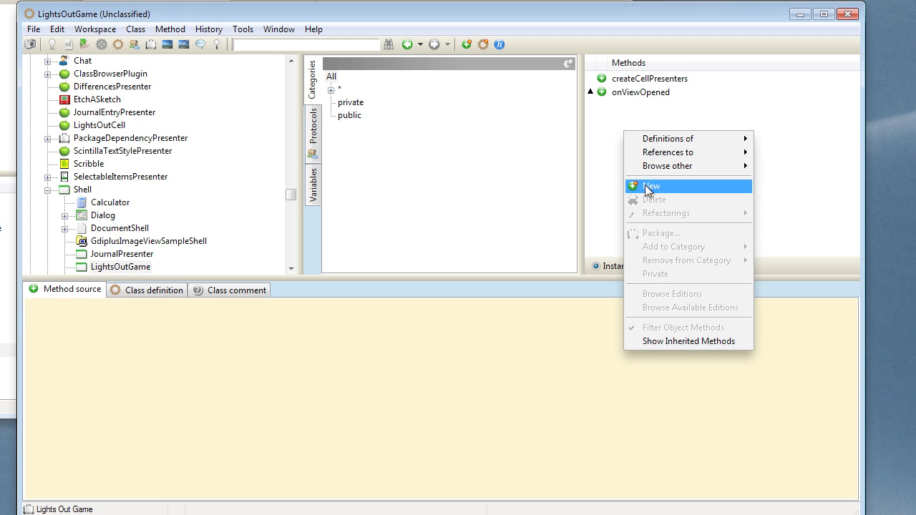
Step: Write and save initialize: super initialize, then cellPresenters := OrderedCollection new
{"action": "left_click", "coordinate": [652, 185]}
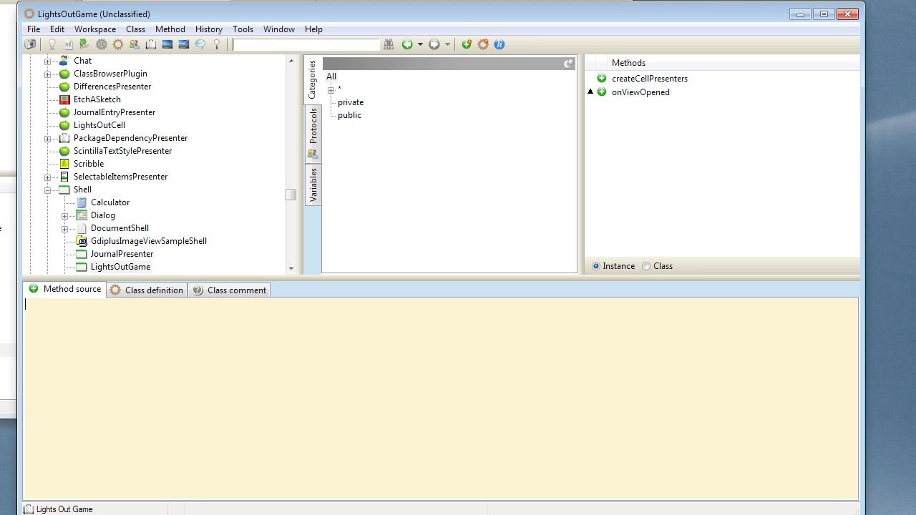
{"action": "type", "text": "initialize"}
{"action": "type", "text": "s"}
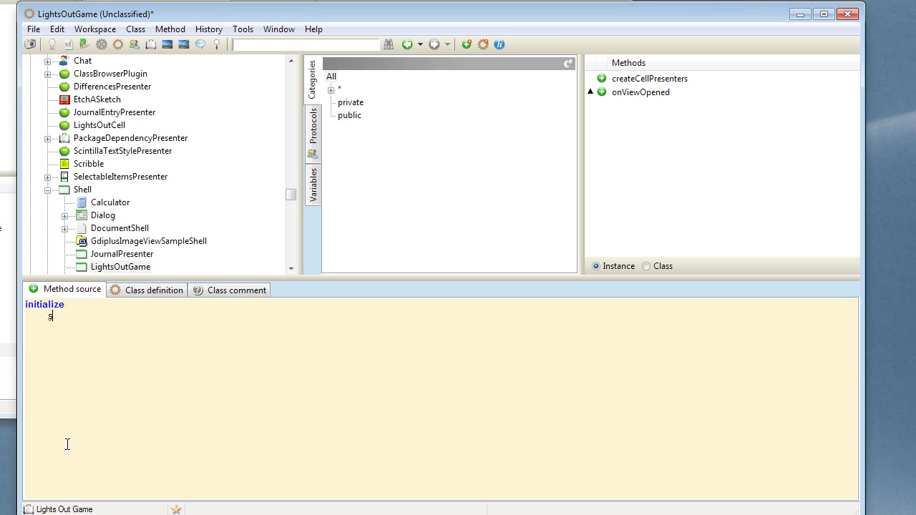
{"action": "type", "text": "uper initialize."}
{"action": "type", "text": "cellPresenters"}
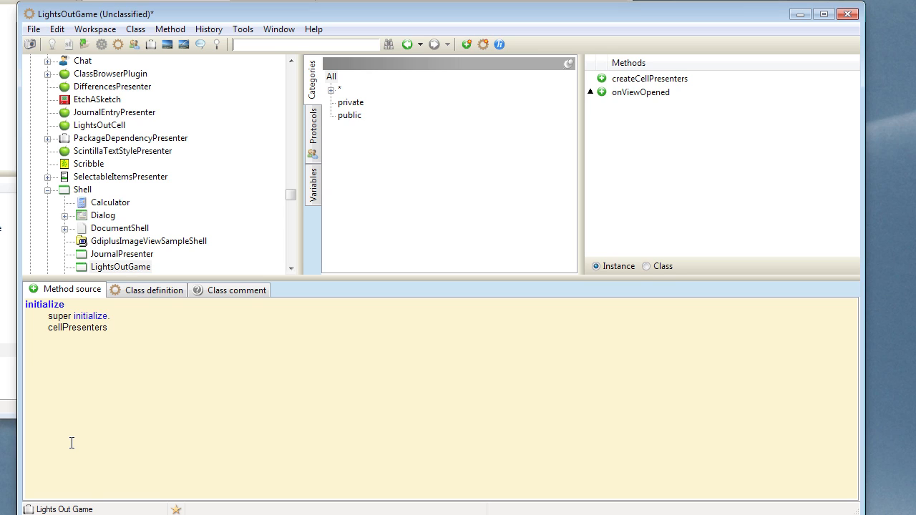
{"action": "type", "text": ":="}
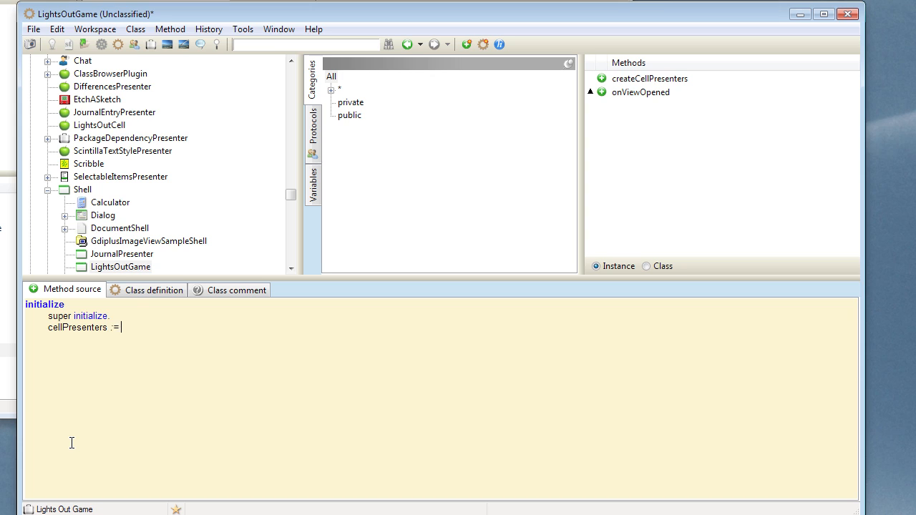
{"action": "type", "text": "O"}
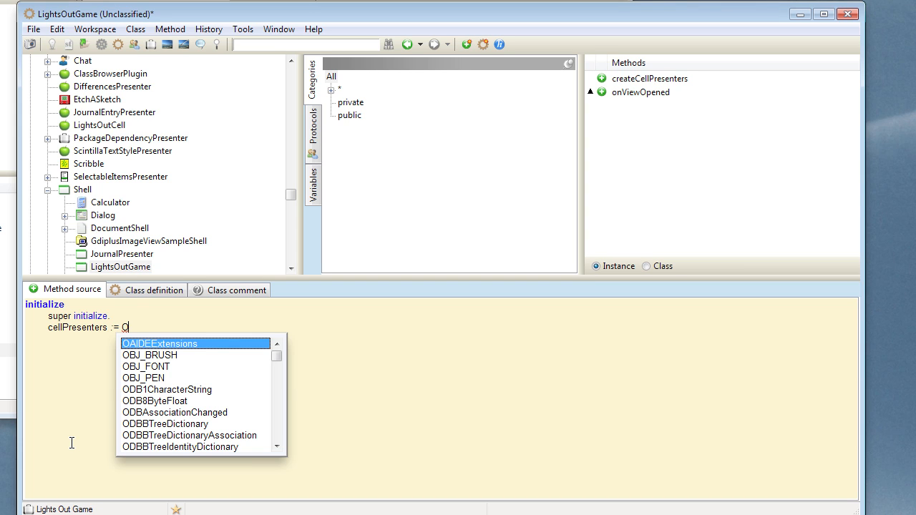
{"action": "type", "text": "rderedCollection"}
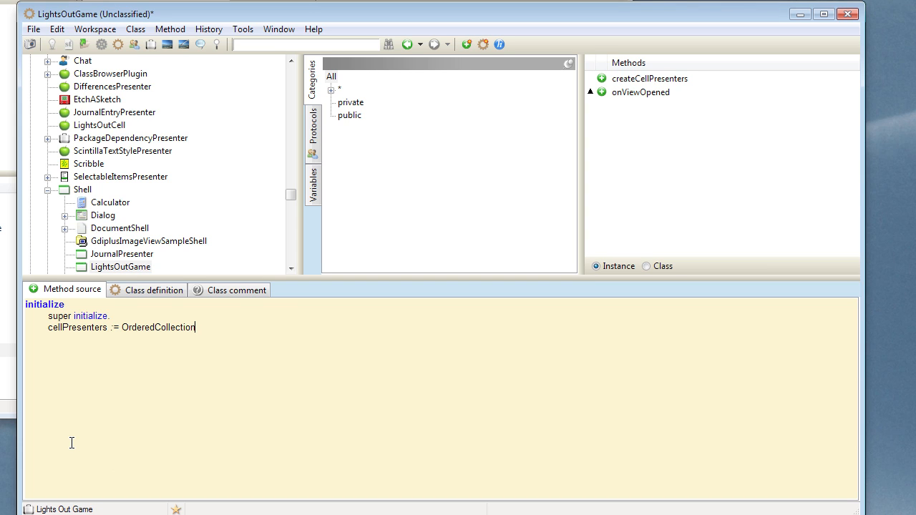
{"action": "type", "text": "new"}
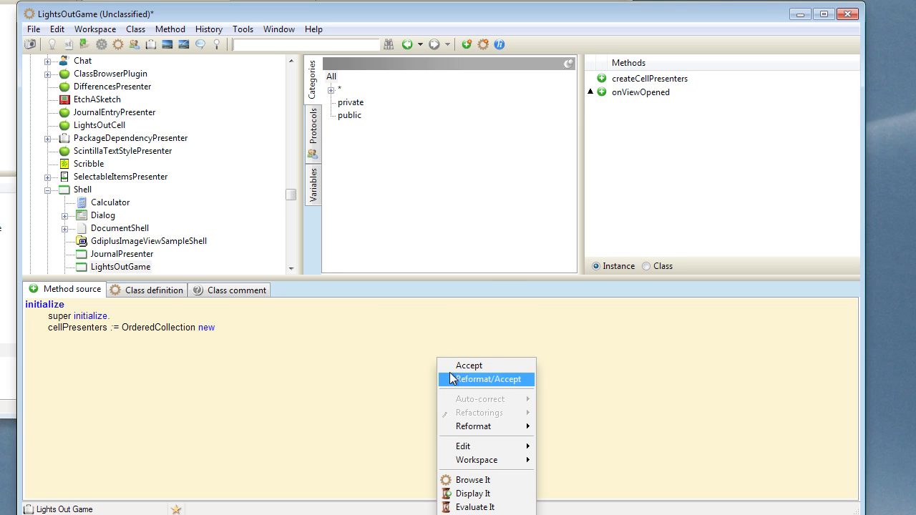
{"action": "left_click", "coordinate": [468, 365]}
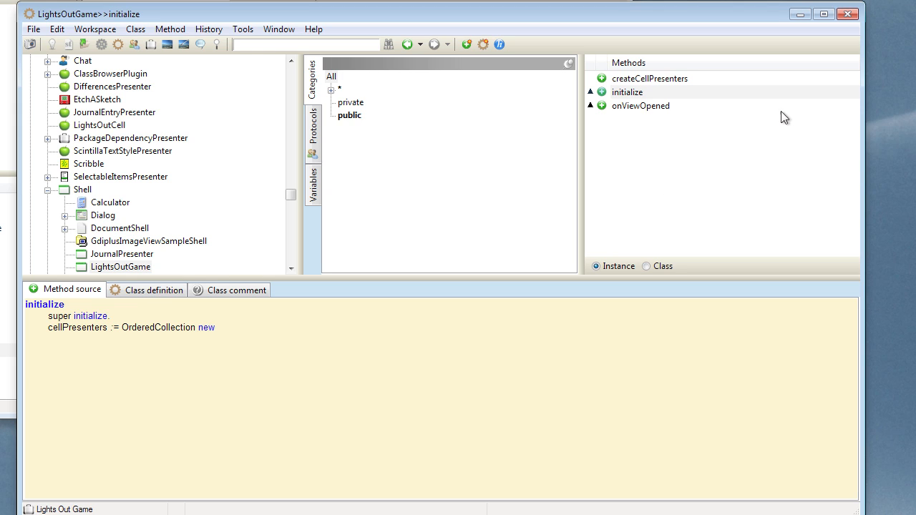
{"action": "left_click", "coordinate": [649, 78]}
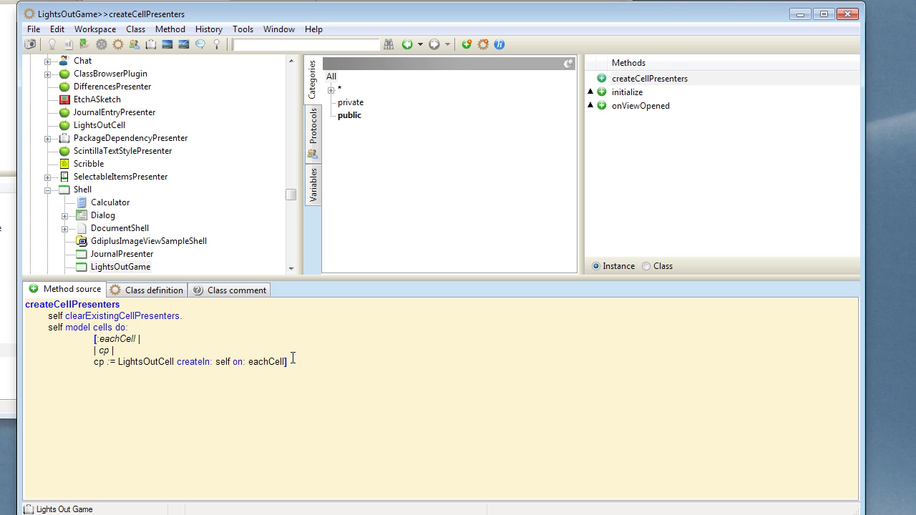
Step: Append 'cellPresenters add: cp' inside the createCellPresenters block and save the method
{"action": "type", "text": "."}
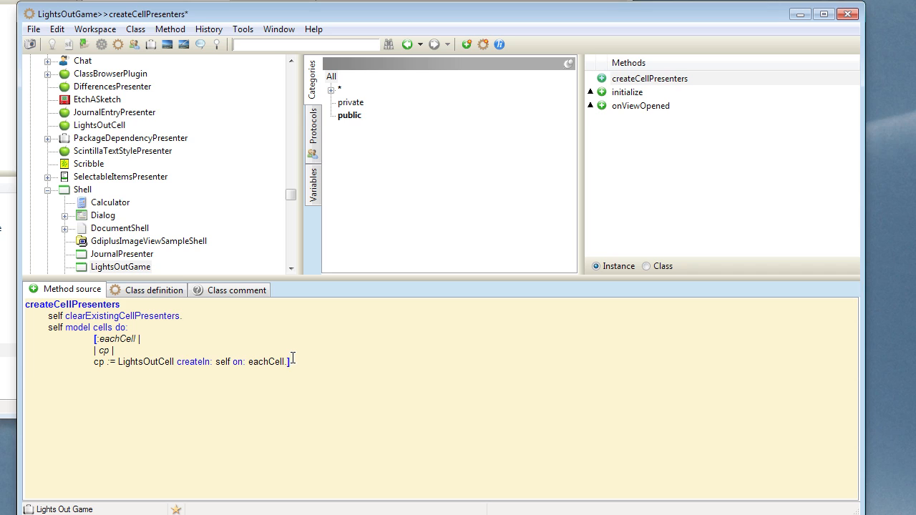
{"action": "type", "text": "cellPresenters add:]"}
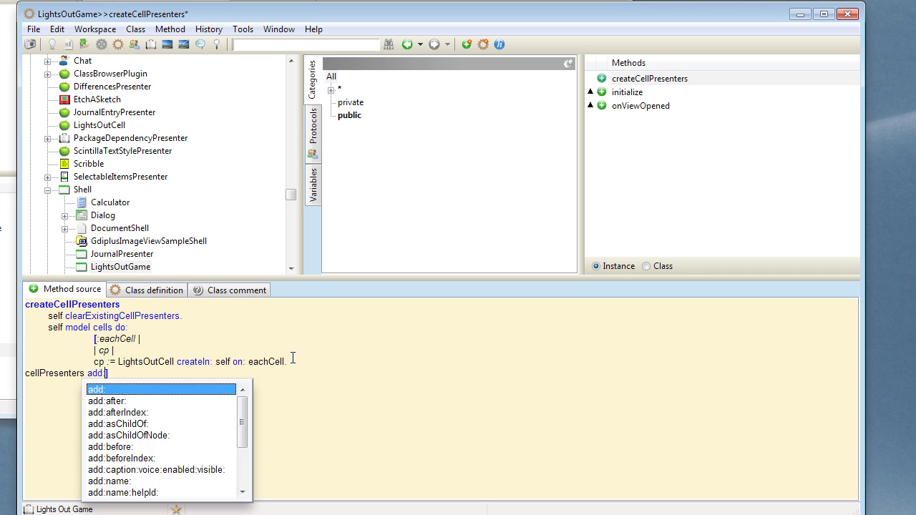
{"action": "type", "text": "cp"}
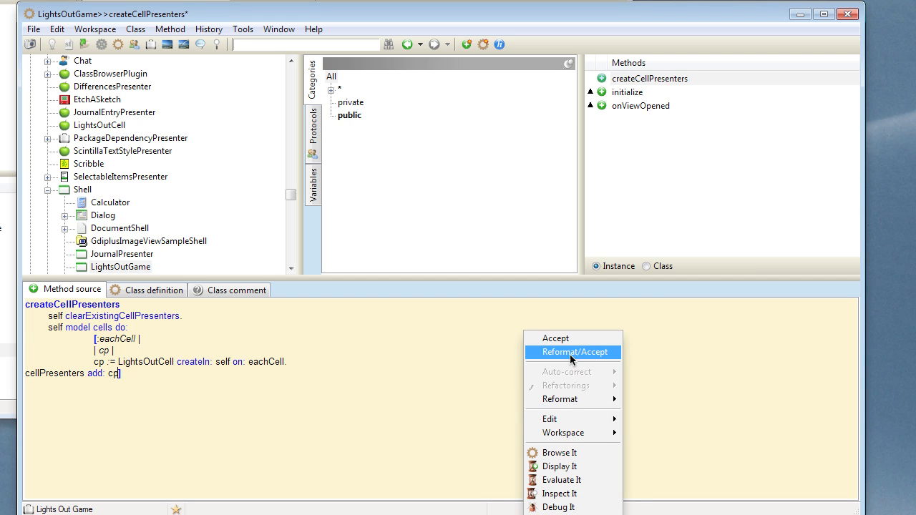
{"action": "left_click", "coordinate": [572, 352]}
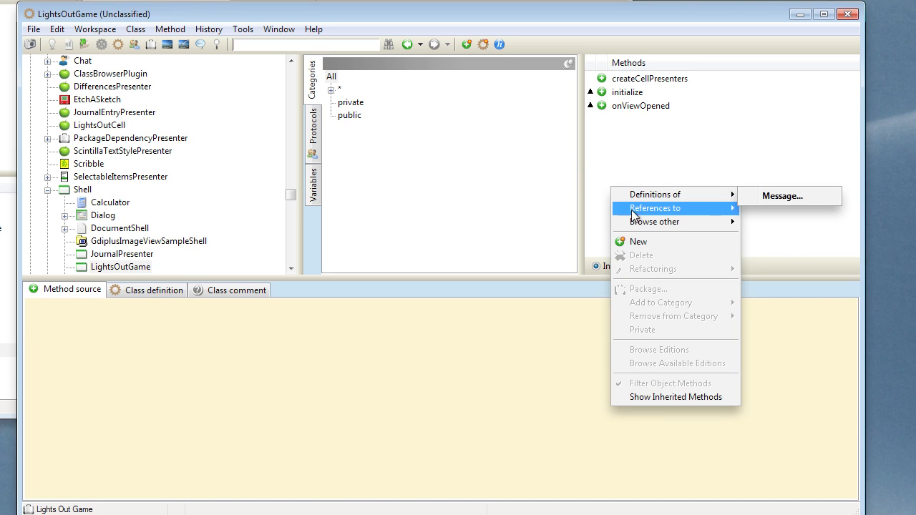
Step: Write clearExistingCellPresenters with the body cellPresenters do: [:each | each destroy]
{"action": "type", "text": "c"}
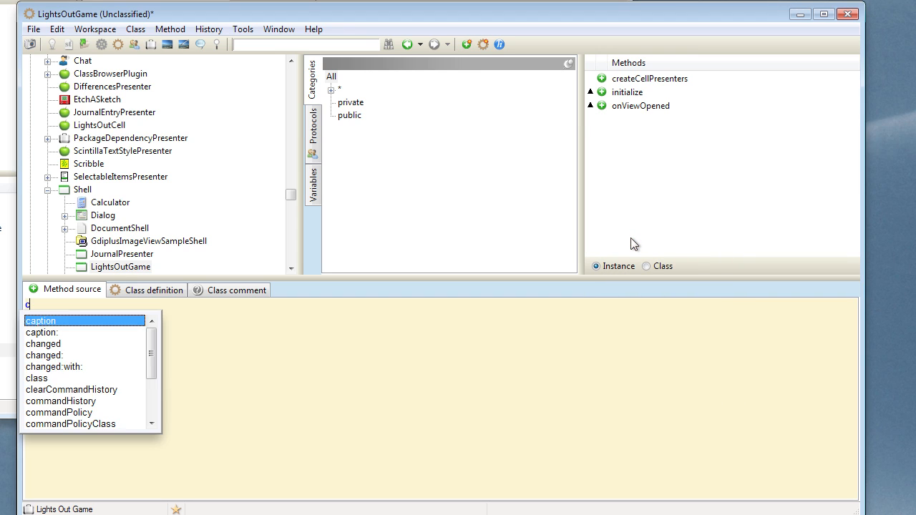
{"action": "type", "text": "learExistingCellP"}
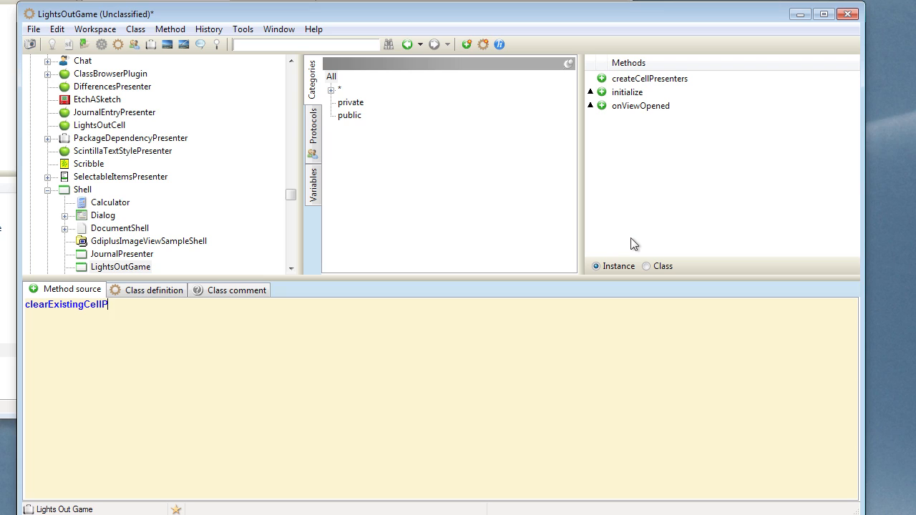
{"action": "type", "text": "resenters"}
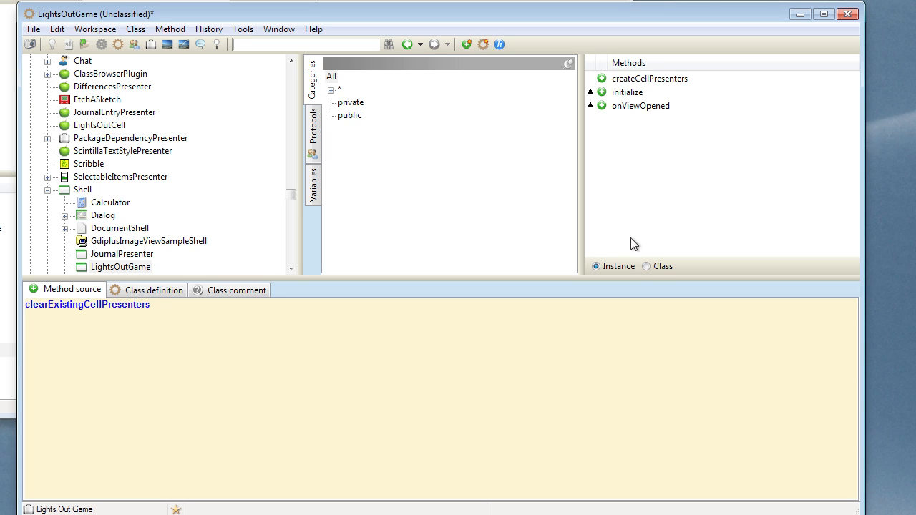
{"action": "left_click", "coordinate": [48, 315]}
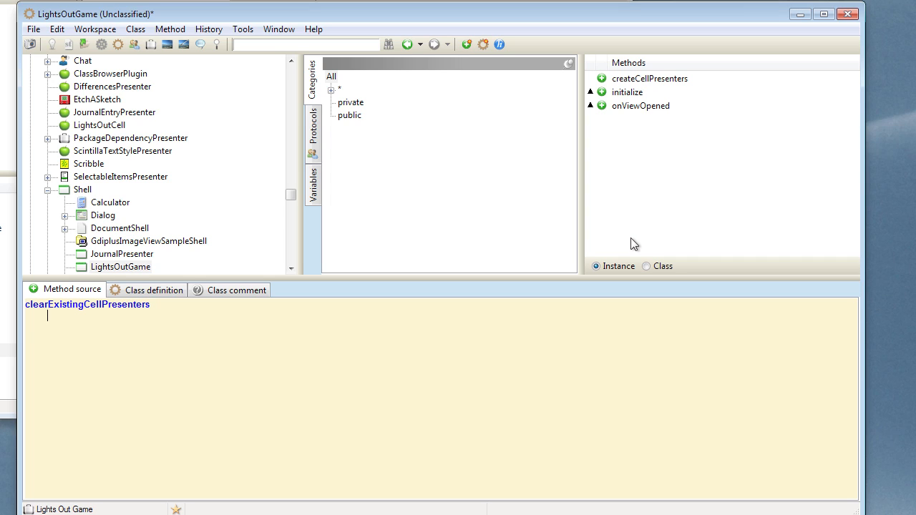
{"action": "type", "text": "cellPresenters"}
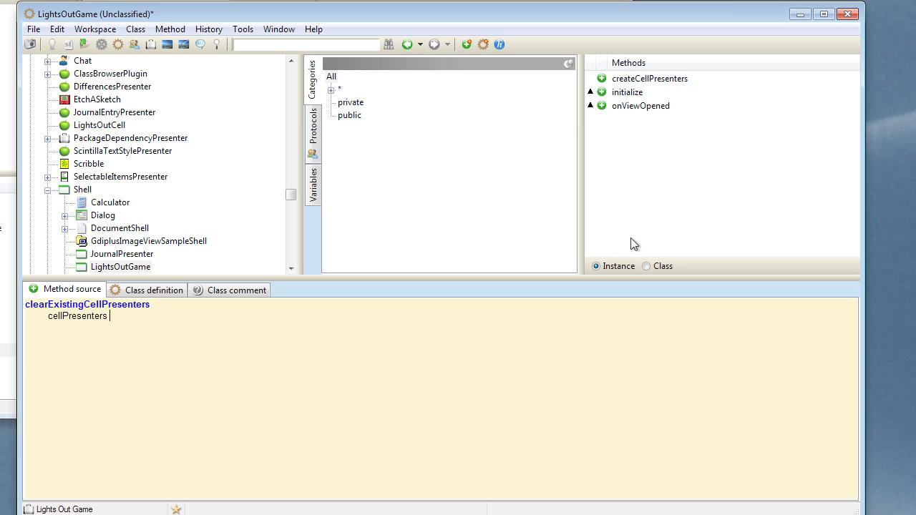
{"action": "type", "text": "do: [:a"}
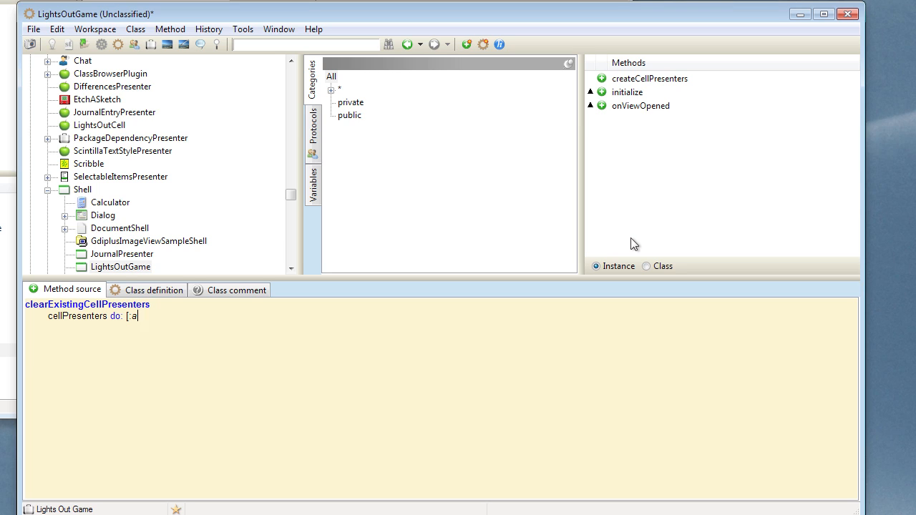
{"action": "key", "text": "Backspace"}
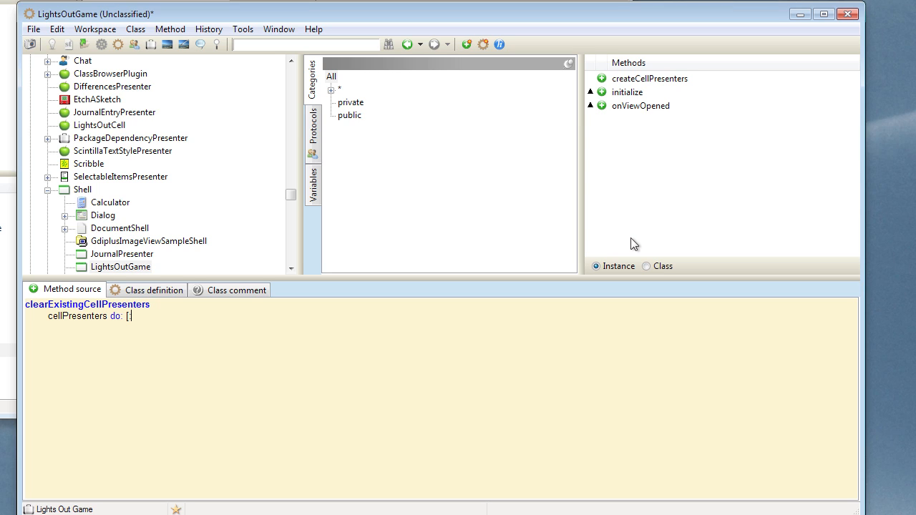
{"action": "type", "text": ":each"}
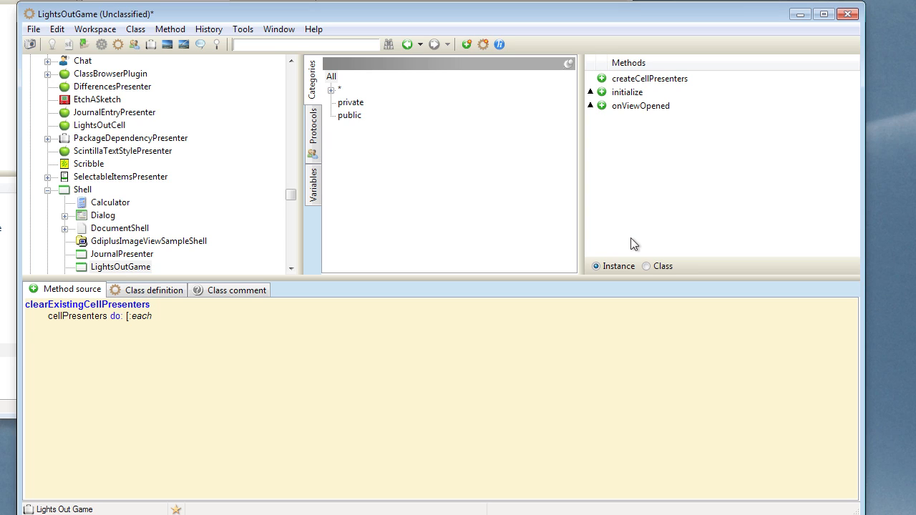
{"action": "left_click", "coordinate": [152, 315]}
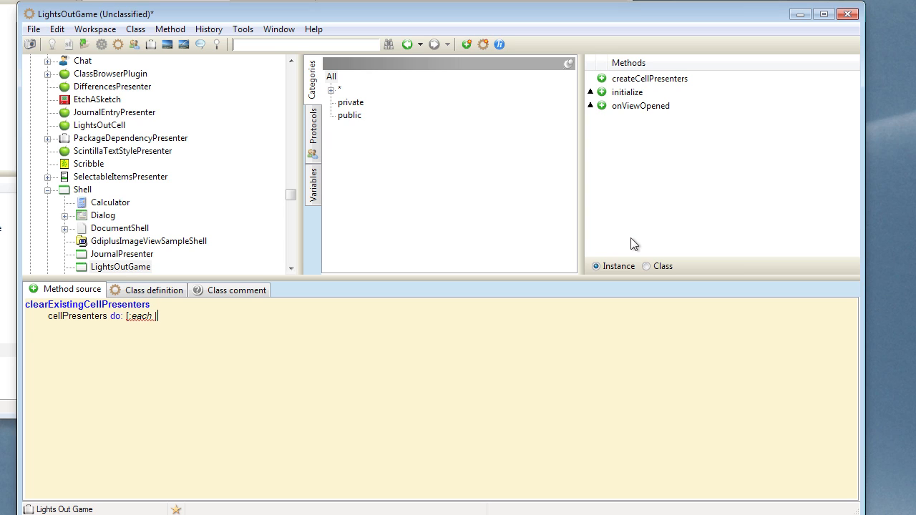
{"action": "type", "text": "each destroy]"}
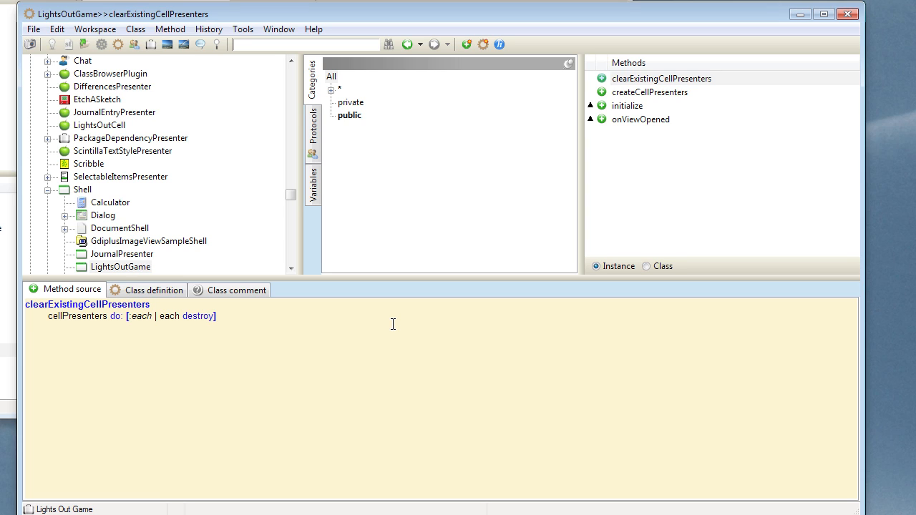
{"action": "mouse_move", "coordinate": [120, 278]}
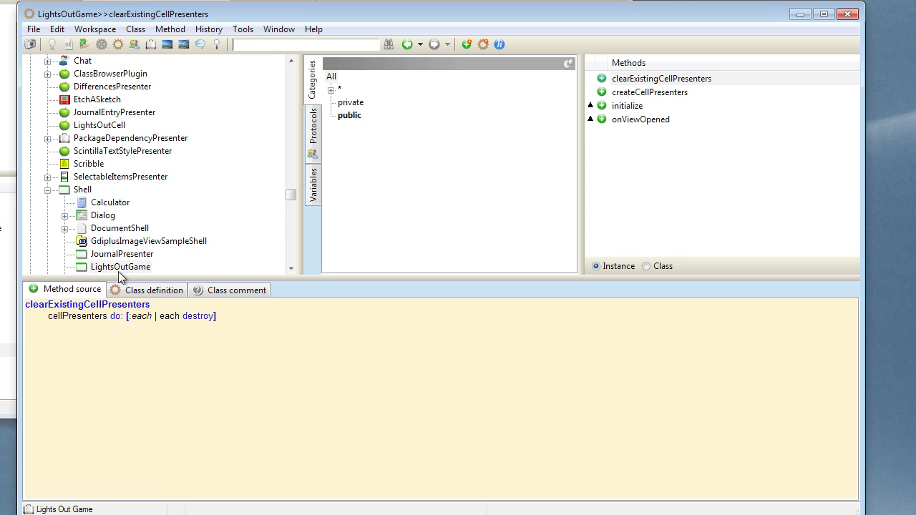
Step: Open LightsOutGame's default view, caption it 'Lights Out' and set a blue background
{"action": "right_click", "coordinate": [120, 266]}
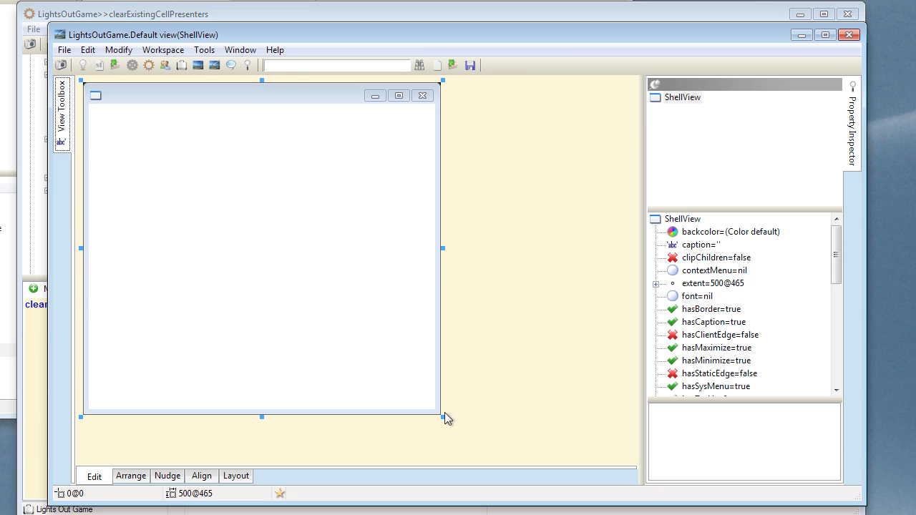
{"action": "mouse_move", "coordinate": [590, 339]}
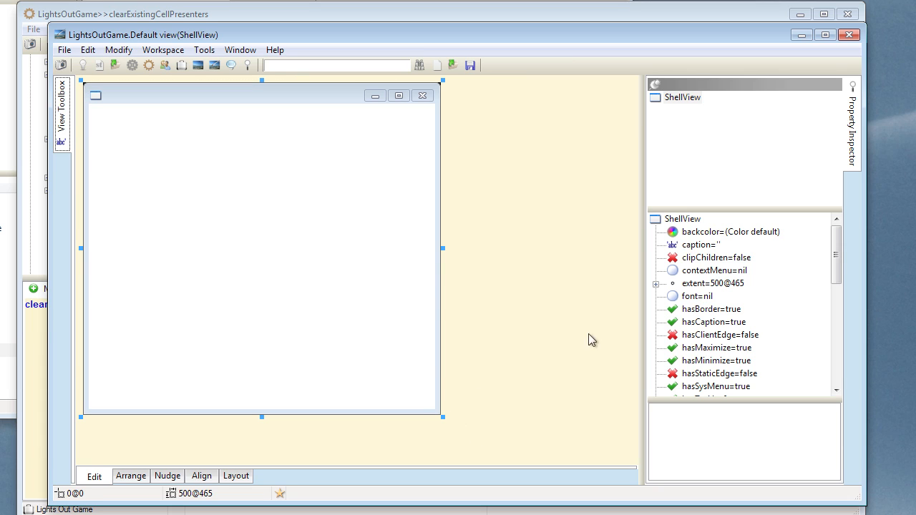
{"action": "left_click", "coordinate": [700, 244]}
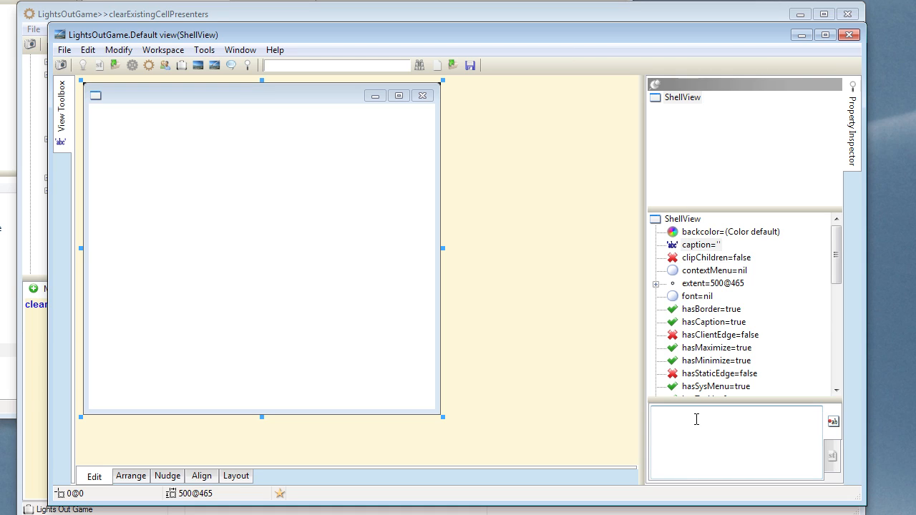
{"action": "type", "text": "Lights Out"}
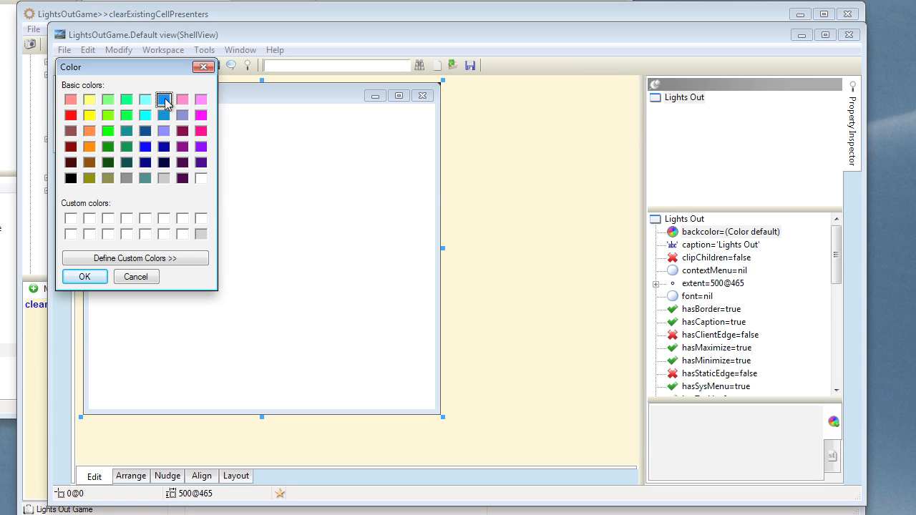
{"action": "left_click", "coordinate": [85, 276]}
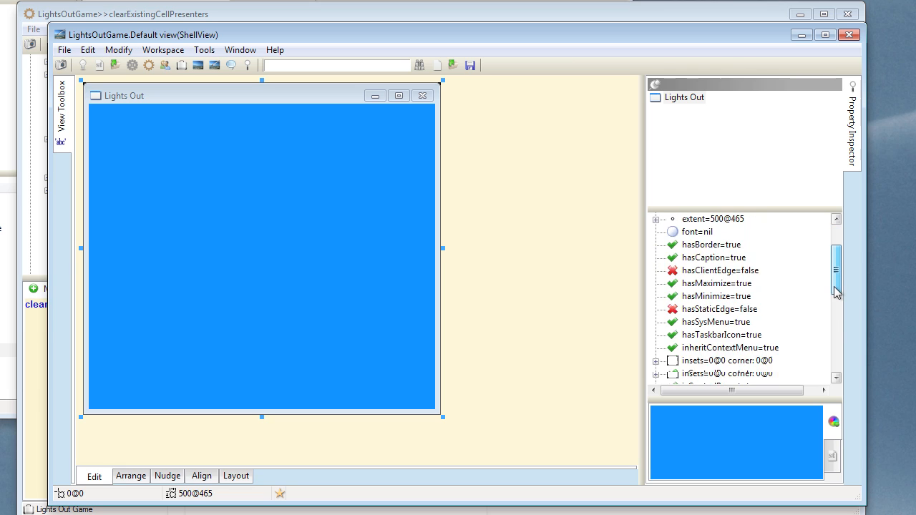
Step: Set the Lights Out view's isResizable and usePreferredExtent properties to false
{"action": "scroll", "scroll_direction": "down", "scroll_amount": 3}
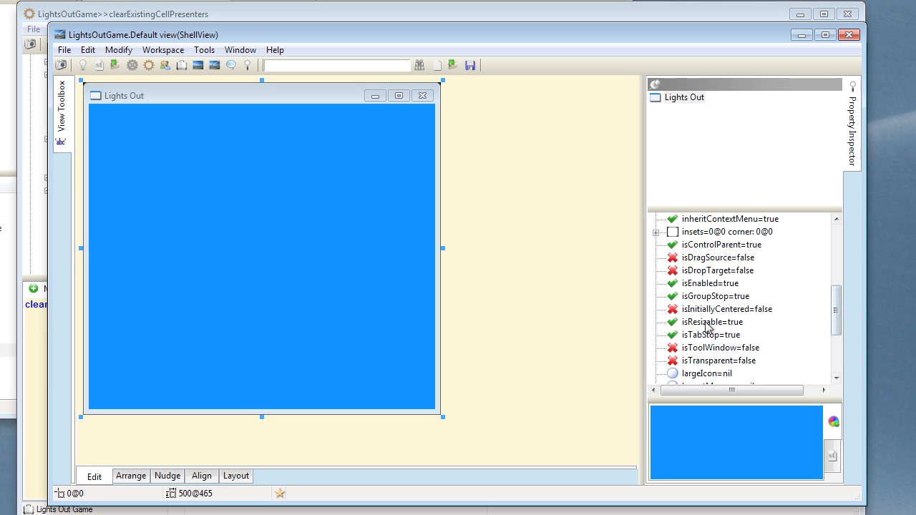
{"action": "left_click", "coordinate": [711, 321]}
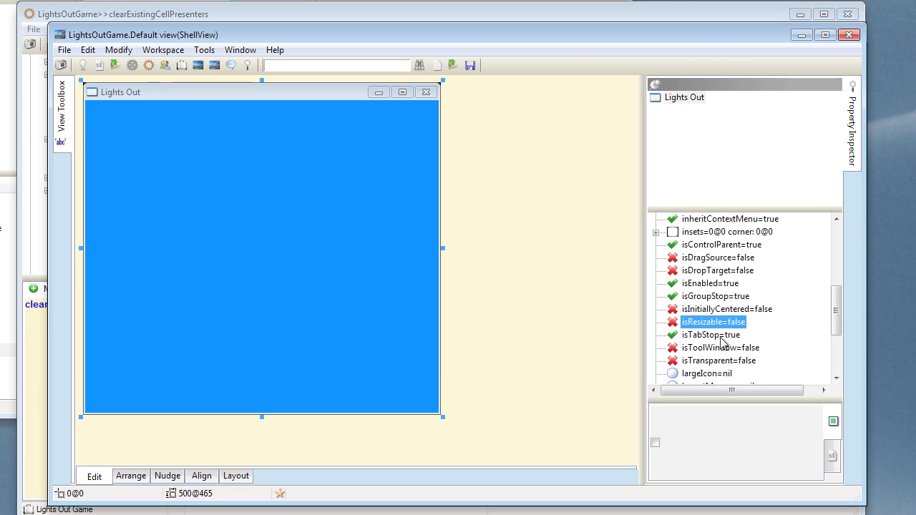
{"action": "left_click", "coordinate": [837, 309]}
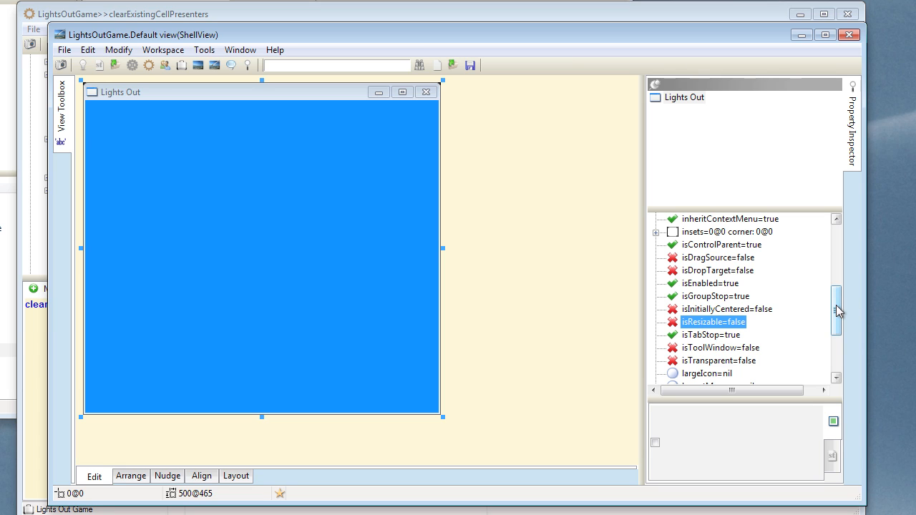
{"action": "scroll", "scroll_direction": "down", "scroll_amount": 3}
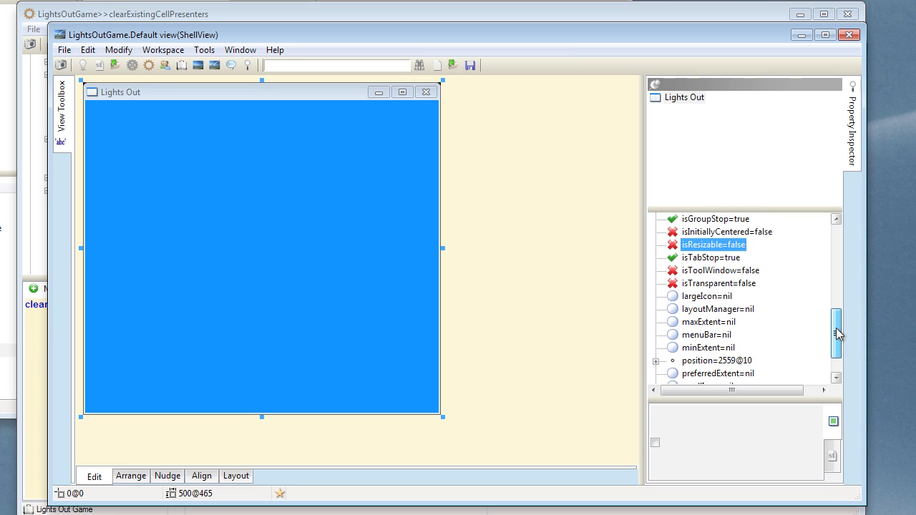
{"action": "scroll", "scroll_direction": "down", "scroll_amount": 3}
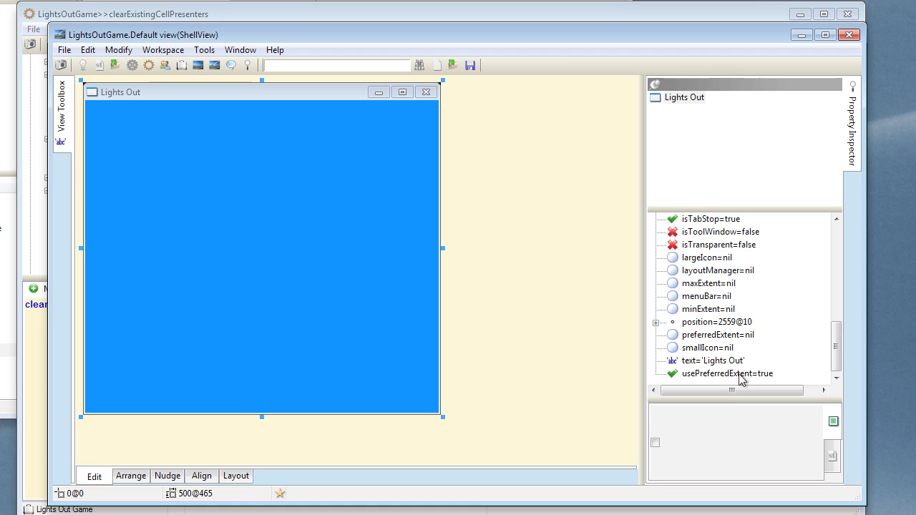
{"action": "left_click", "coordinate": [727, 373]}
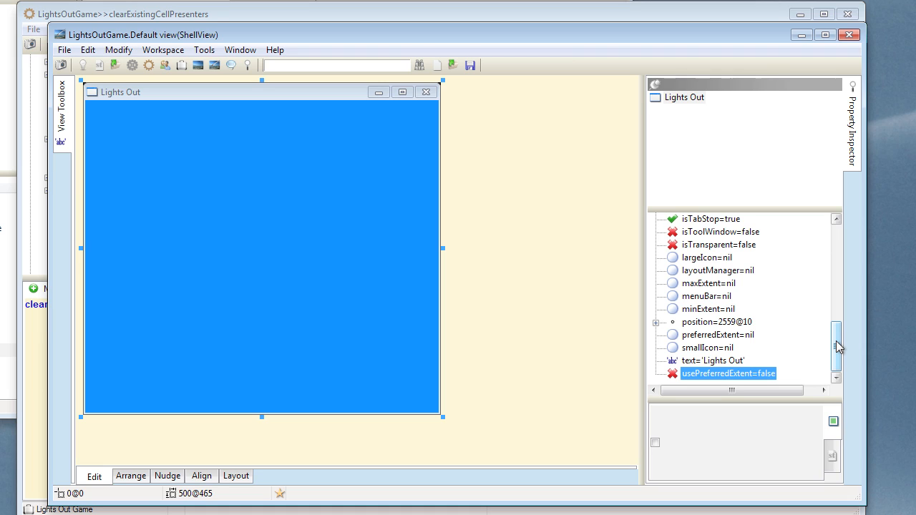
{"action": "mouse_move", "coordinate": [840, 354]}
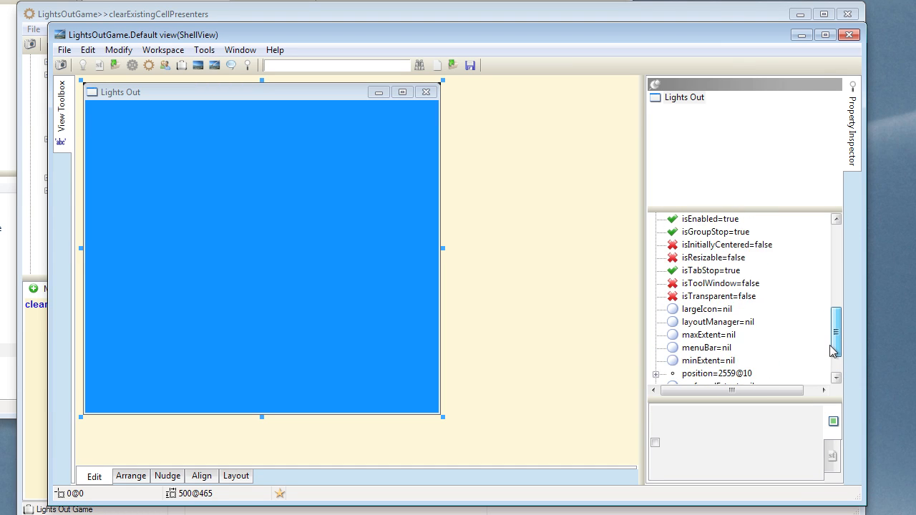
Step: Set the view's layoutManager property to 'GridLayout new'
{"action": "left_click", "coordinate": [718, 308]}
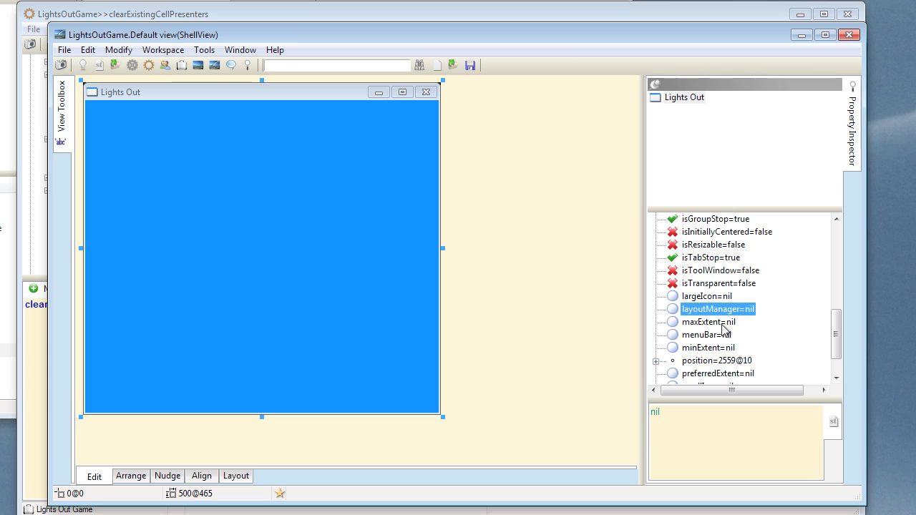
{"action": "double_click", "coordinate": [718, 309]}
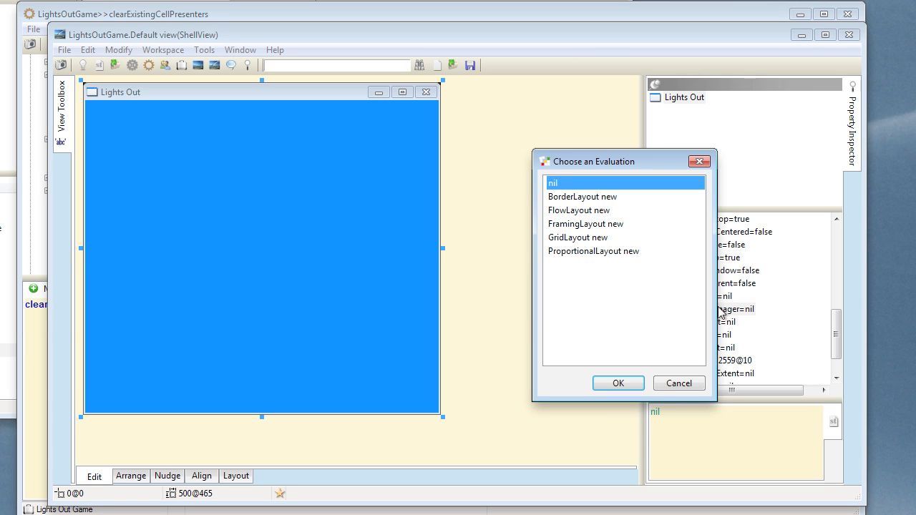
{"action": "left_click", "coordinate": [577, 237]}
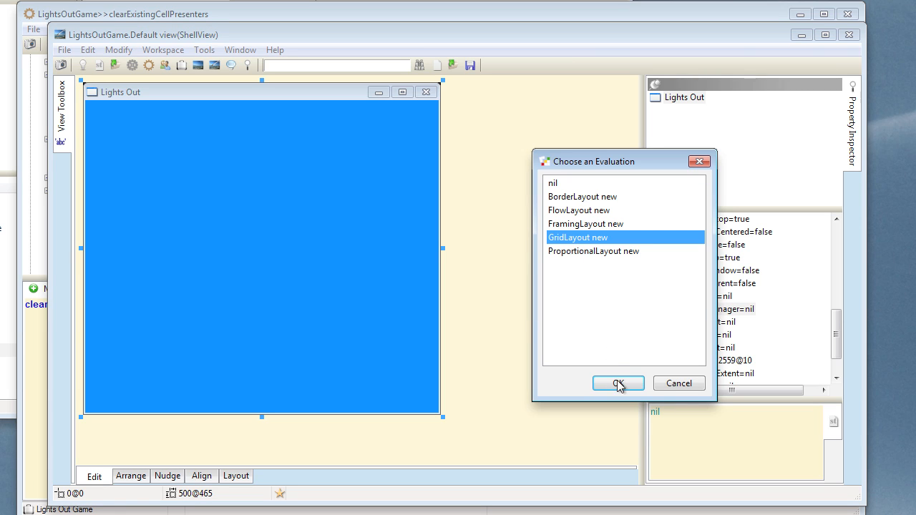
{"action": "left_click", "coordinate": [617, 383]}
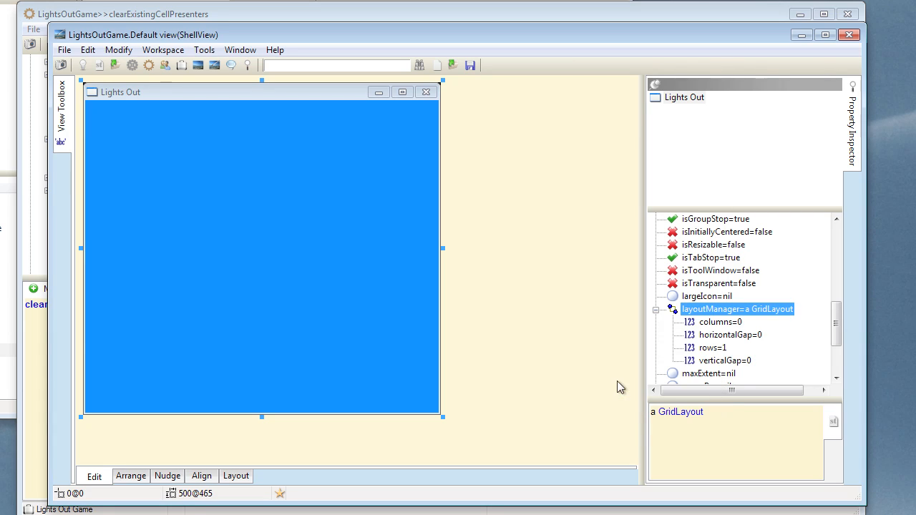
{"action": "scroll", "scroll_direction": "down", "scroll_amount": 3}
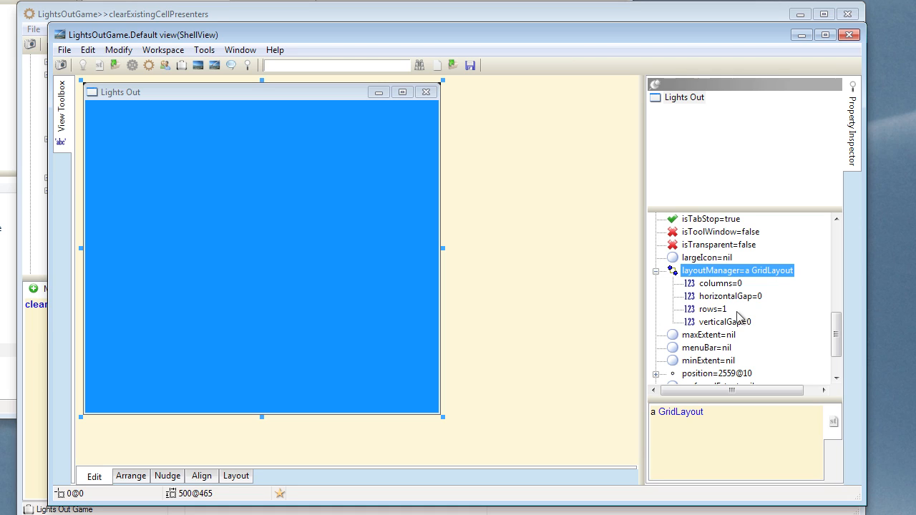
{"action": "mouse_move", "coordinate": [732, 312]}
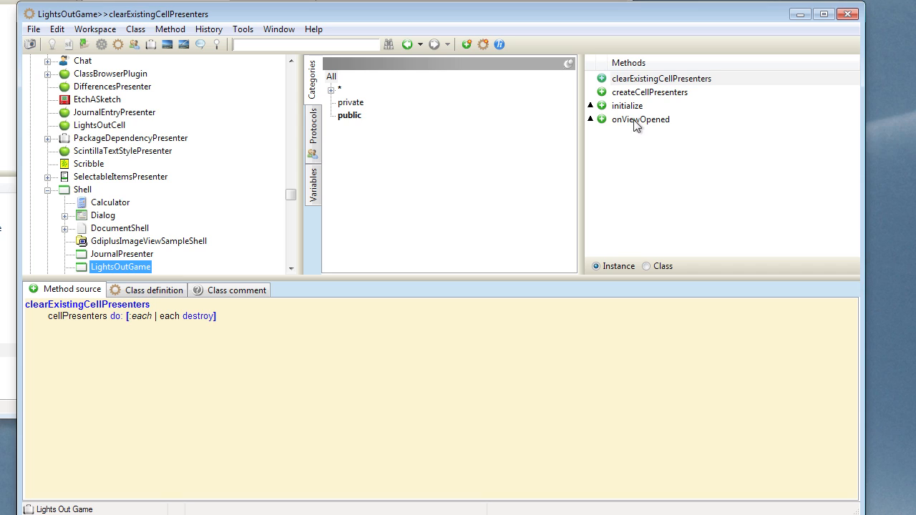
Step: Insert 'self view layoutManager rows: self model size' into createCellPresenters after the clear call
{"action": "left_click", "coordinate": [650, 92]}
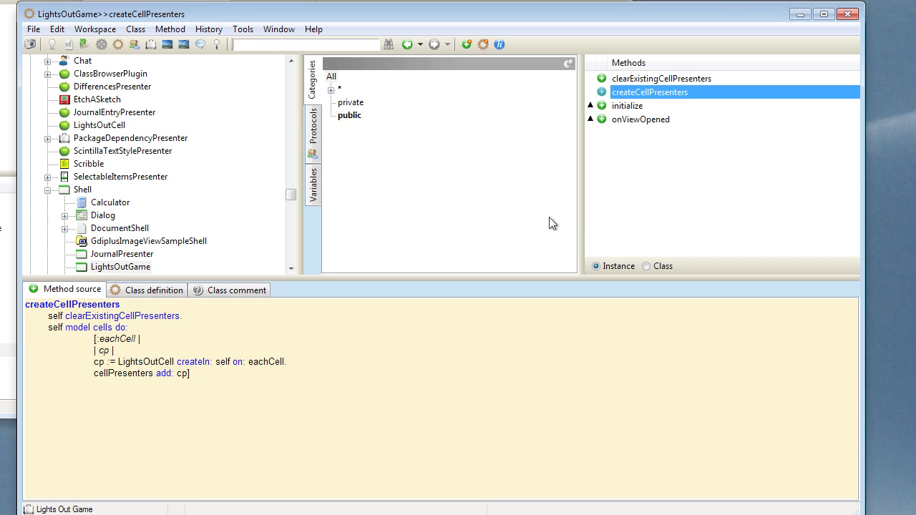
{"action": "mouse_move", "coordinate": [454, 309]}
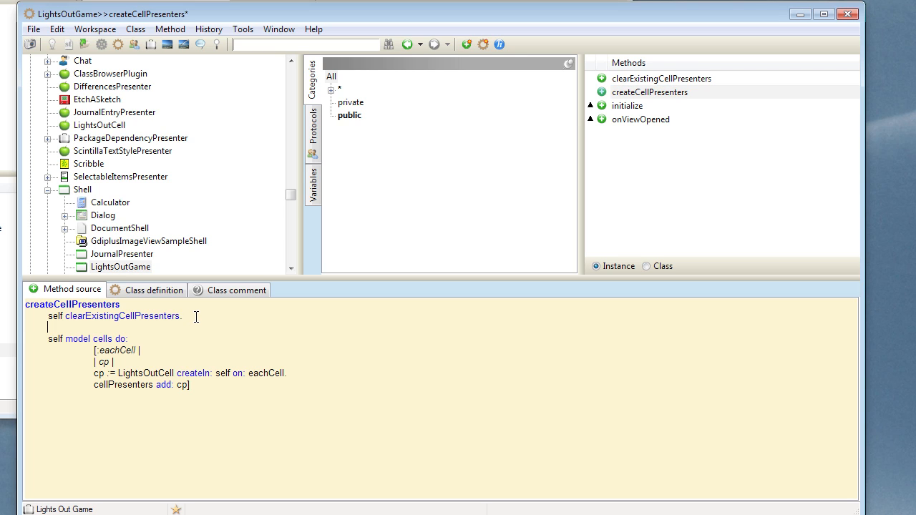
{"action": "type", "text": "self view"}
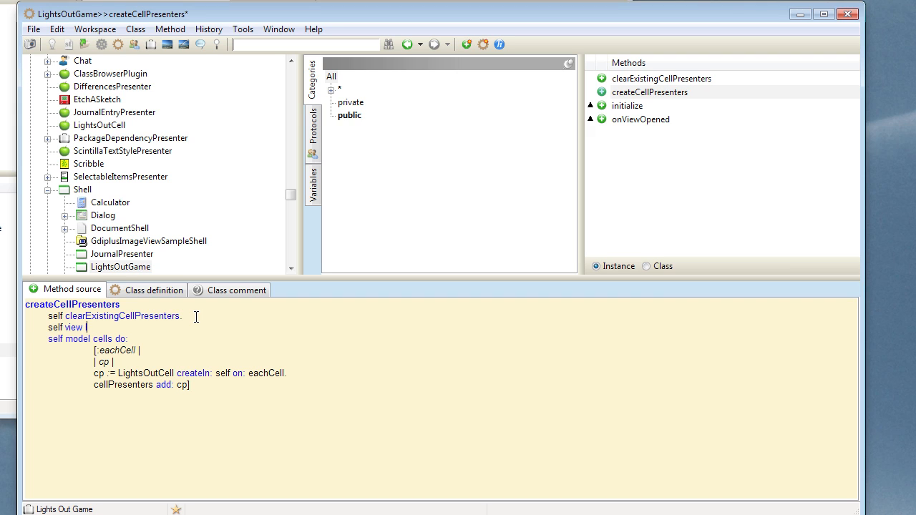
{"action": "type", "text": "layoutManage"}
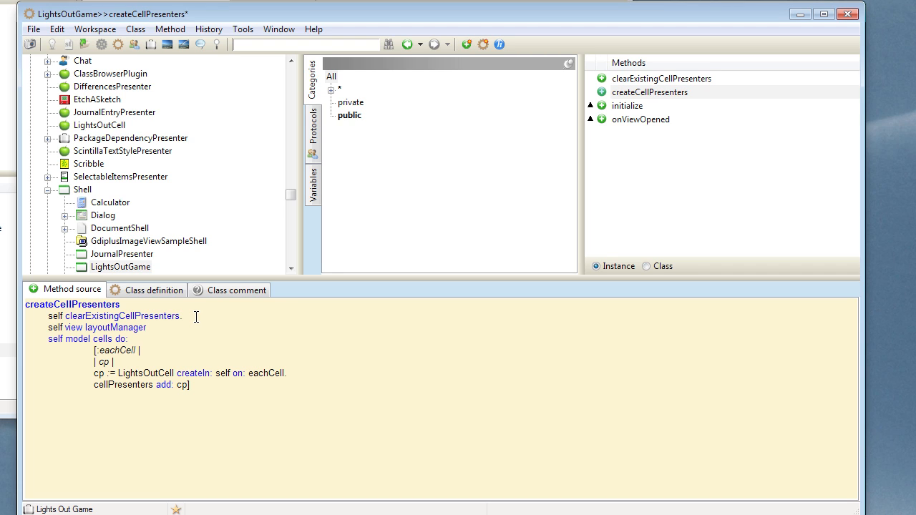
{"action": "type", "text": "rows:"}
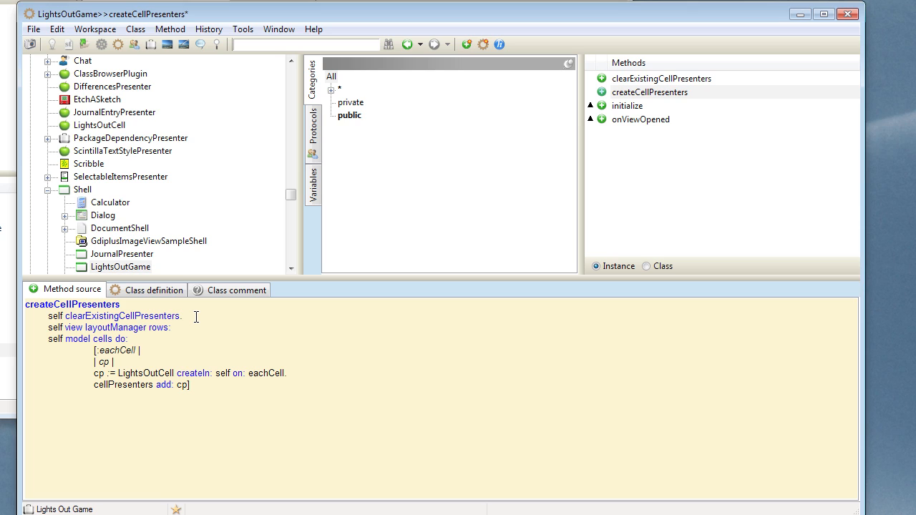
{"action": "type", "text": "self"}
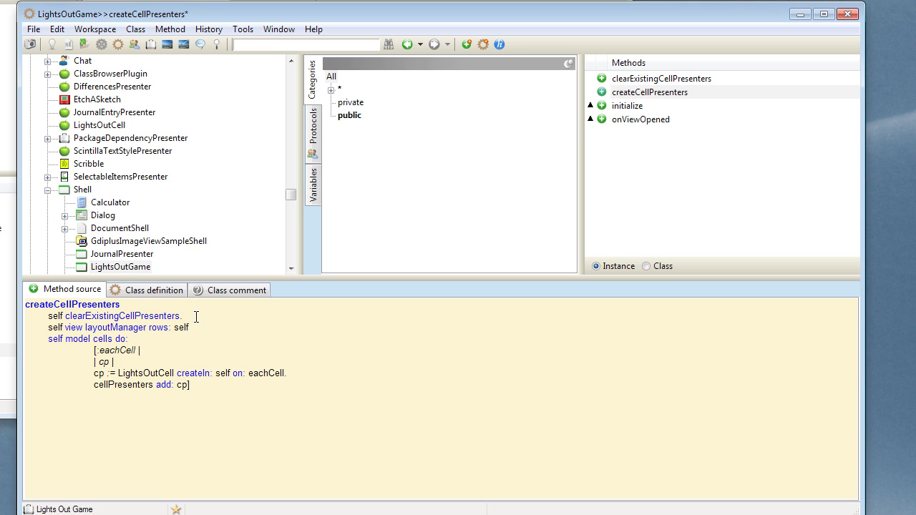
{"action": "type", "text": "mode"}
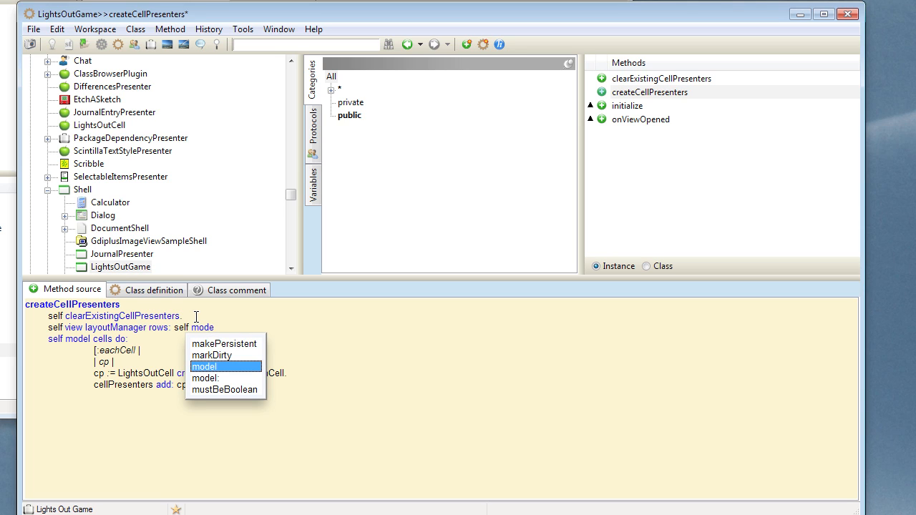
{"action": "type", "text": "size"}
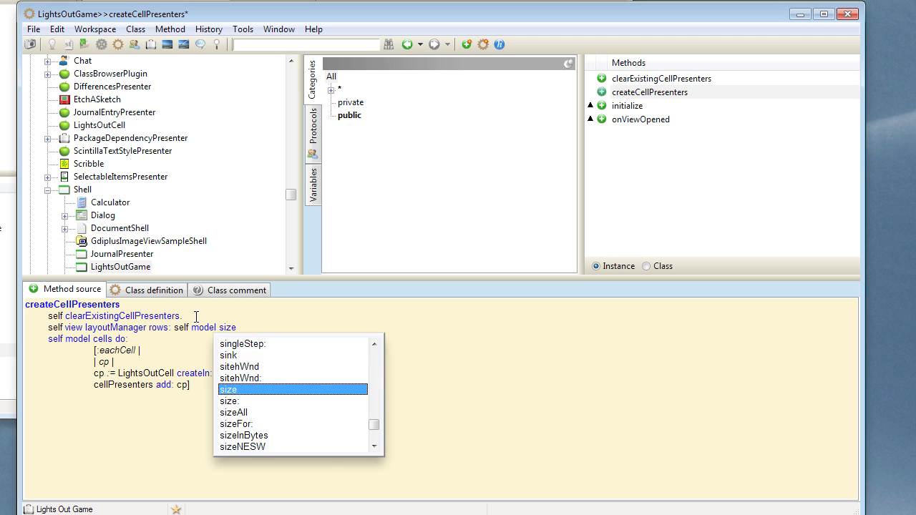